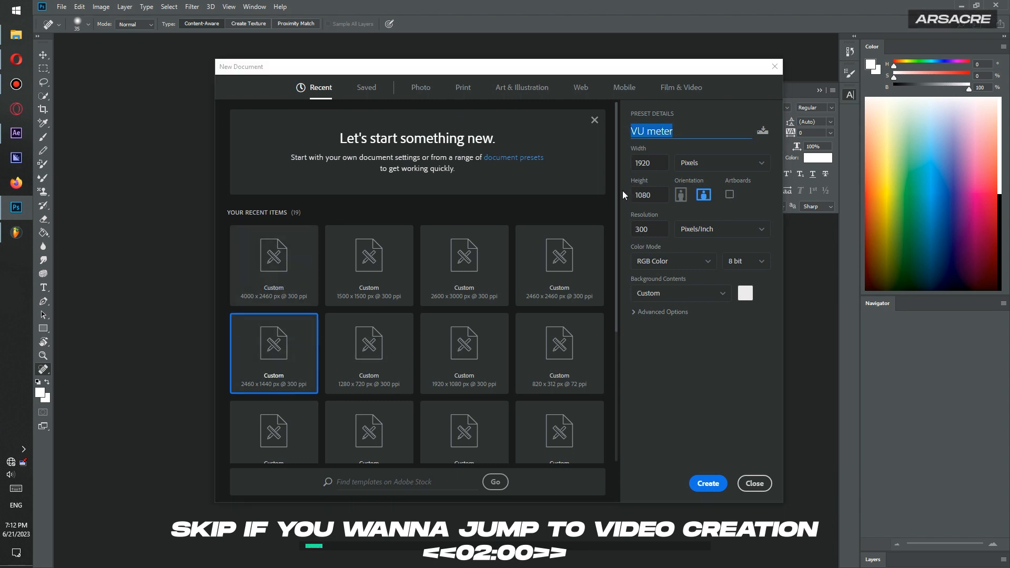
# Confirm 'VU meter' as the new document's name at 1920×1080, 300 ppi, RGB.
pyautogui.click(730, 320)
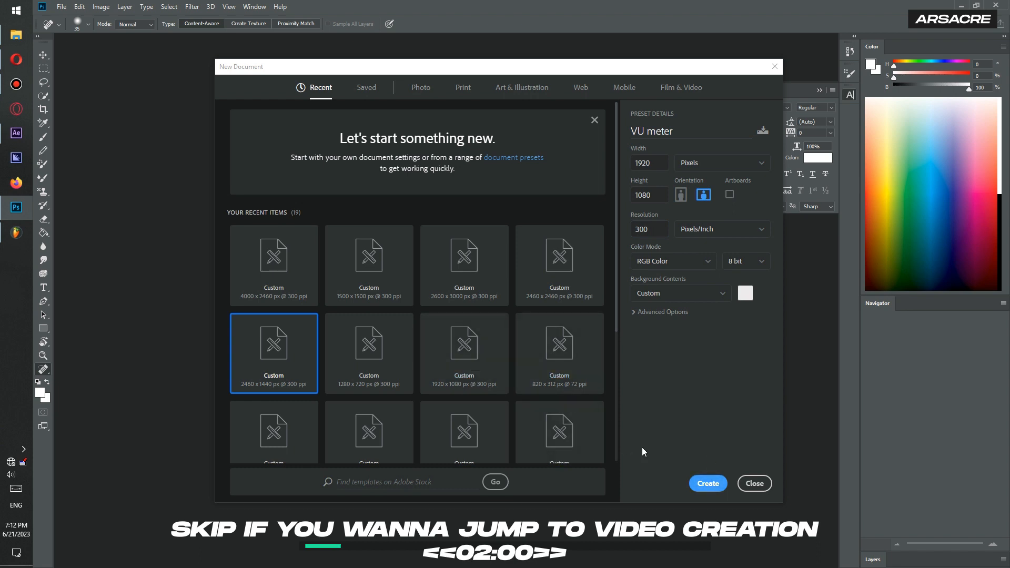
# Create the 1920×1080 VU meter document to start drawing the meter face.
pyautogui.click(707, 482)
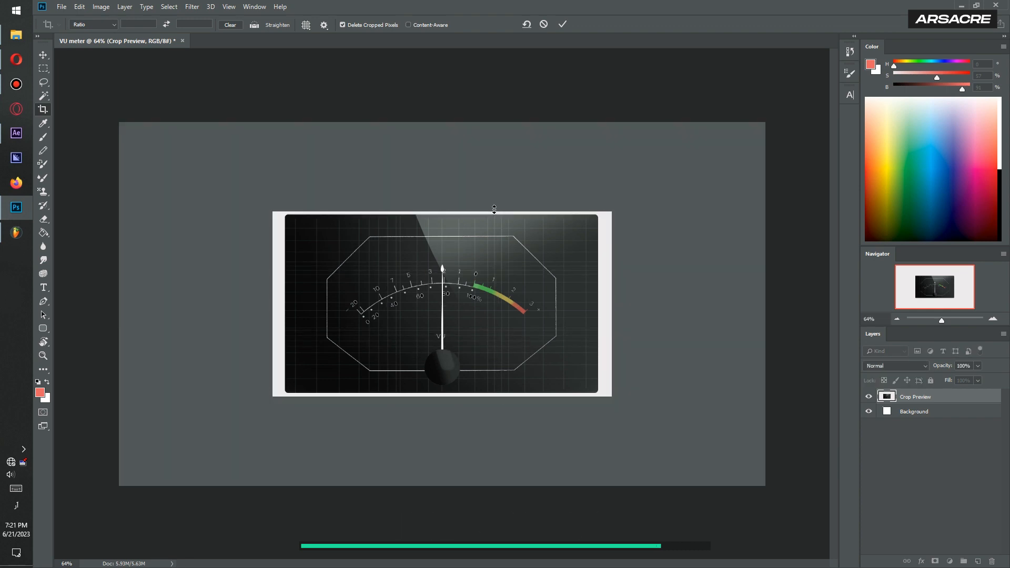
# Save the layered meter design as VU meter.psd in Photoshop format.
pyautogui.click(62, 6)
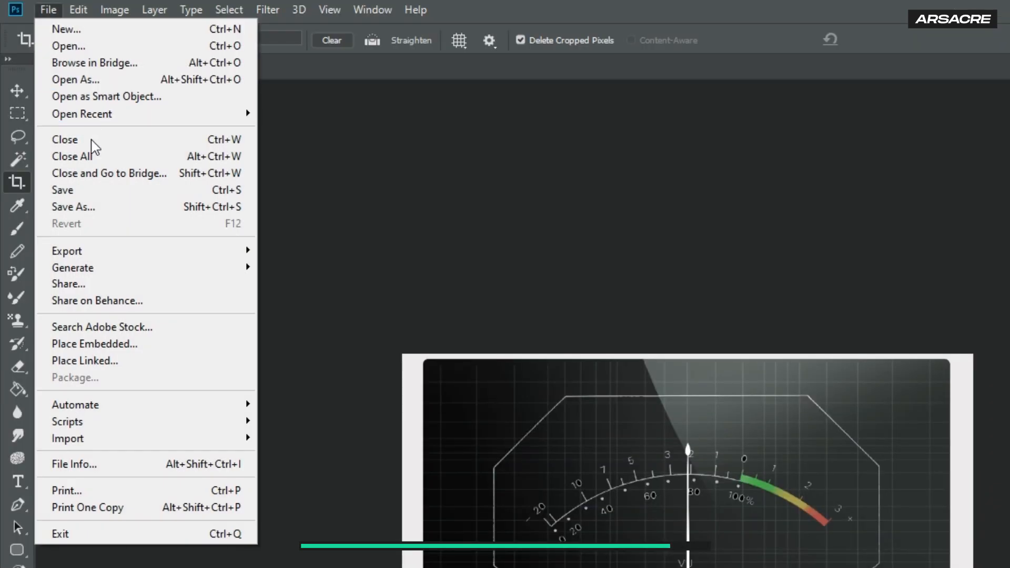
pyautogui.click(73, 206)
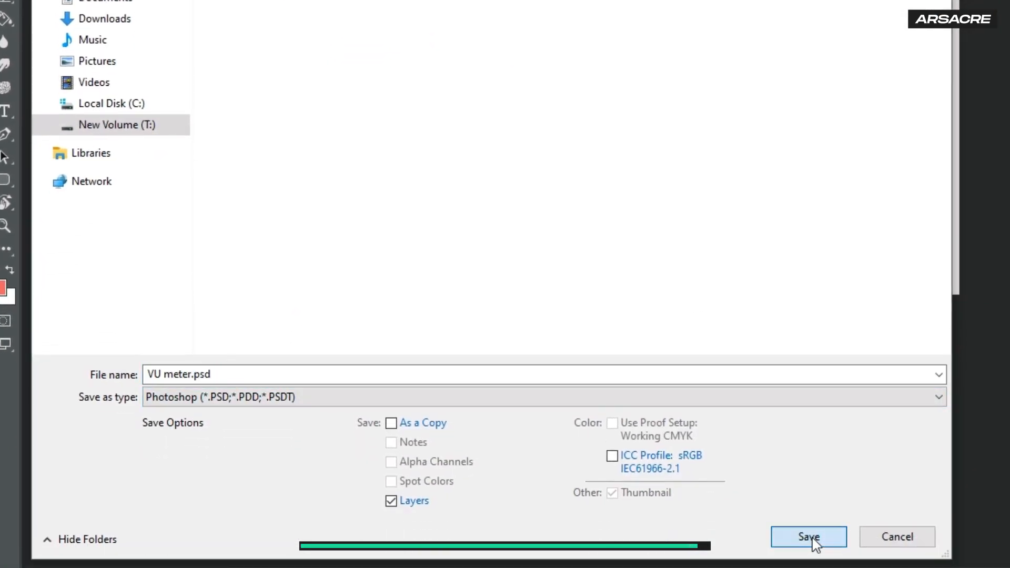
pyautogui.click(808, 537)
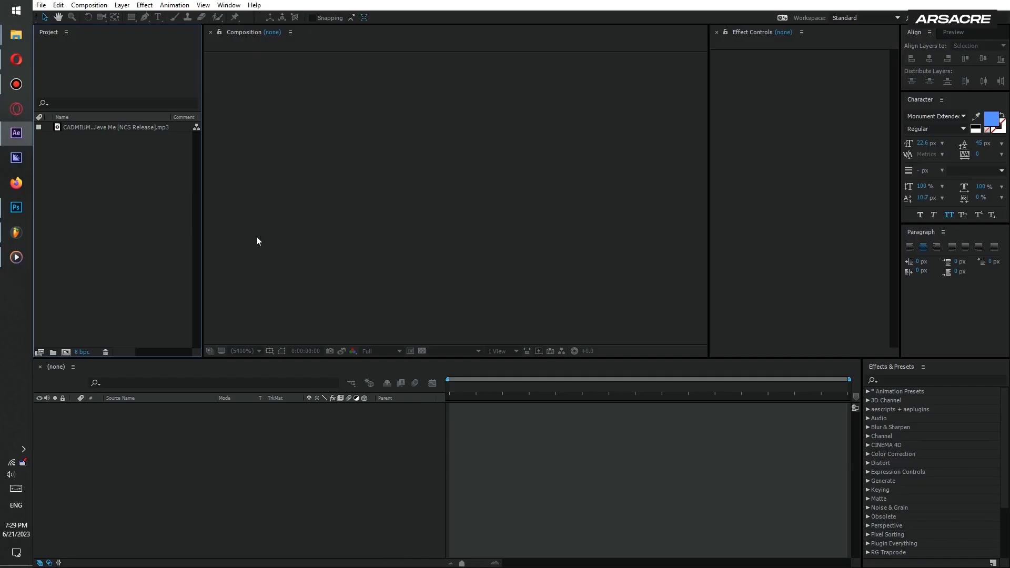
pyautogui.moveTo(76, 318)
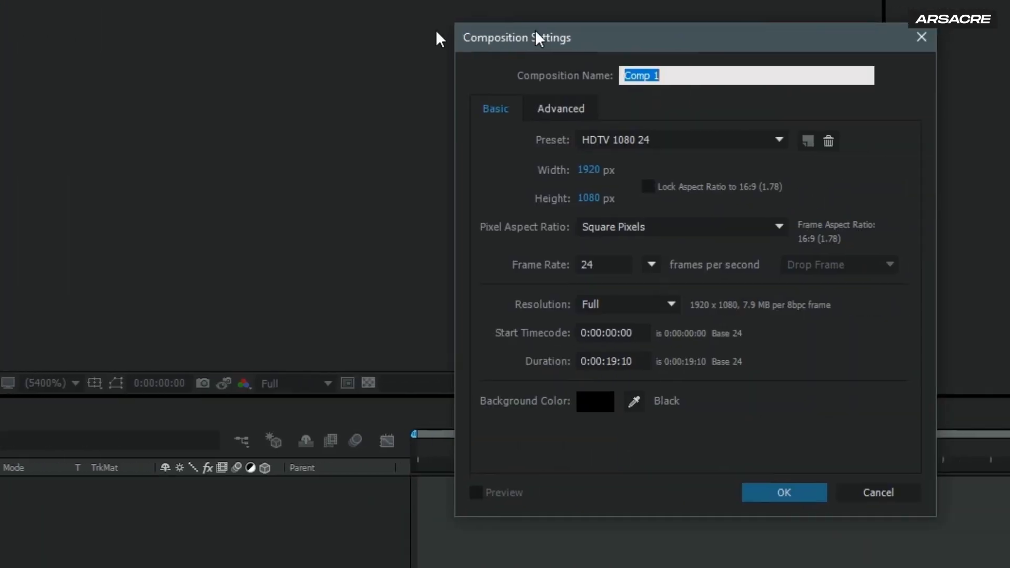
# Name the new 1920×1080, 24 fps, 0:00:19:10 composition Main Render and create it.
pyautogui.write('M')
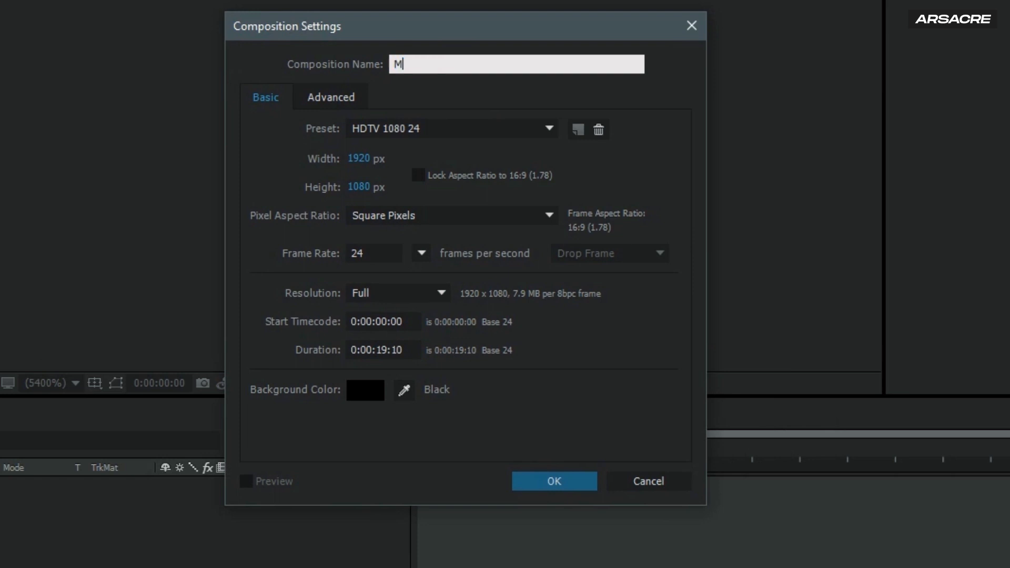
pyautogui.write('ain Rence')
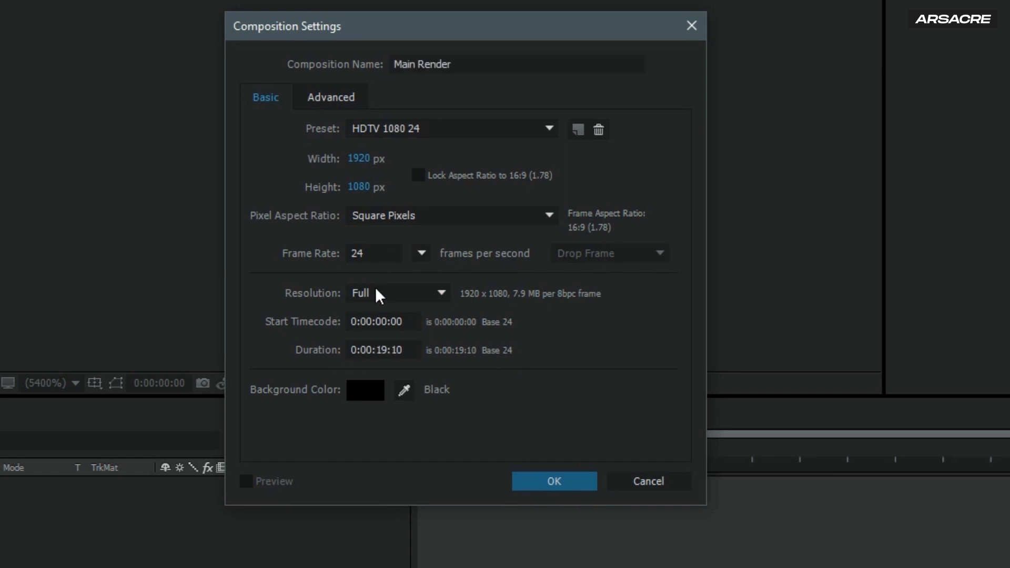
pyautogui.moveTo(594, 411)
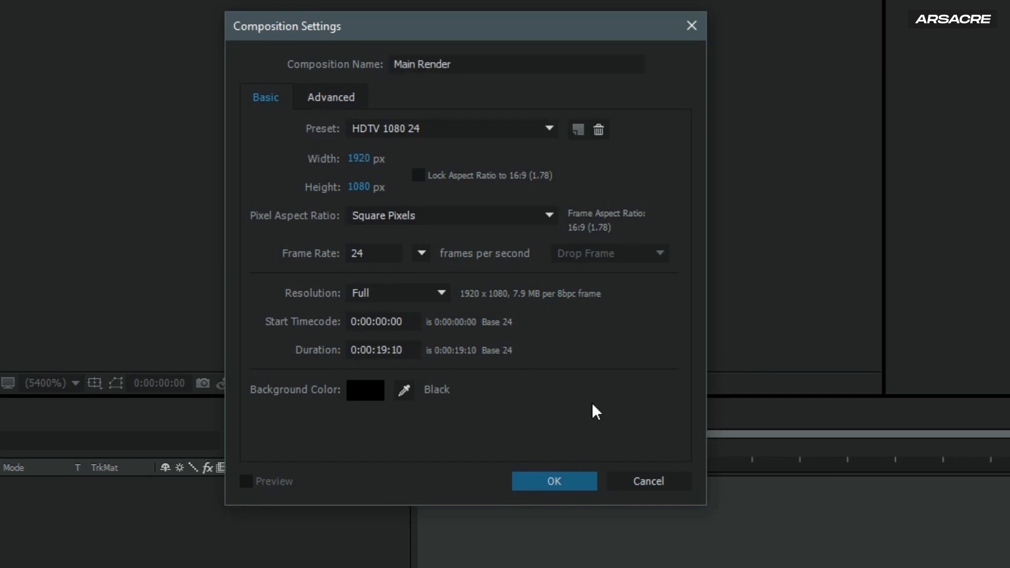
pyautogui.click(553, 482)
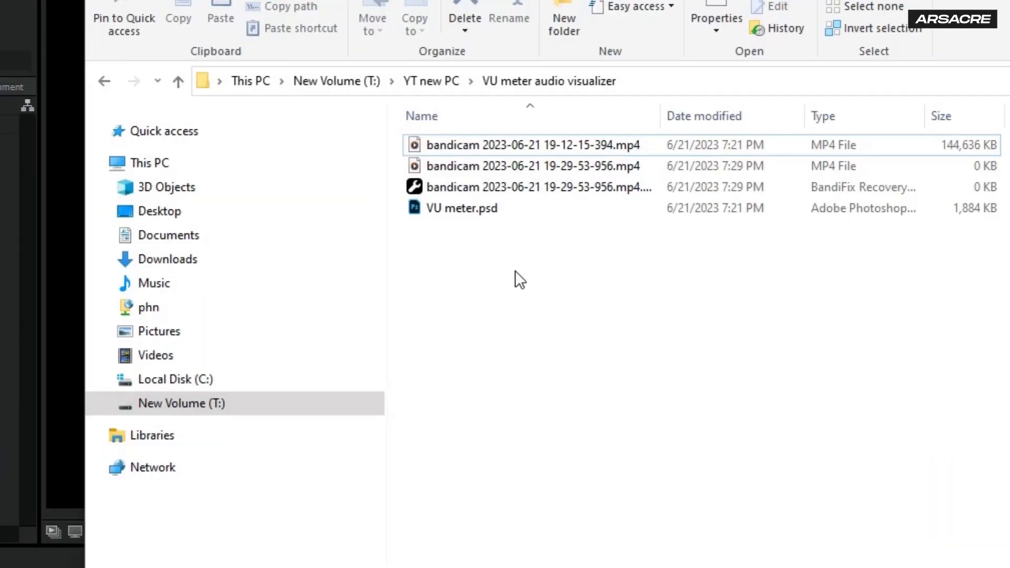
# Drag VU meter.psd from the VU meter audio visualizer folder into the Project panel.
pyautogui.click(461, 208)
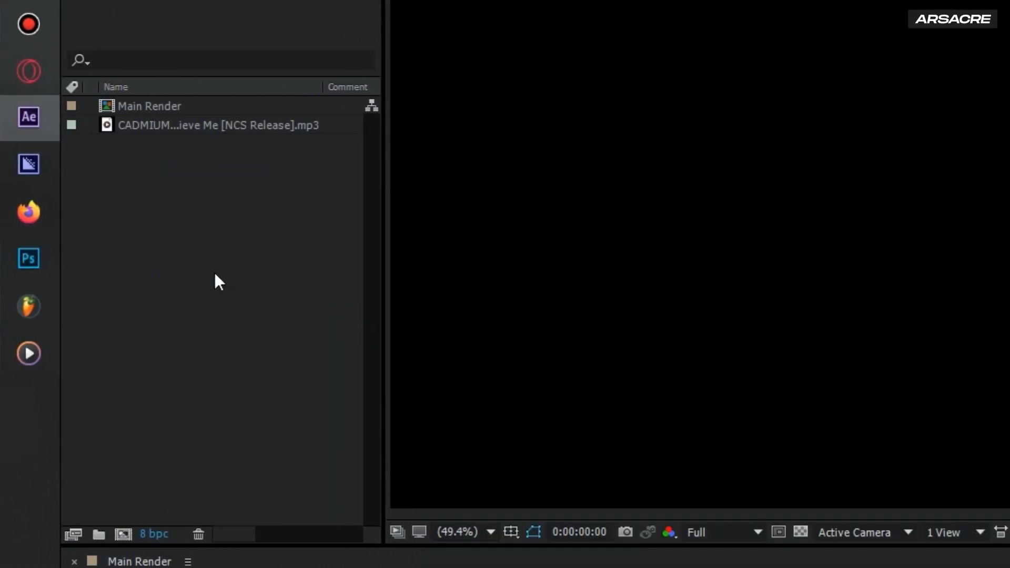
# Import VU meter.psd as Composition – Retain Layer Sizes and set preview resolution to Third.
pyautogui.click(556, 203)
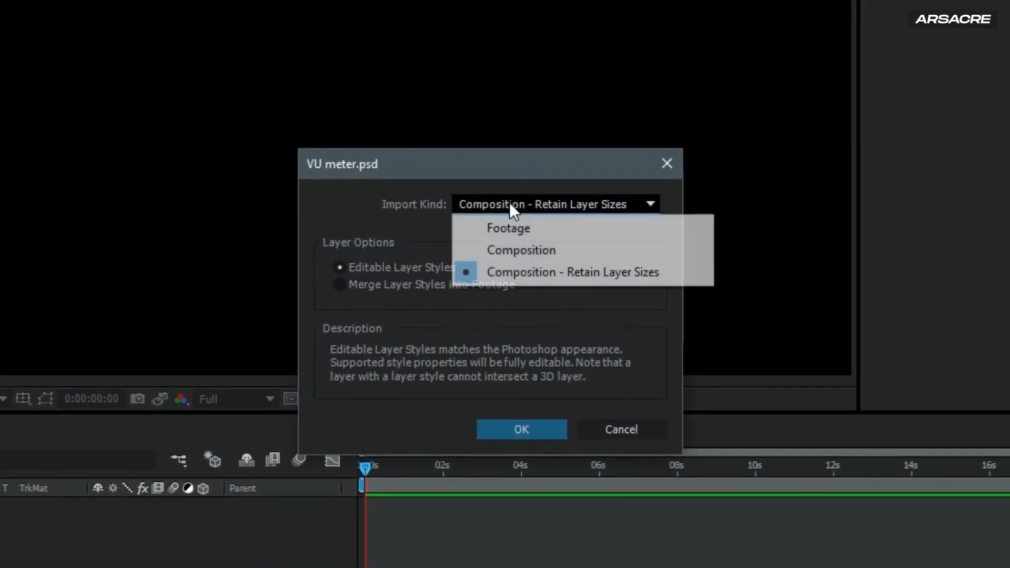
pyautogui.click(572, 271)
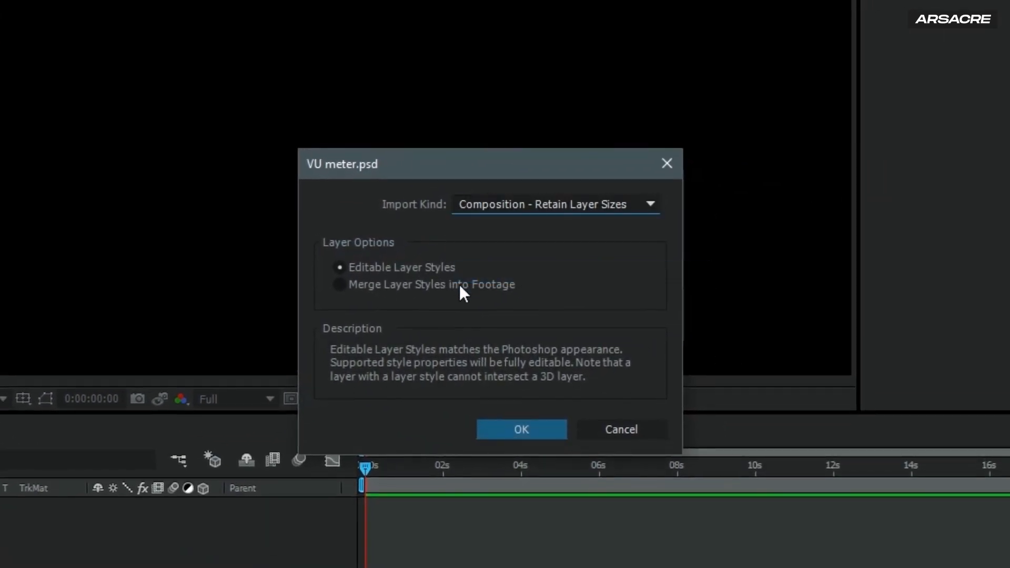
pyautogui.click(520, 429)
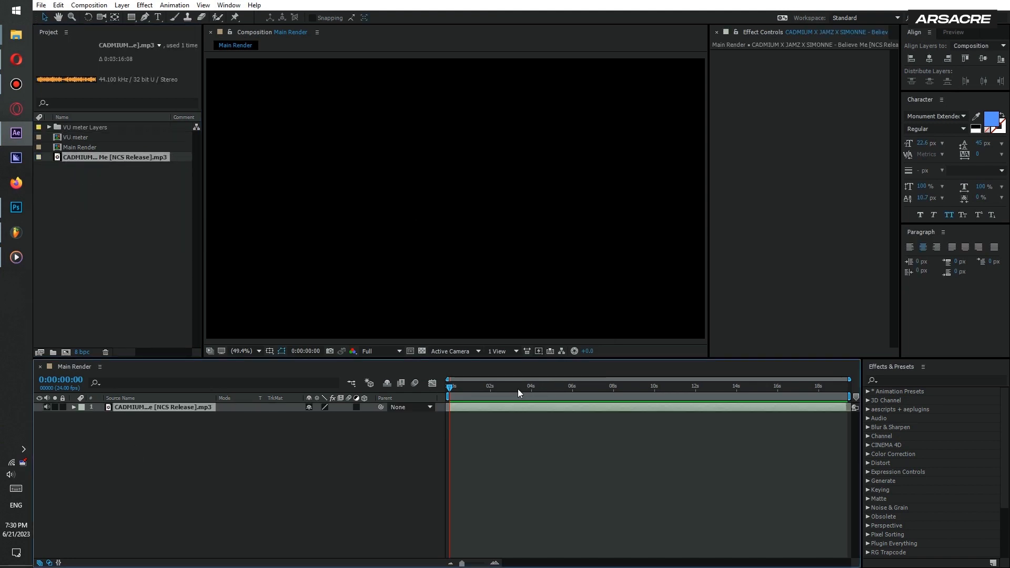
pyautogui.click(380, 350)
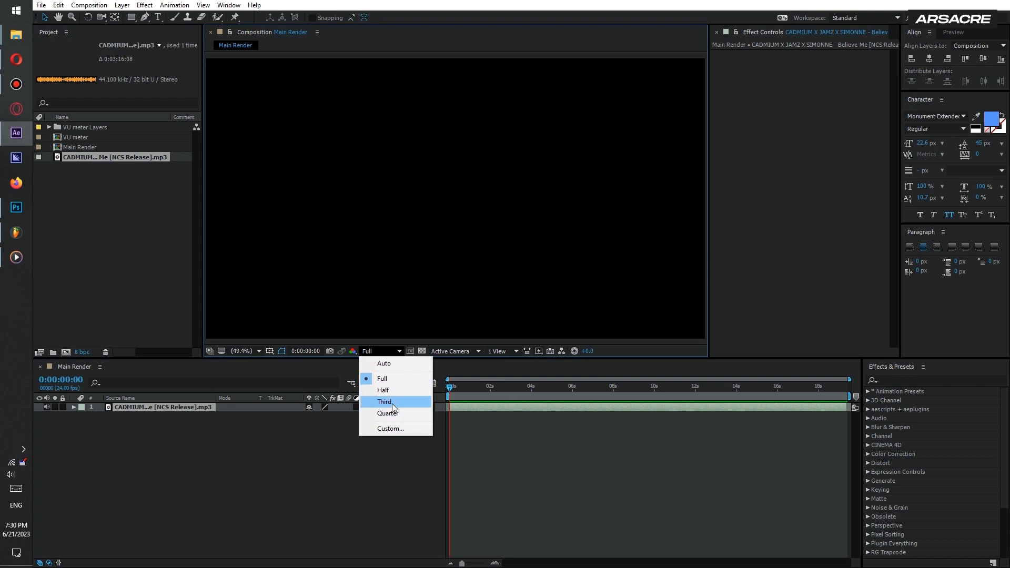
pyautogui.click(384, 402)
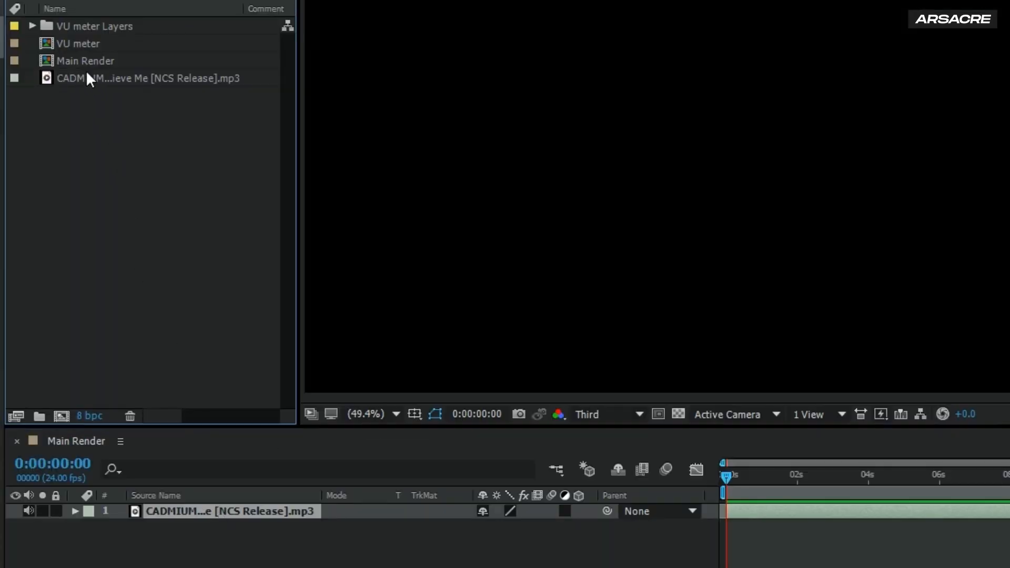
# Open the VU meter composition and delete its Background layer.
pyautogui.doubleClick(77, 43)
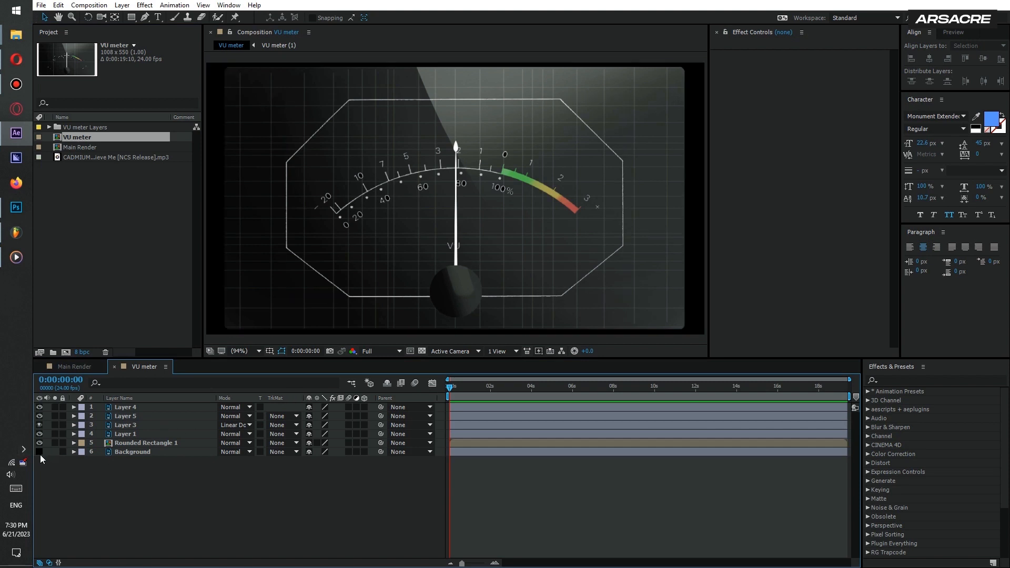
pyautogui.click(132, 452)
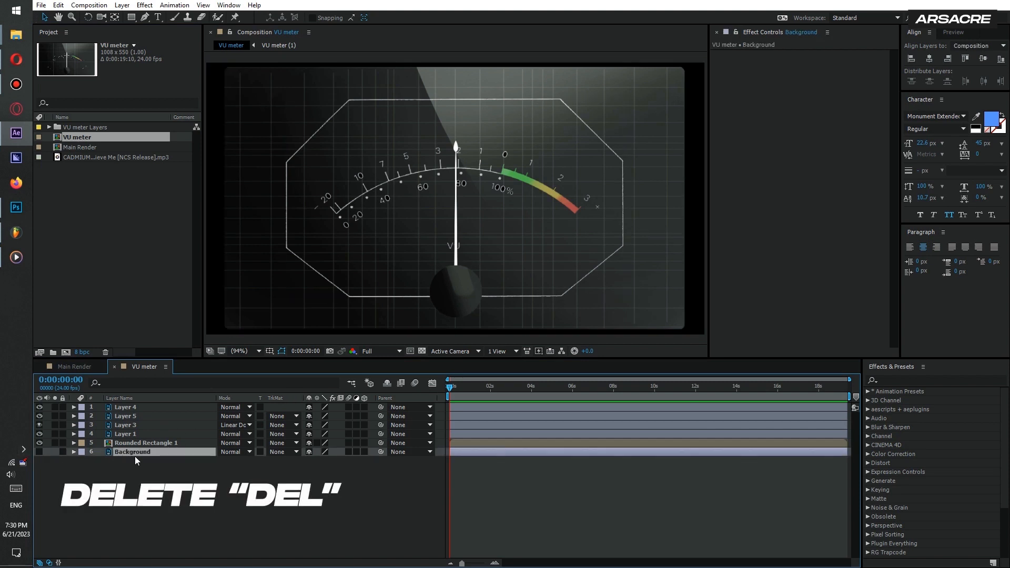
pyautogui.press('Delete')
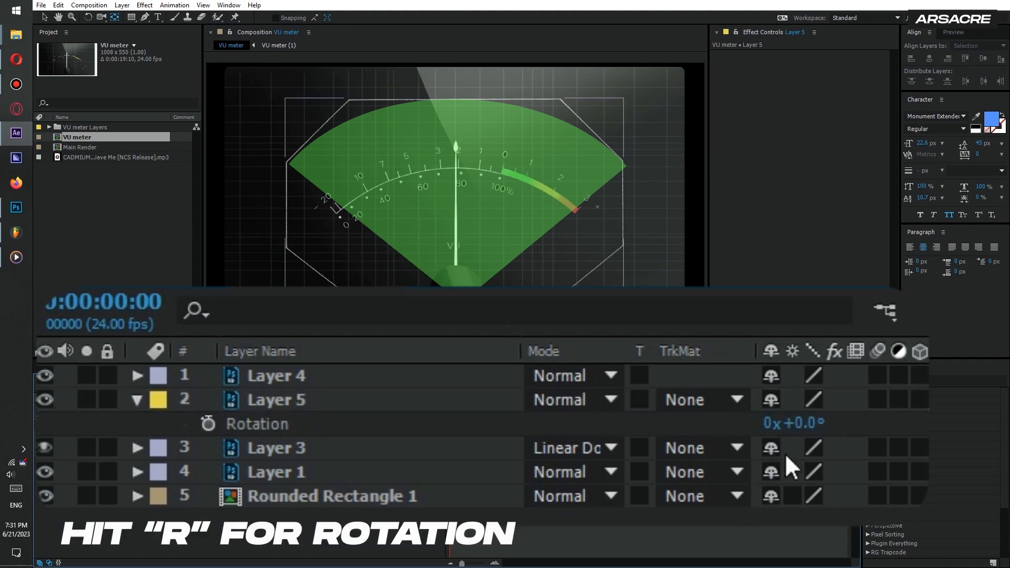
# Scrub the needle's Rotation to test swinging between about −54° and +54°, then reset.
pyautogui.moveTo(793, 422); pyautogui.dragTo(794, 421)
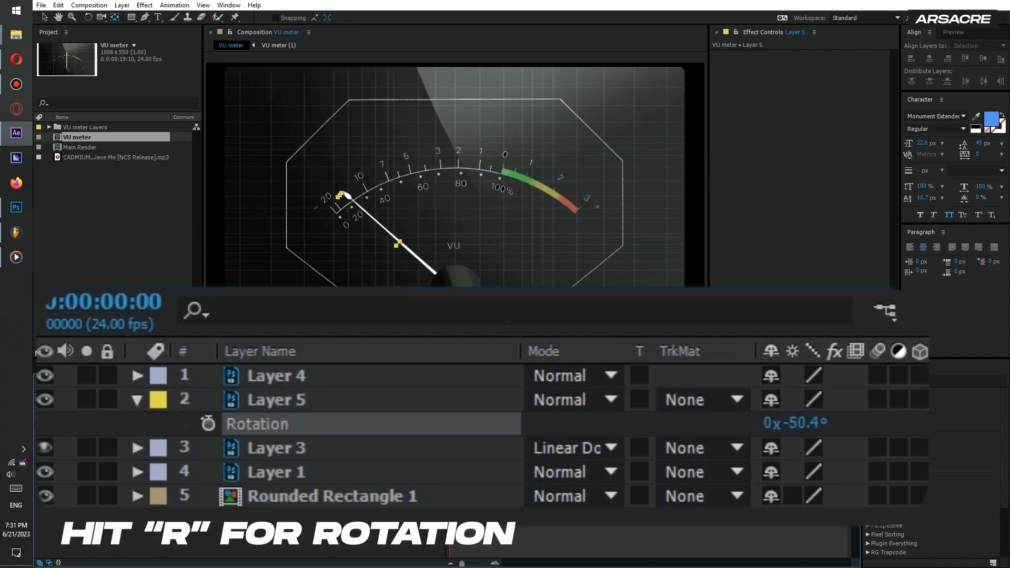
pyautogui.moveTo(799, 422); pyautogui.dragTo(801, 422)
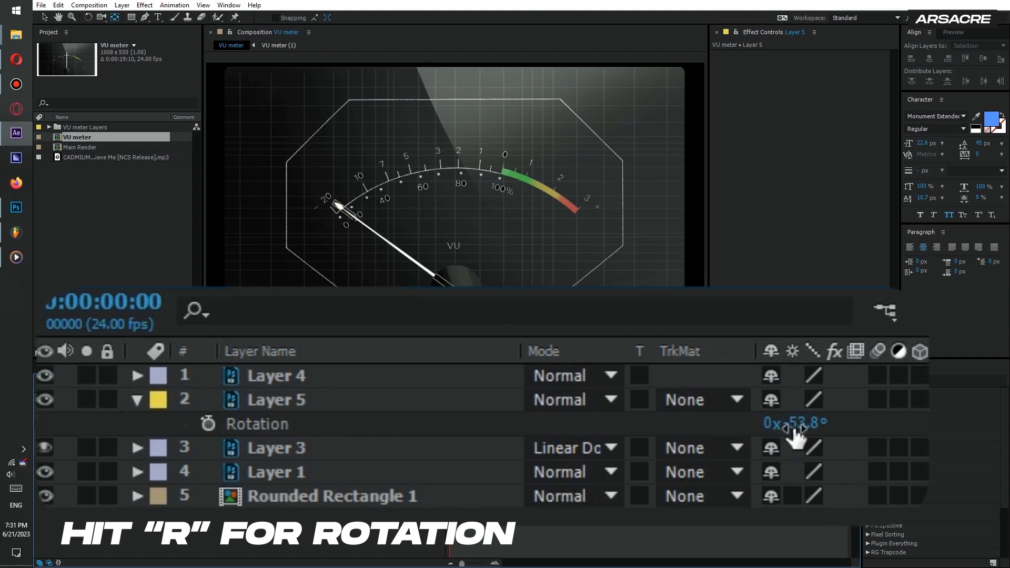
pyautogui.moveTo(799, 423); pyautogui.dragTo(773, 422)
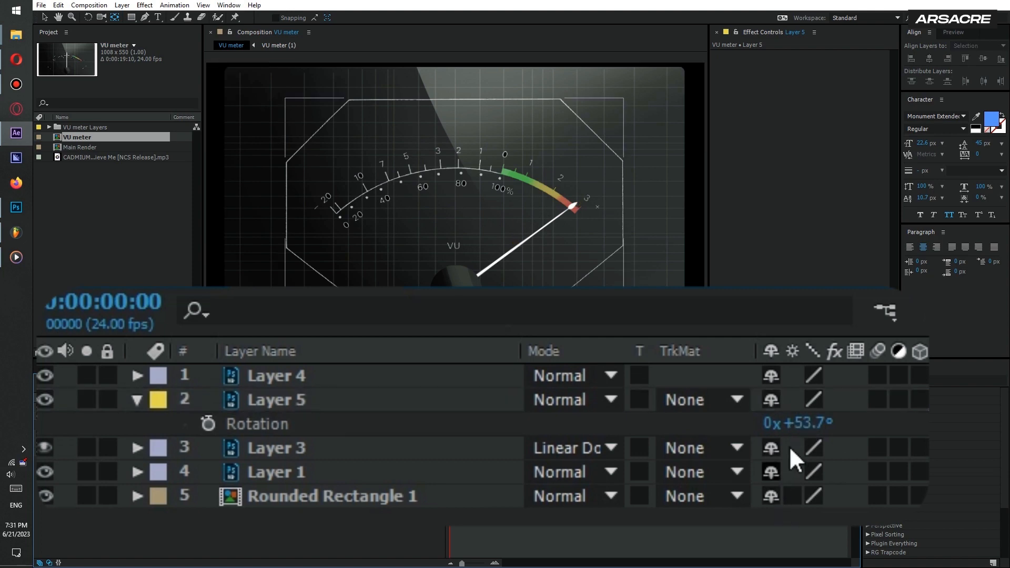
pyautogui.doubleClick(798, 423)
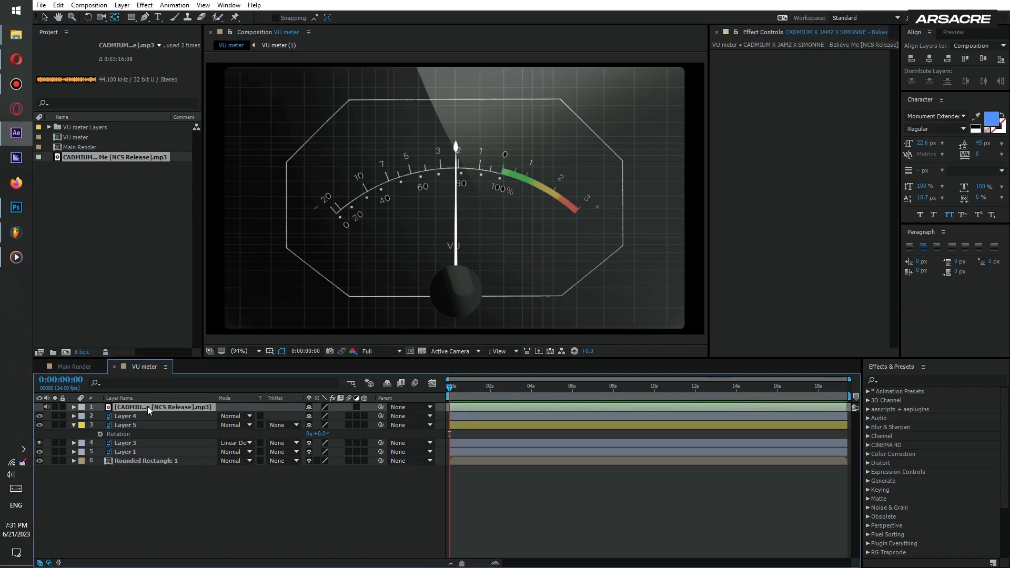
# Convert the CADMIUM track to audio keyframes and expand the Audio Amplitude layer's effects.
pyautogui.rightClick(161, 407)
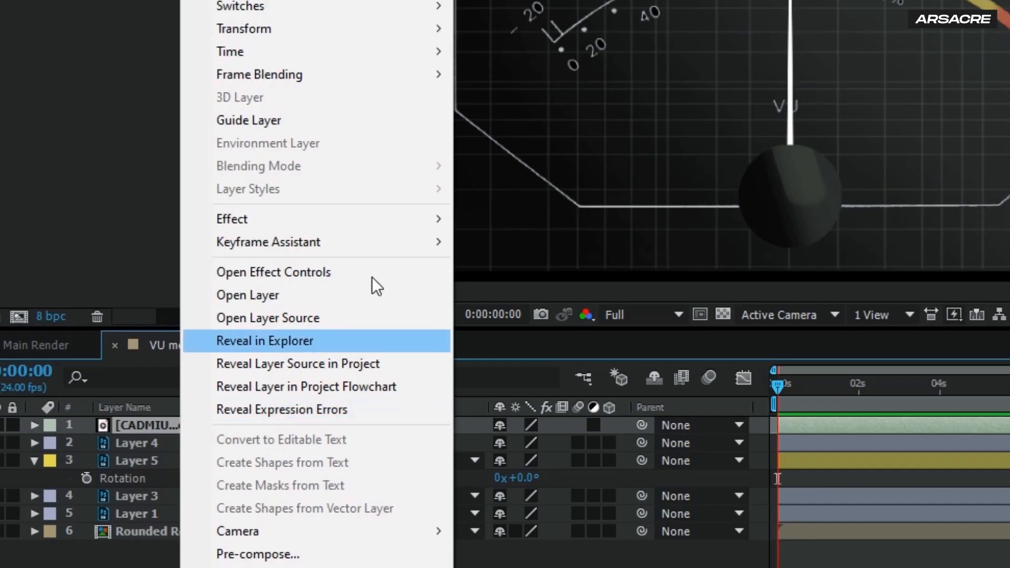
pyautogui.moveTo(268, 241)
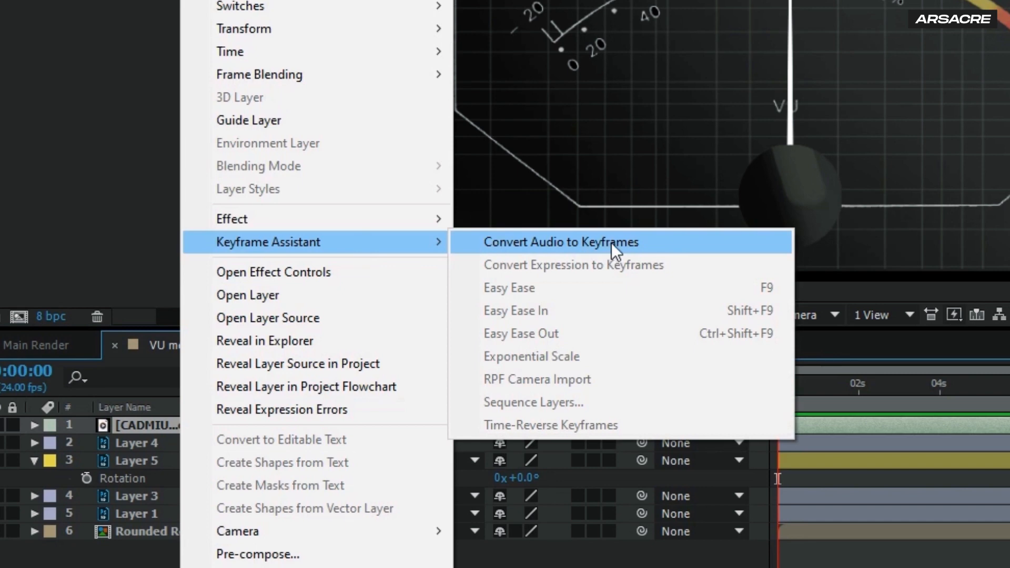
pyautogui.click(559, 241)
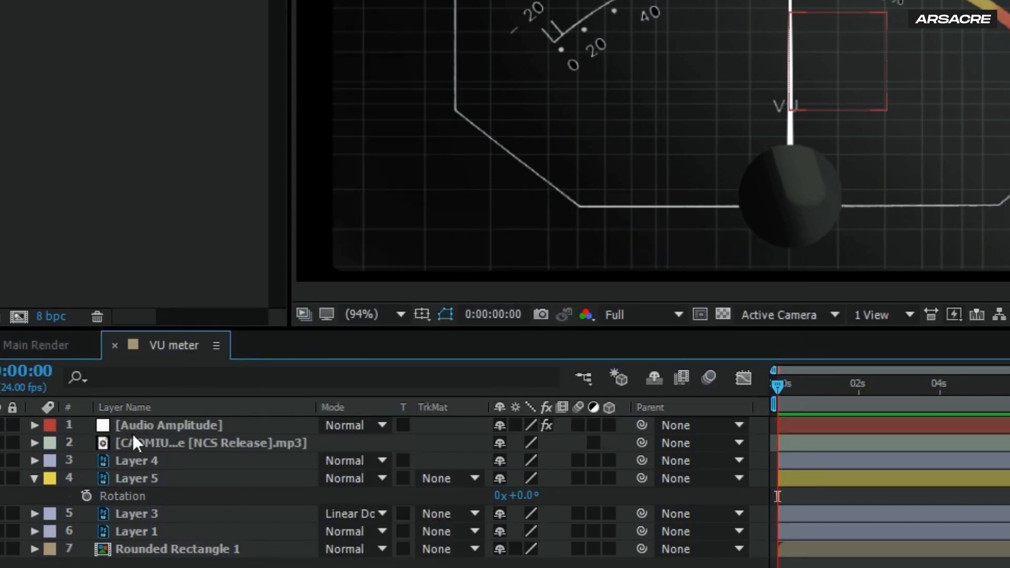
pyautogui.click(210, 443)
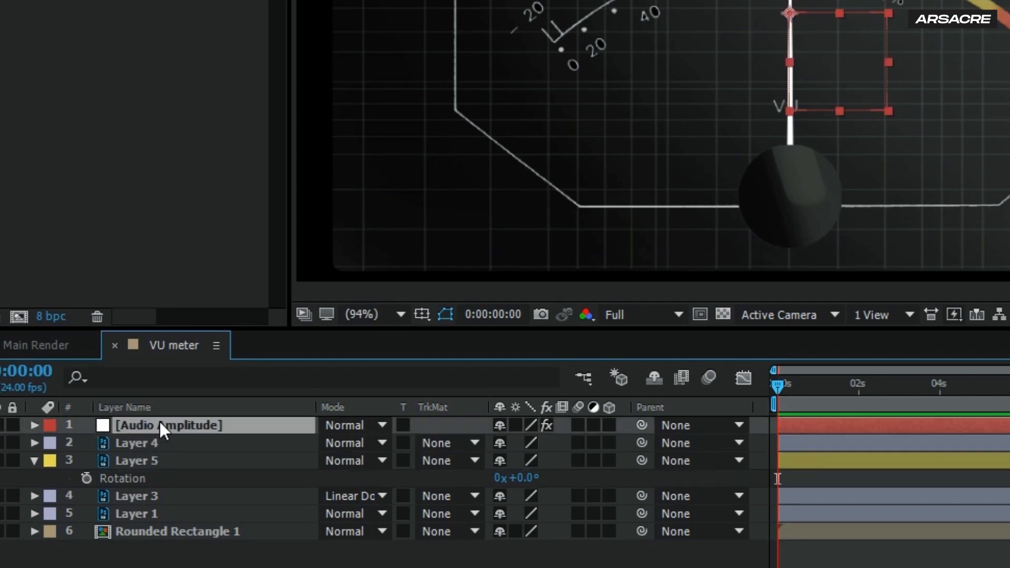
pyautogui.click(35, 425)
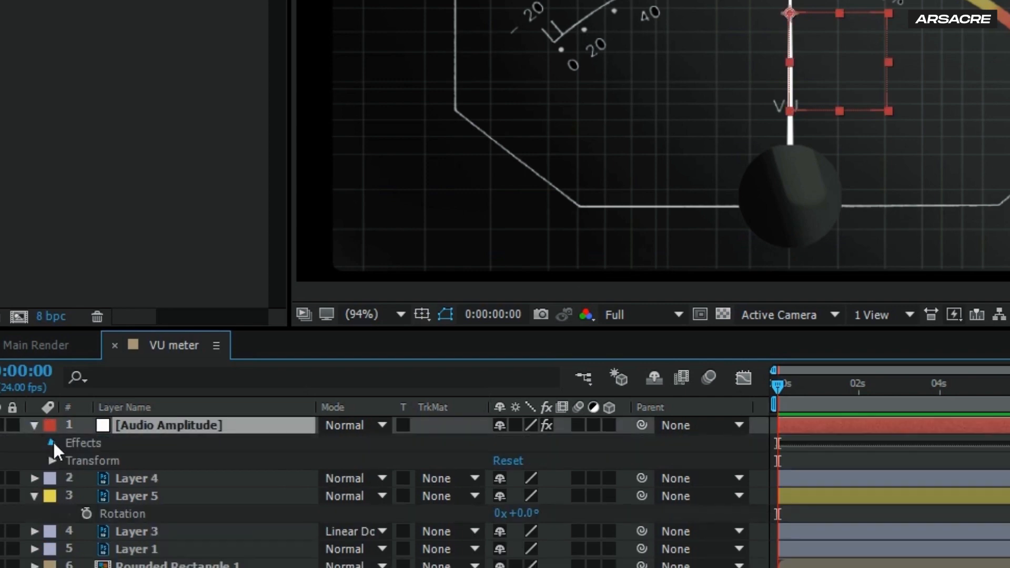
pyautogui.click(52, 443)
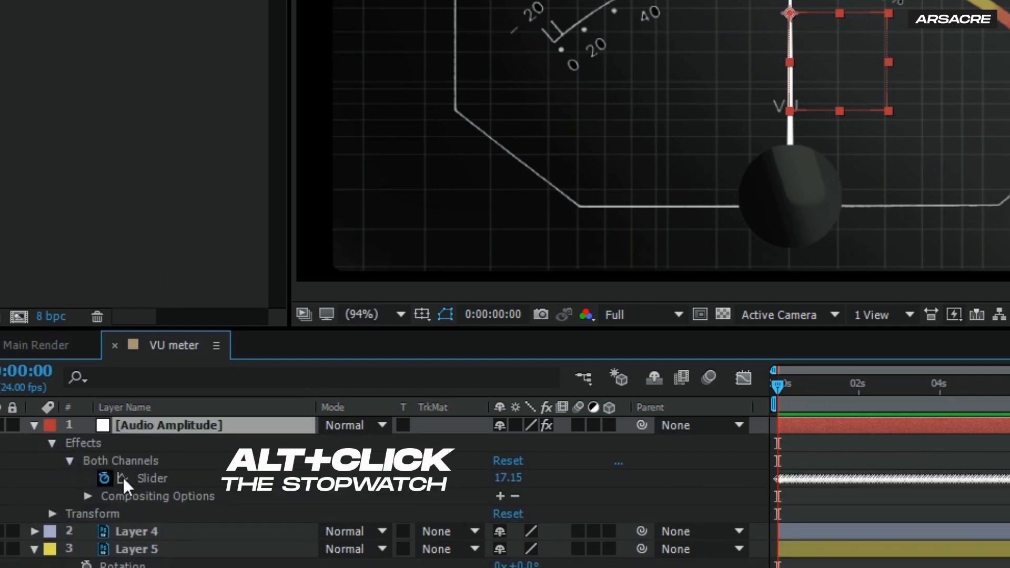
# Add a smooth(0.1,21) expression to the Both Channels slider.
pyautogui.click(105, 479)
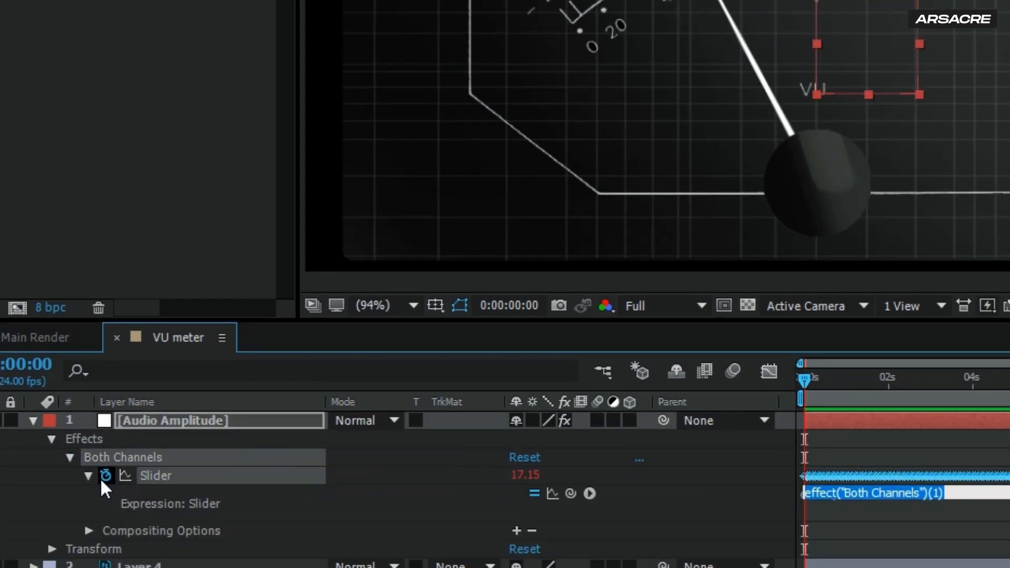
pyautogui.write('smooth')
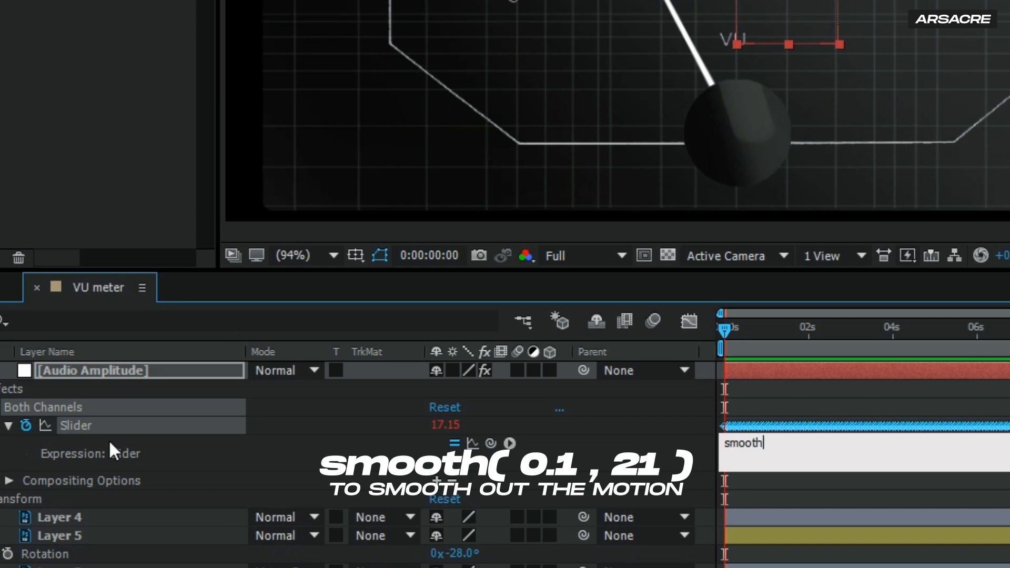
pyautogui.write('(0.')
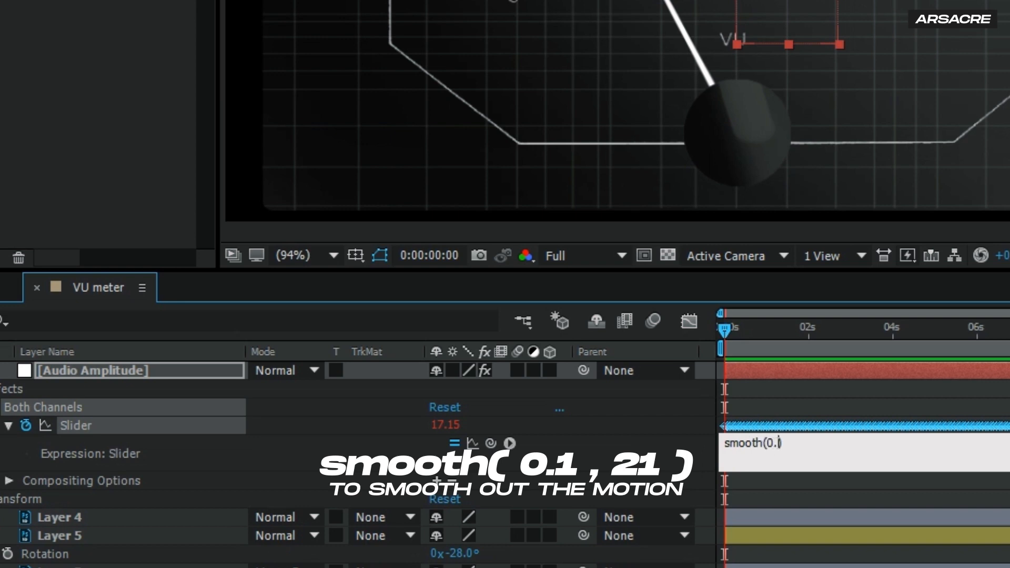
pyautogui.write(',21)')
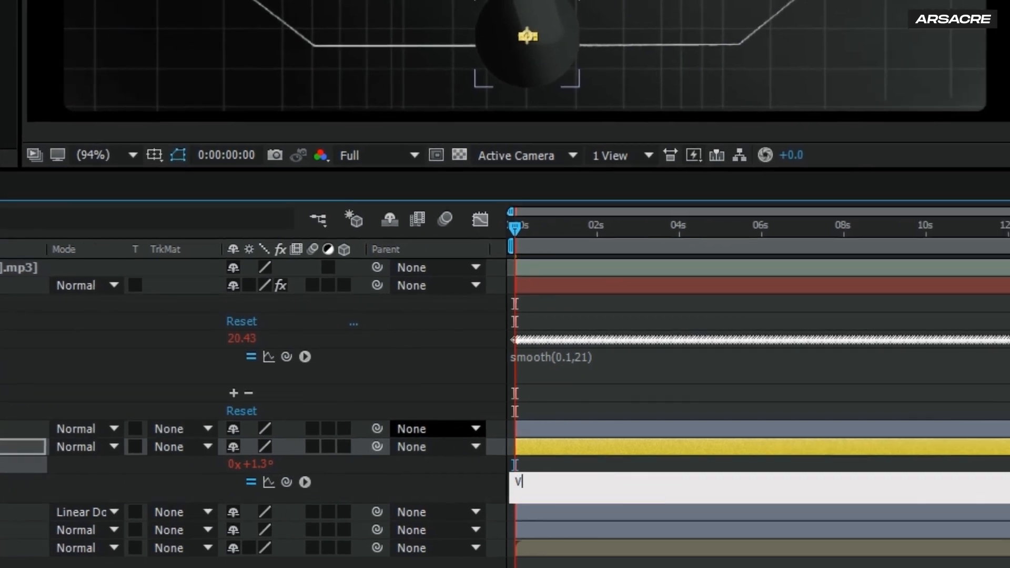
# Give the needle's Rotation the expression VU = slider; linear(VU, 0, 50, -52, +52).
pyautogui.write('VU = thisComp.layer("Audio Amplitude").effect("Both Channels")("Slider')
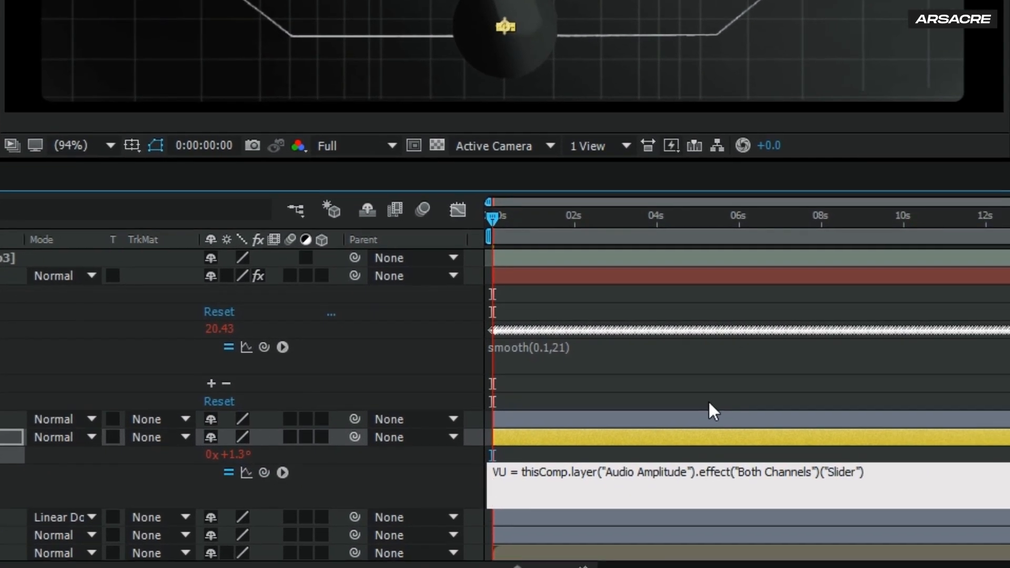
pyautogui.write('linear(')
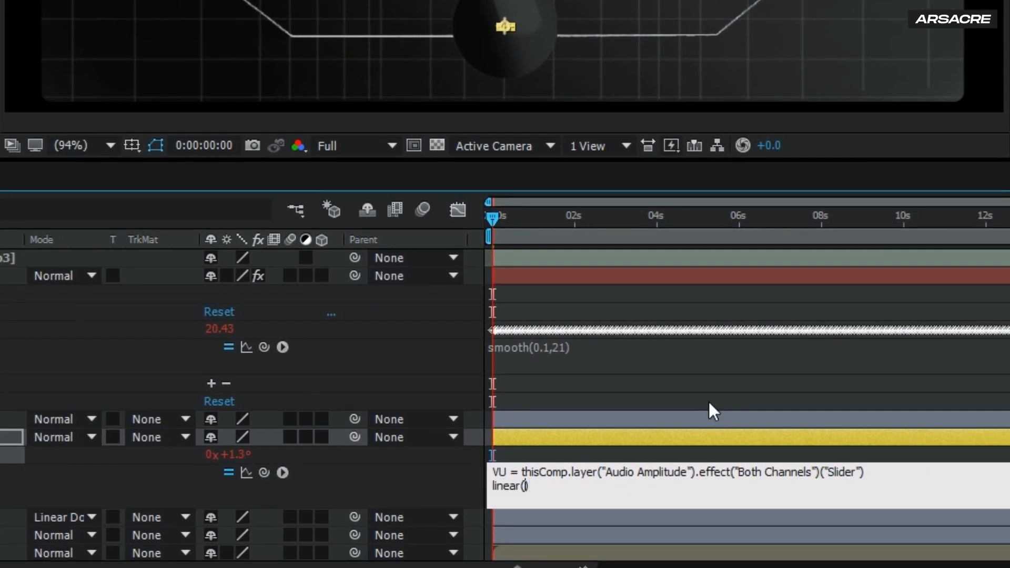
pyautogui.write('VU')
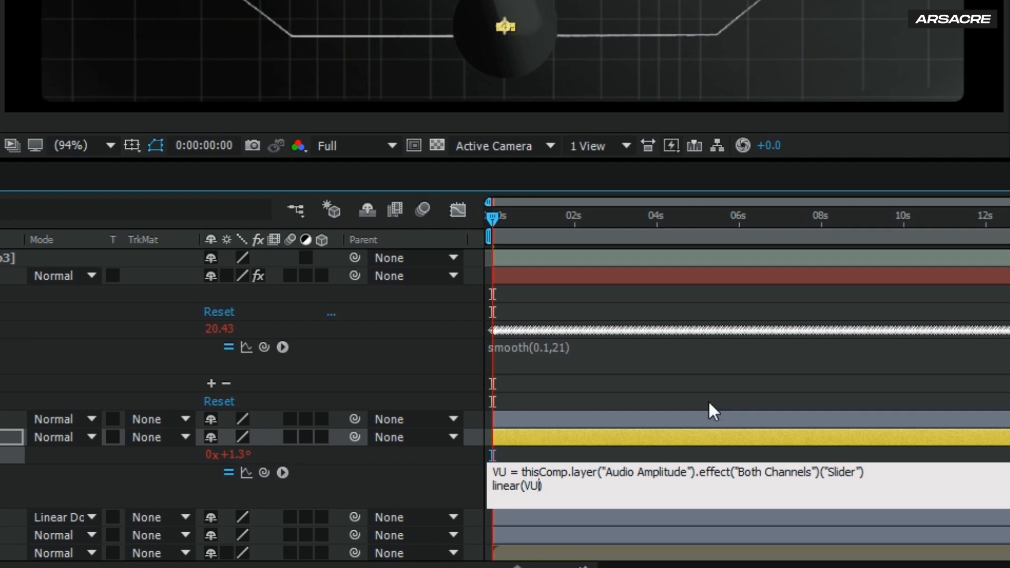
pyautogui.write(', 0,')
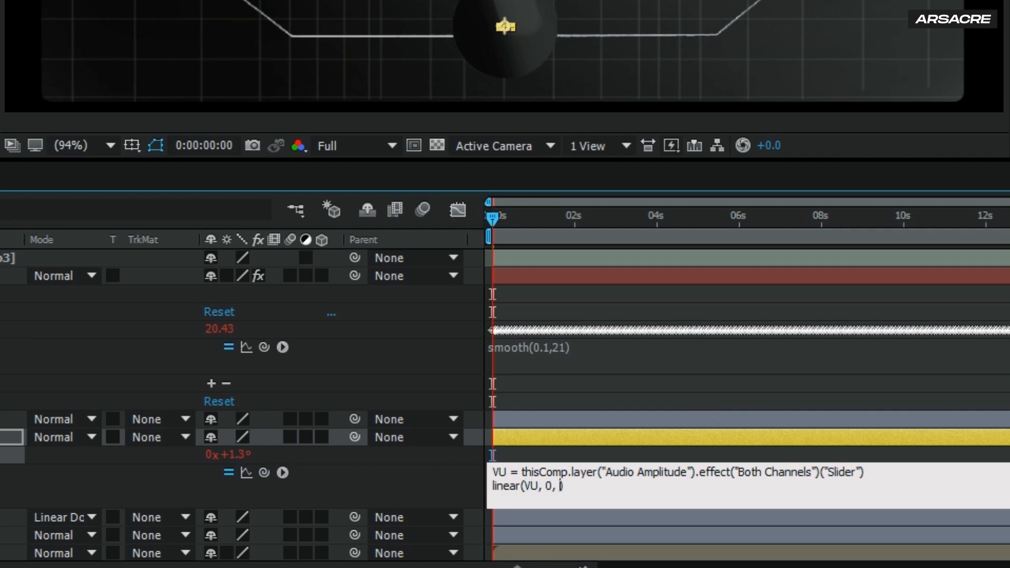
pyautogui.write('50,')
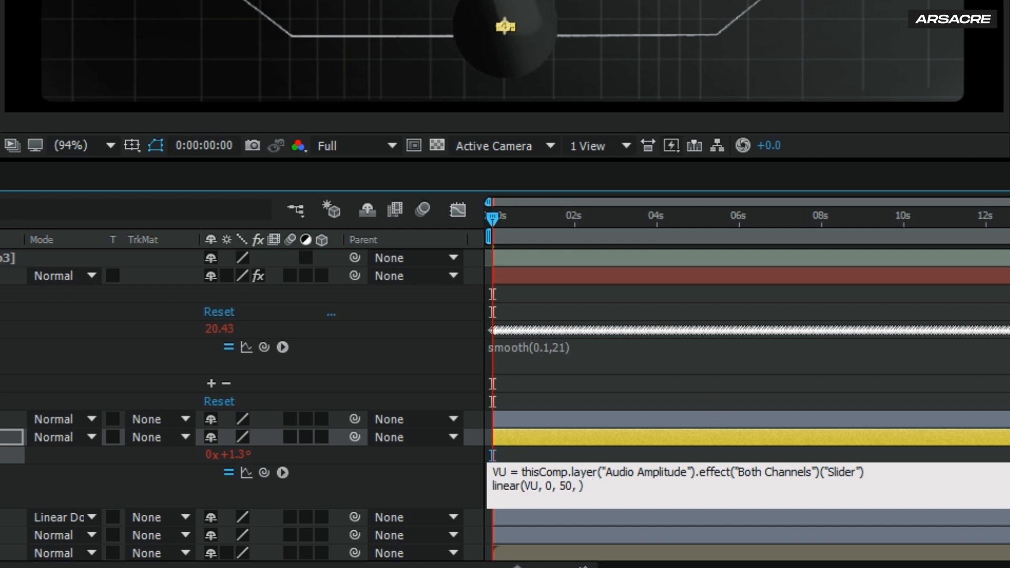
pyautogui.write('-52')
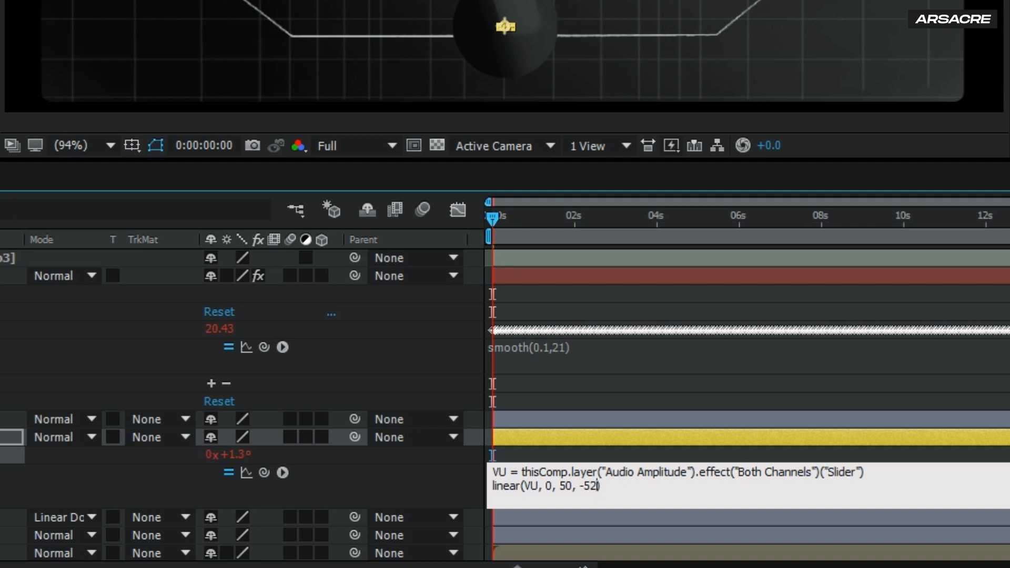
pyautogui.write(', +')
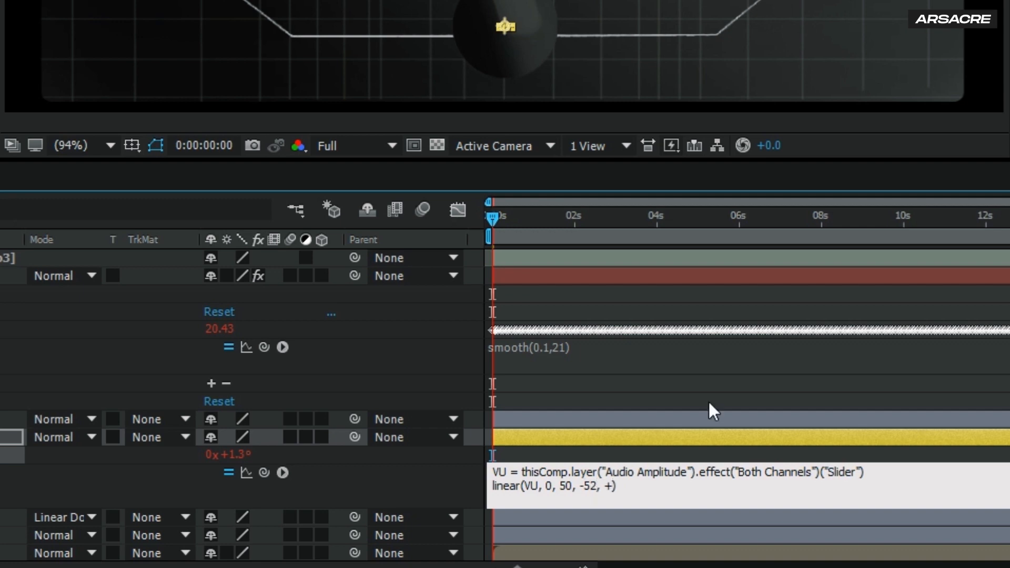
pyautogui.write('52')
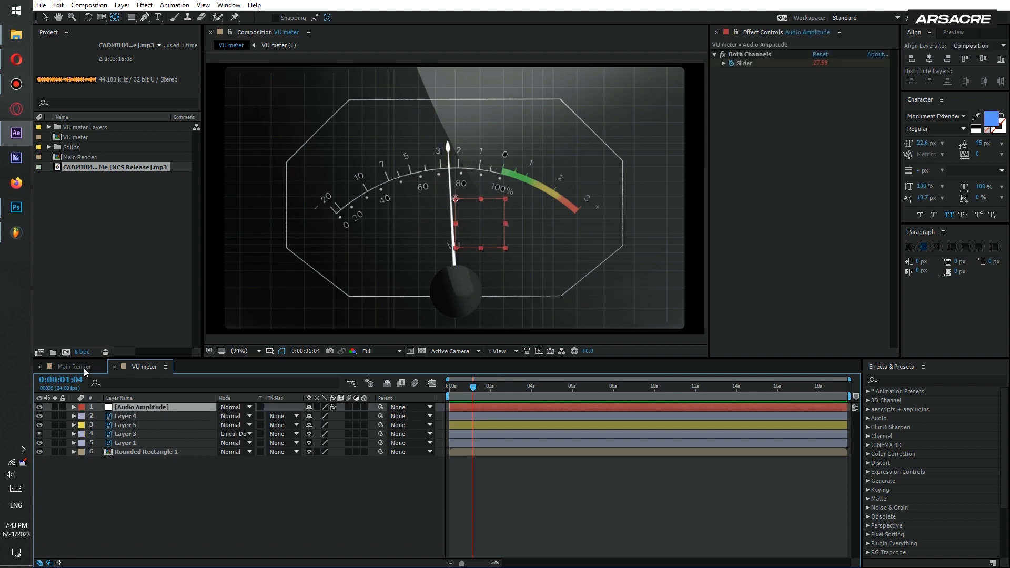
# Switch the Timeline to the Main Render composition tab.
pyautogui.click(73, 366)
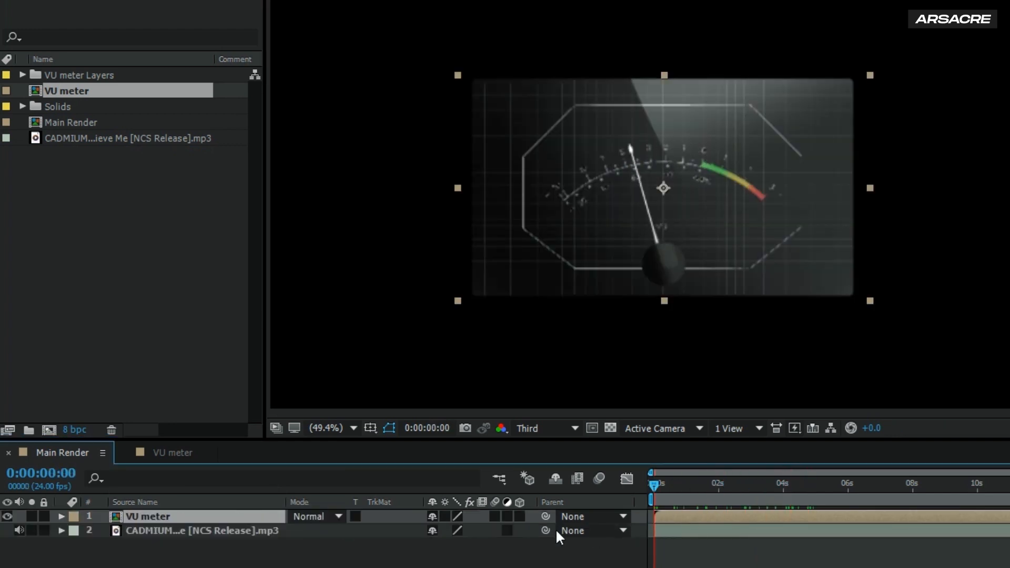
pyautogui.moveTo(48, 430)
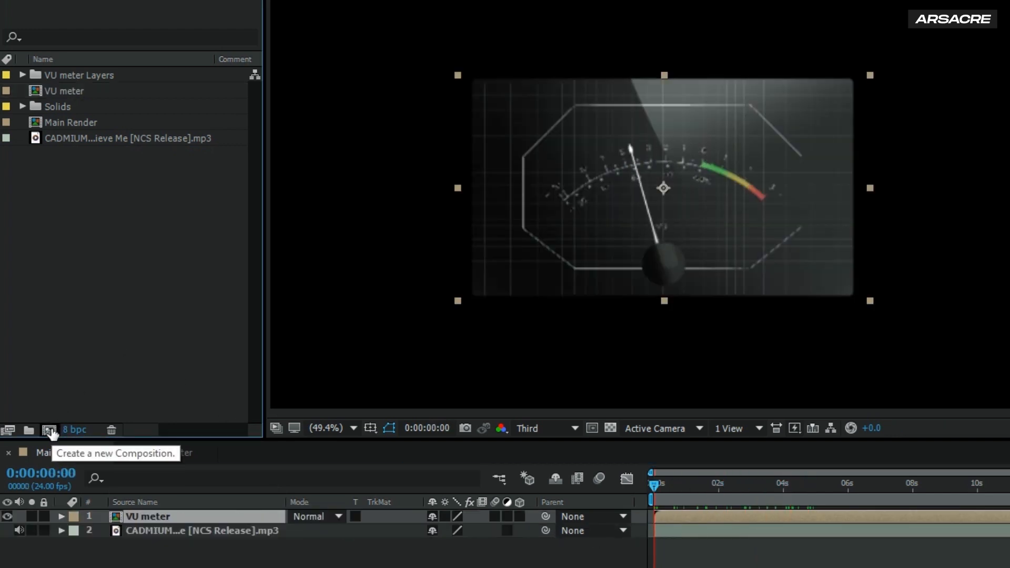
# Make a new composition called 'meters' at 200 × 700 pixels and confirm it.
pyautogui.click(48, 430)
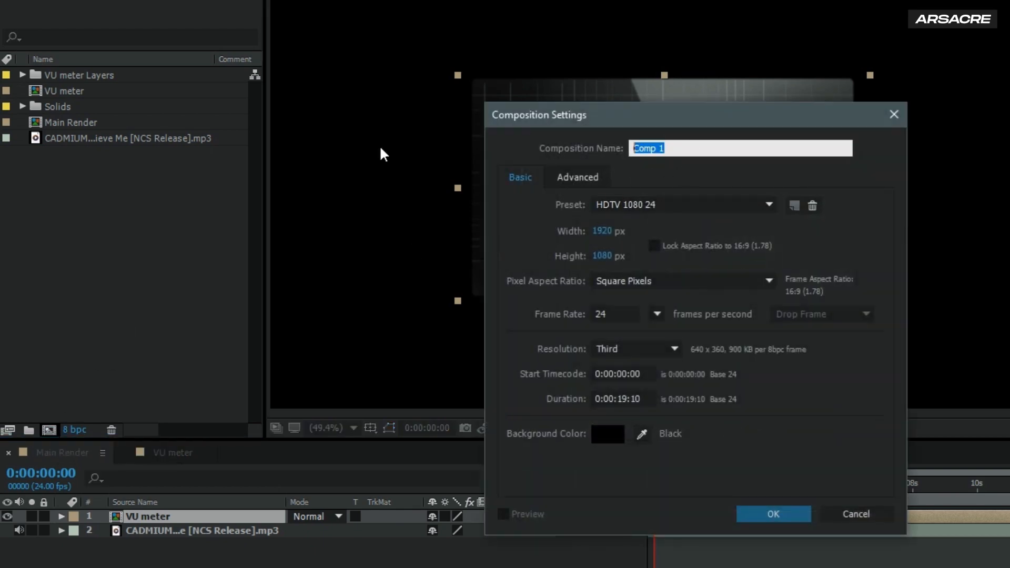
pyautogui.write('met')
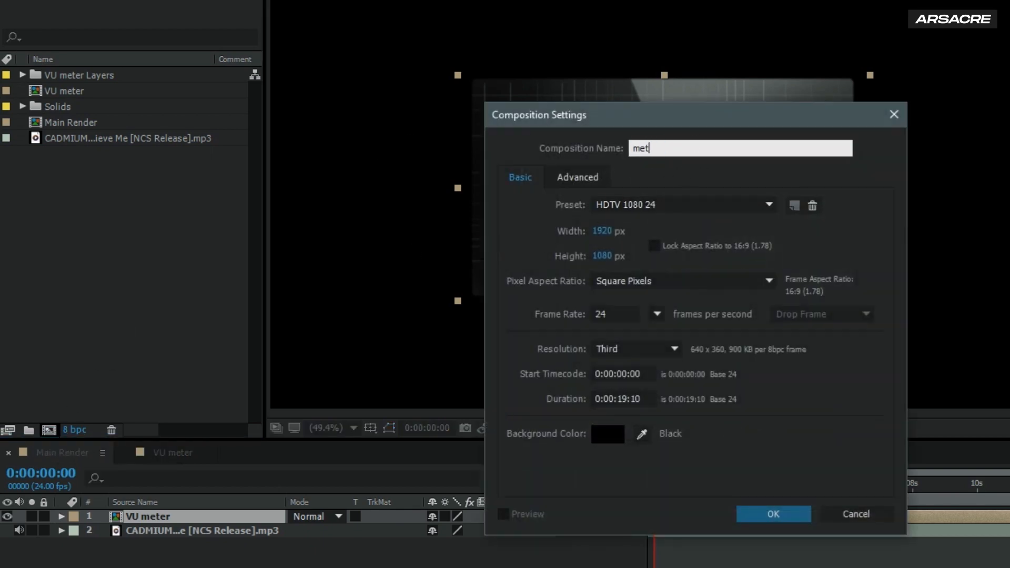
pyautogui.write('ers')
pyautogui.click(609, 255)
pyautogui.write('700')
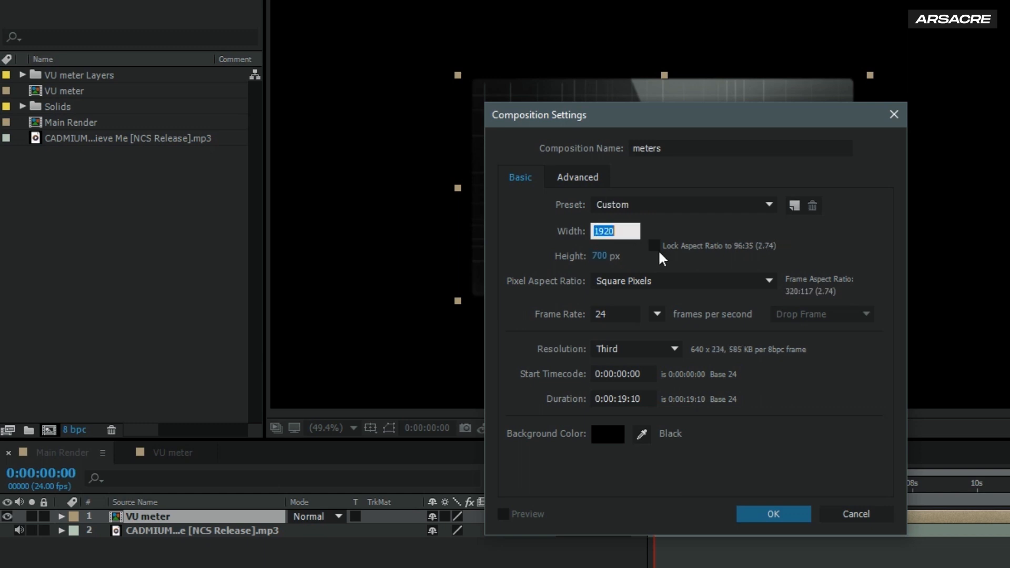
pyautogui.write('200')
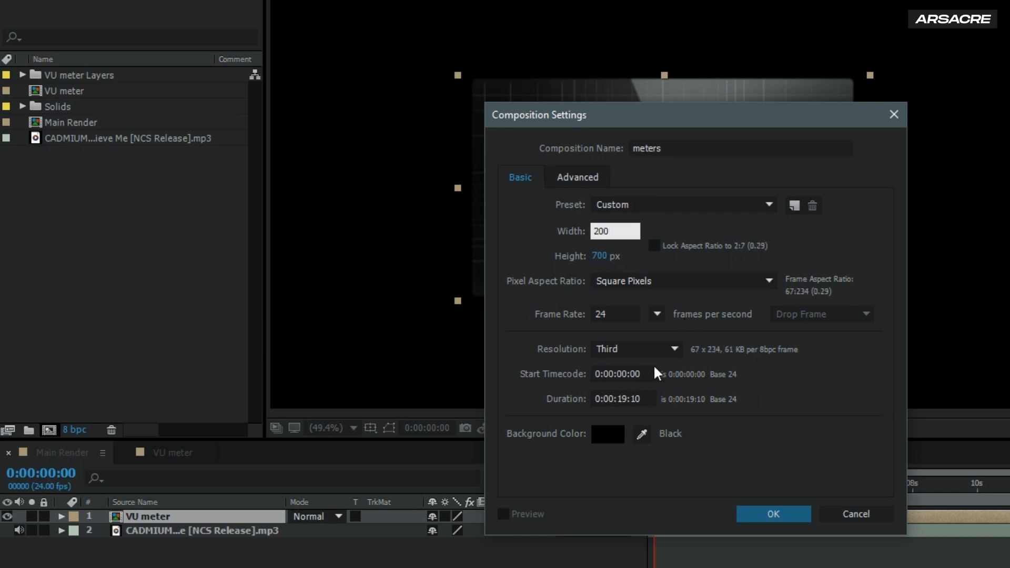
pyautogui.click(773, 514)
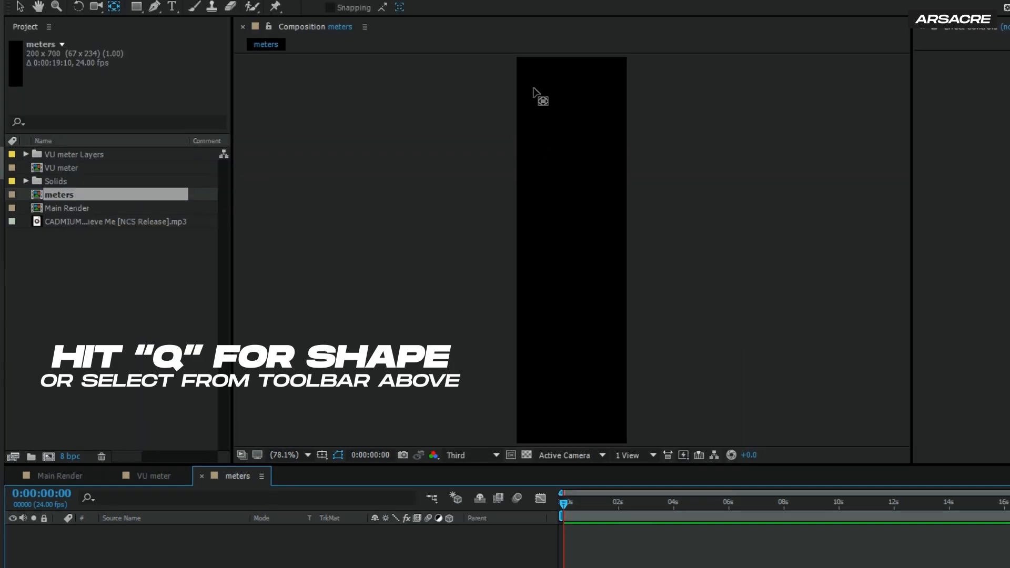
# Draw a red rectangle covering the tall meters comp and select its shape layer.
pyautogui.moveTo(525, 64); pyautogui.dragTo(590, 362)
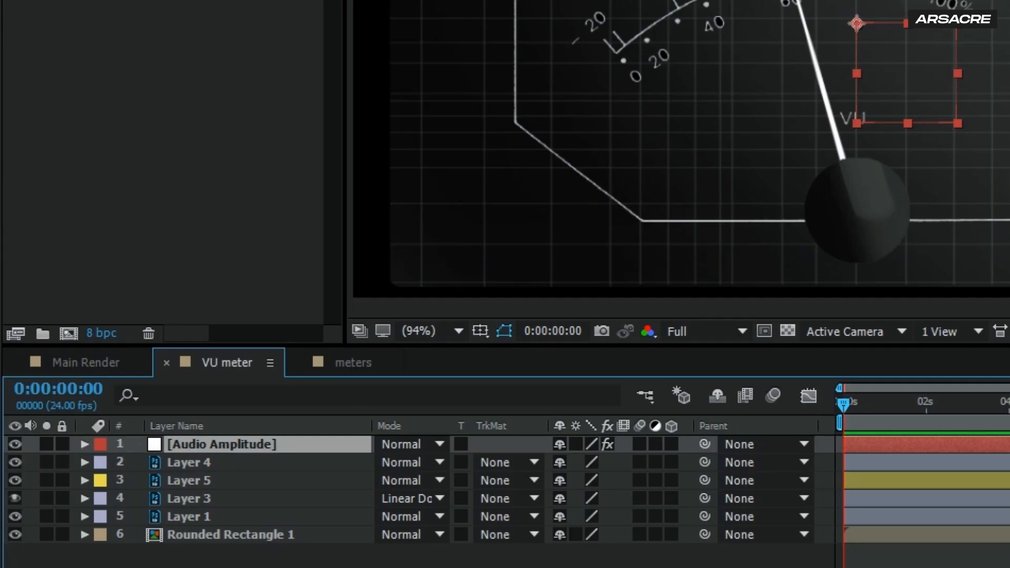
pyautogui.click(49, 9)
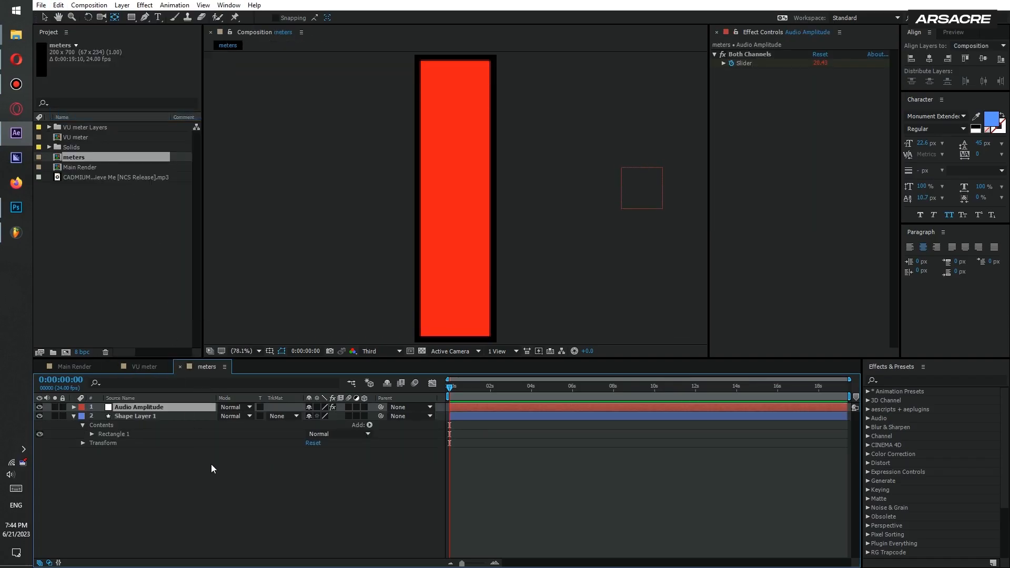
pyautogui.click(134, 416)
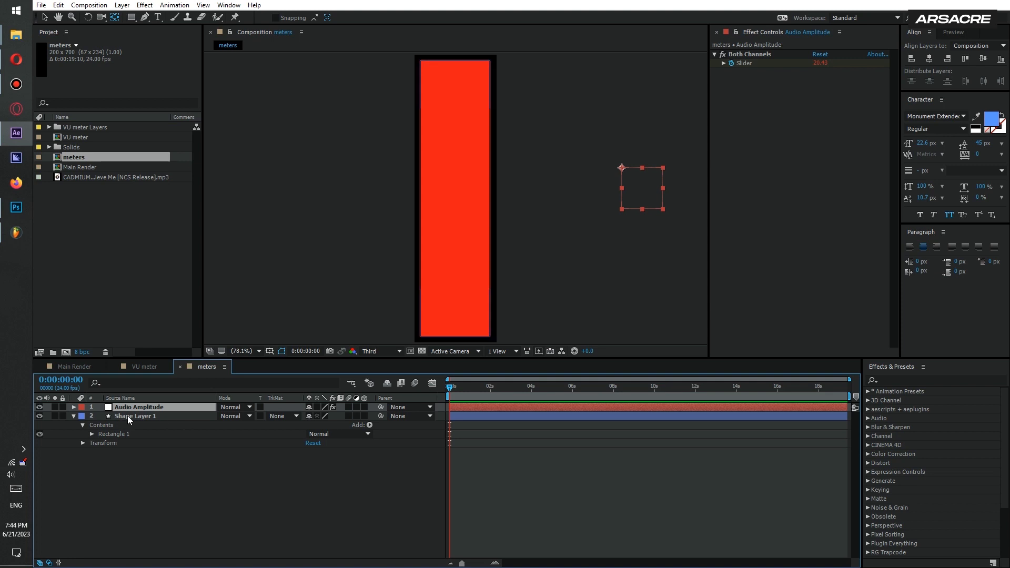
pyautogui.click(134, 415)
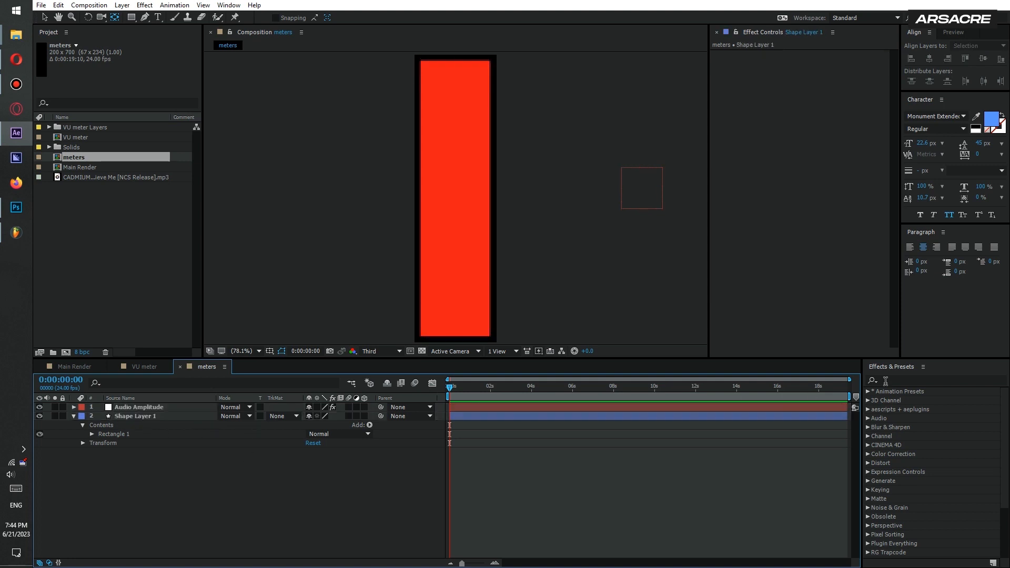
# Start a Scale expression on the rectangle linked to the Audio Amplitude slider.
pyautogui.write('slider')
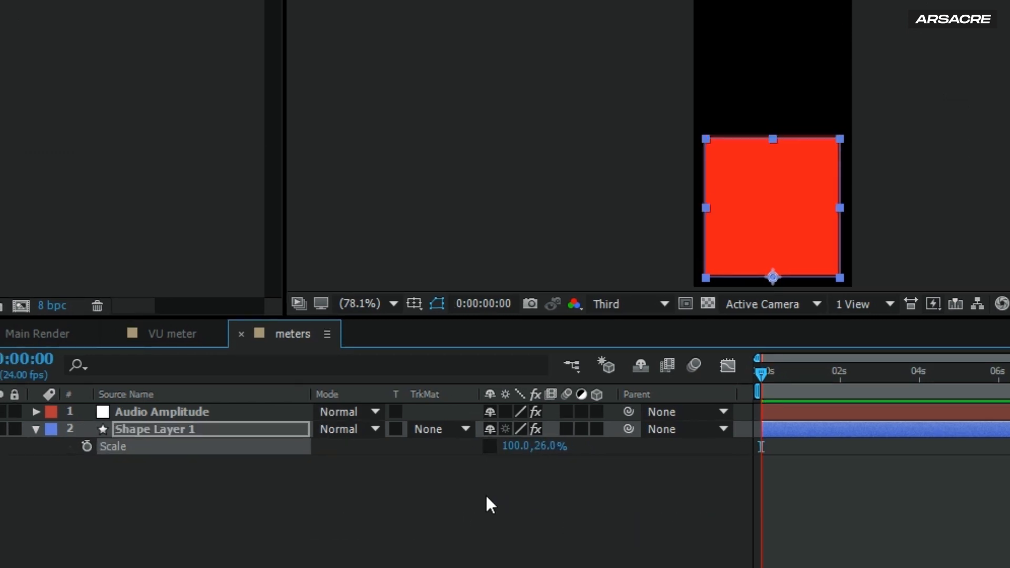
pyautogui.click(87, 446)
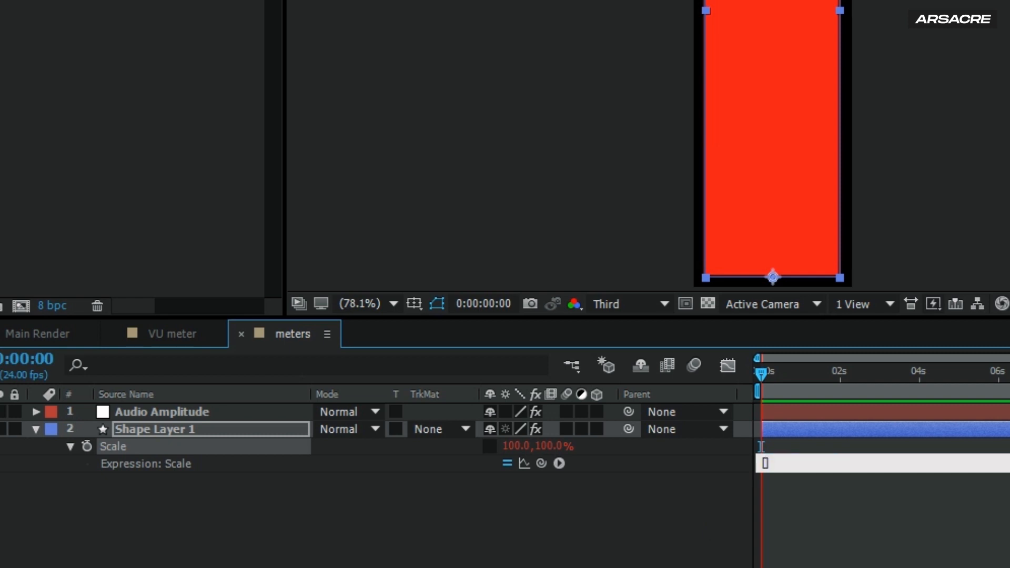
pyautogui.write('[100, effect("Slider Control")("Slider')
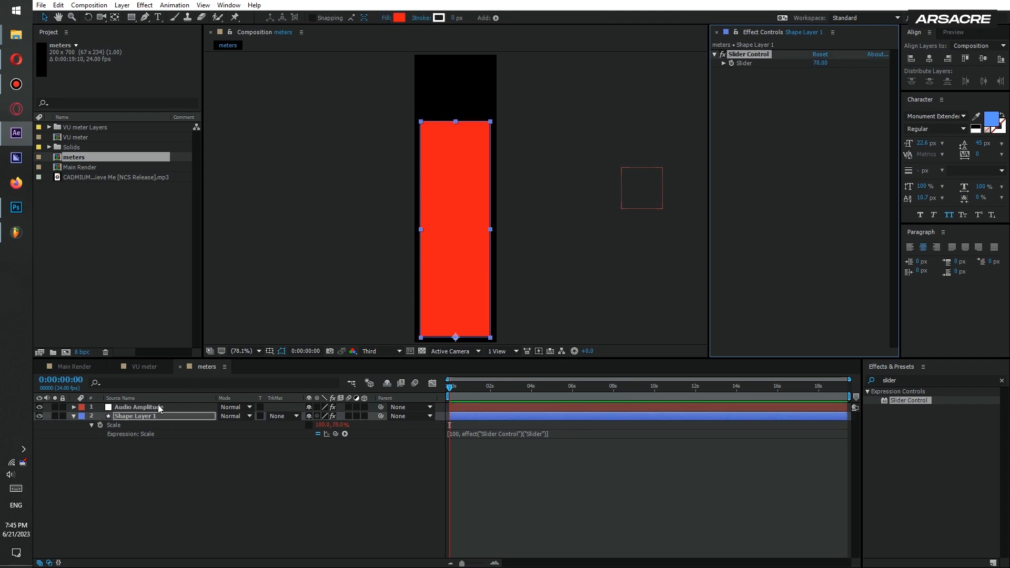
pyautogui.click(74, 406)
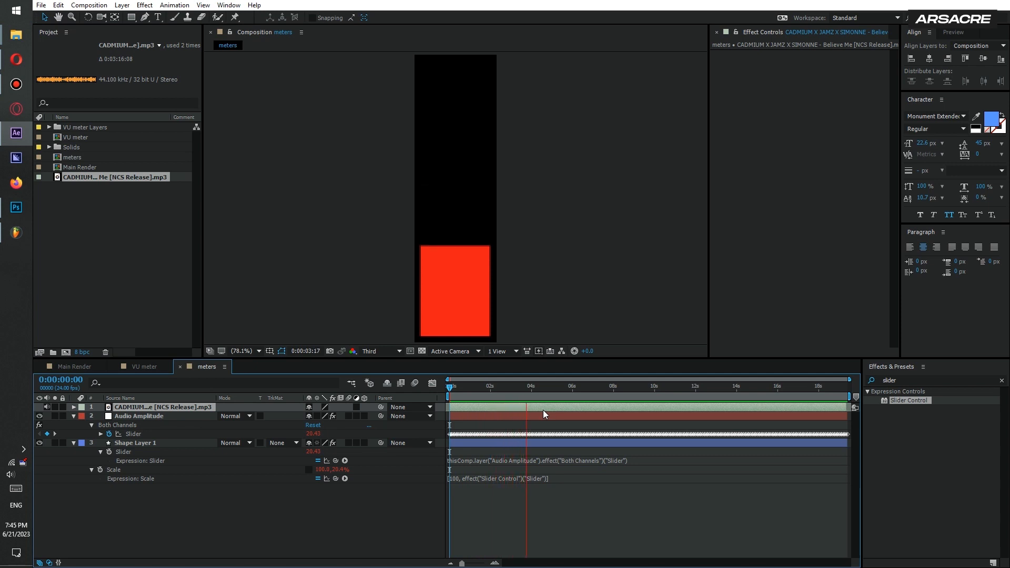
# Write VU = slider; linear(VU, 0, 50, 0, 100) and check the bar near 4 seconds.
pyautogui.click(510, 385)
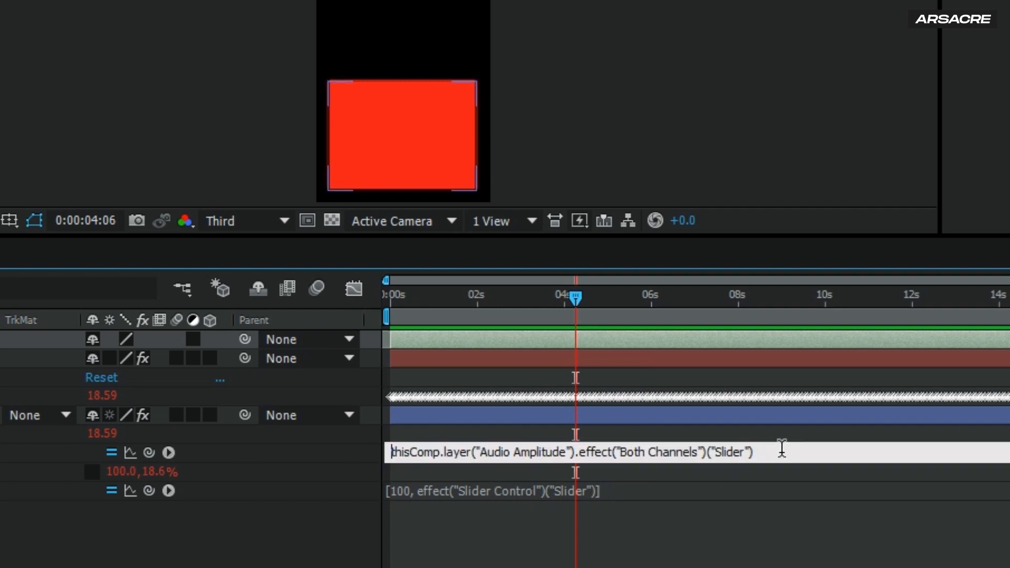
pyautogui.write('VU =')
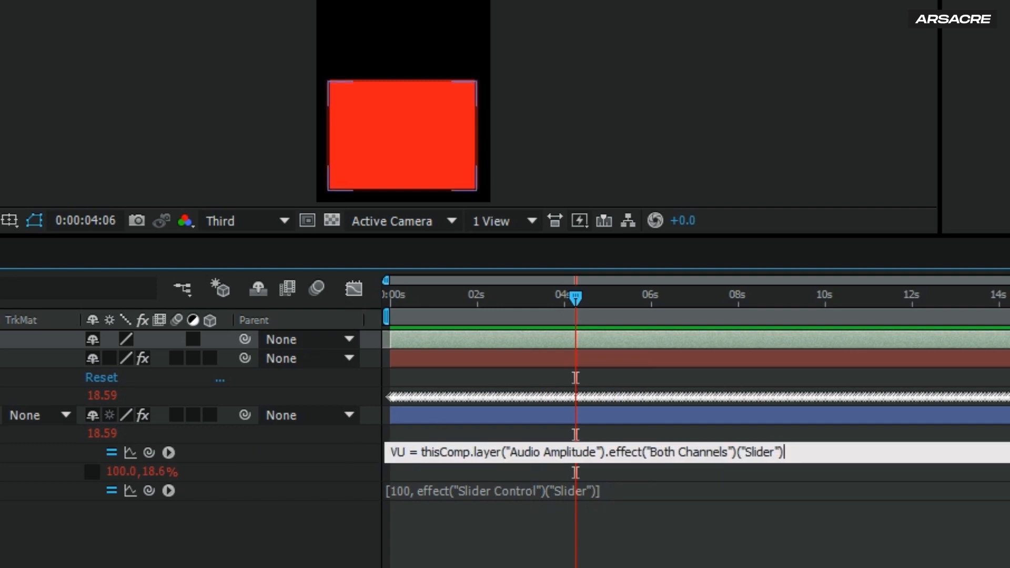
pyautogui.write('linear')
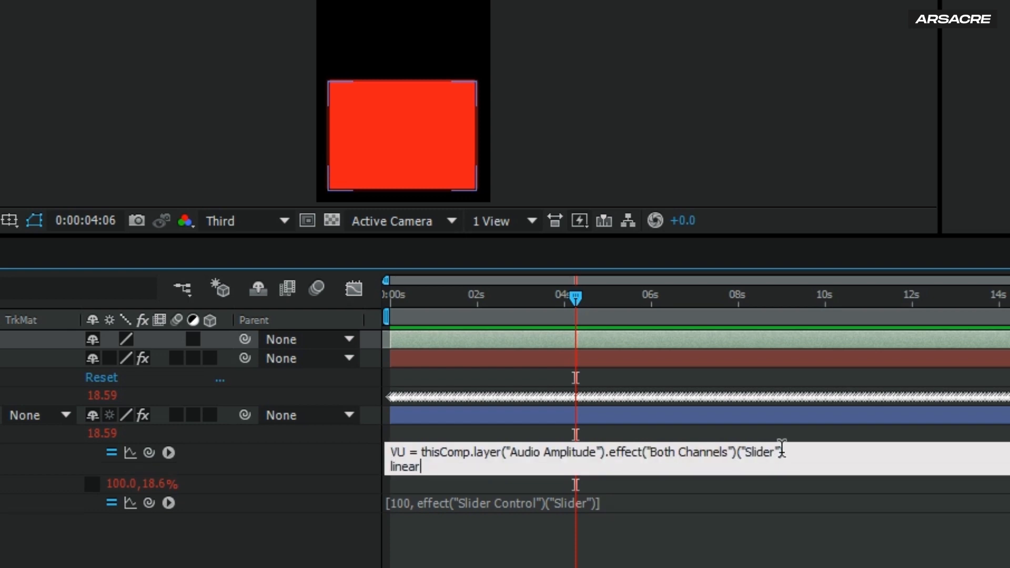
pyautogui.write('(VU,')
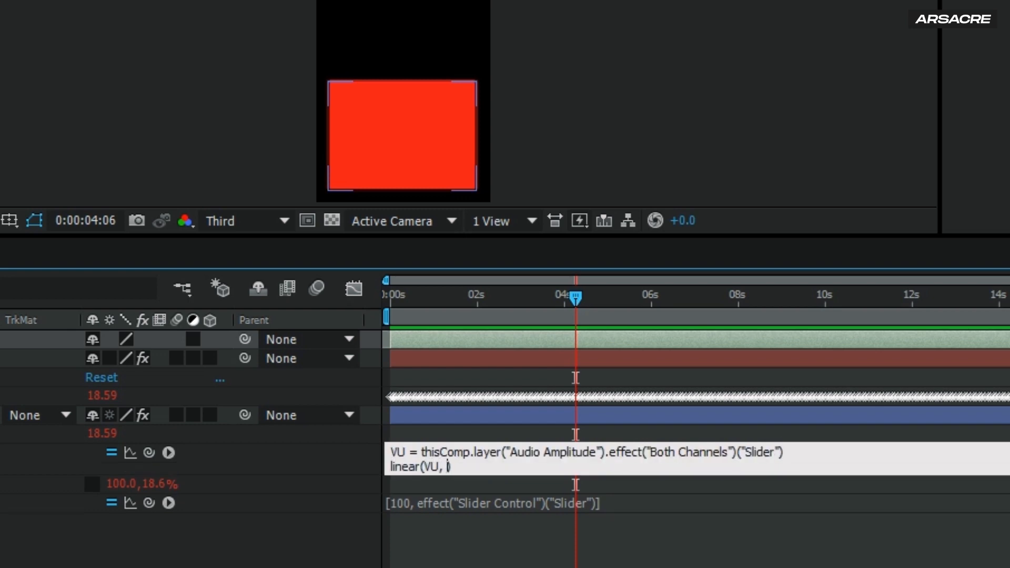
pyautogui.write('0, 50, 0,')
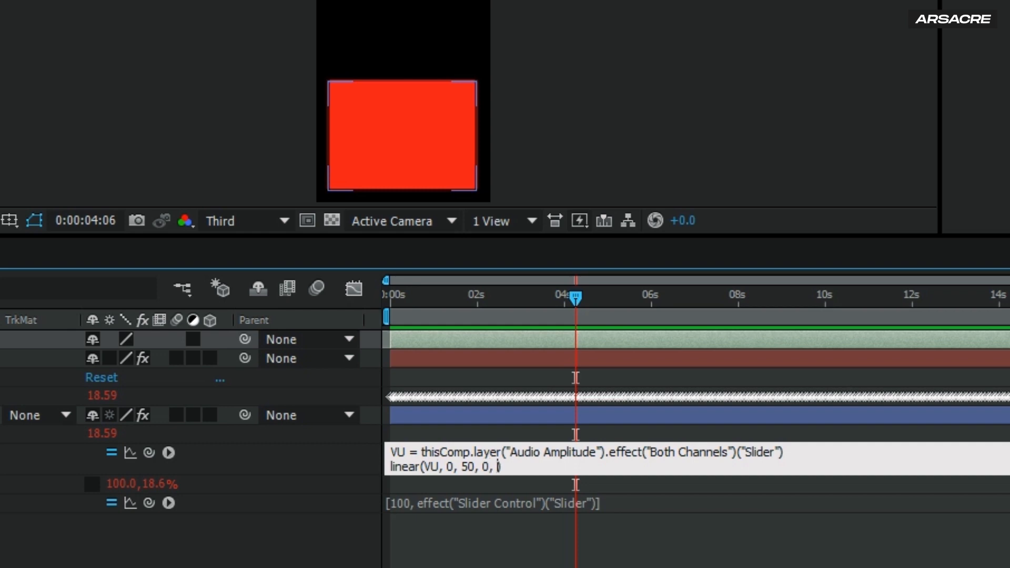
pyautogui.write('100')
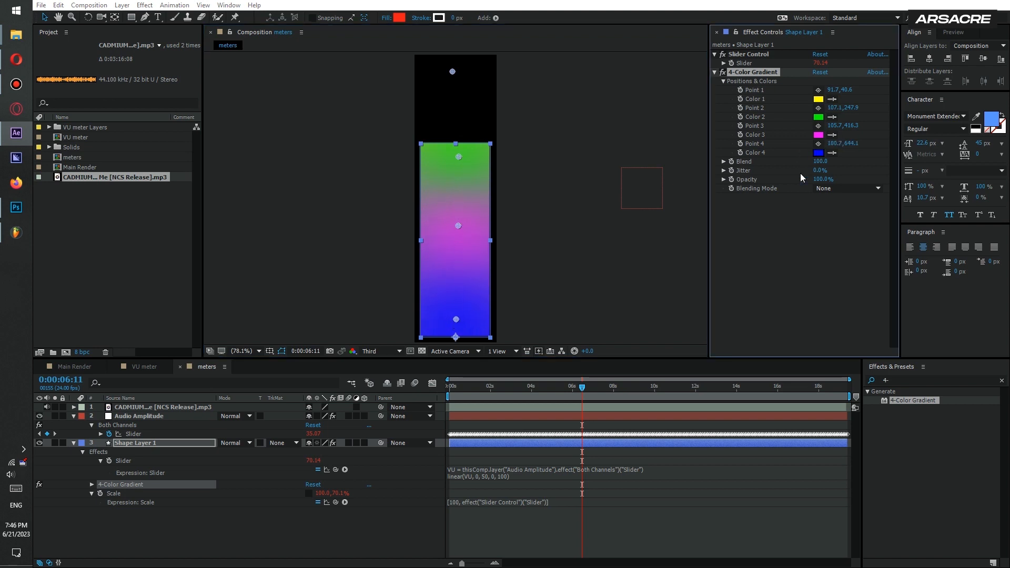
# Recolour the gradient from green to red and add horizontal Venetian Blinds stripes.
pyautogui.click(818, 117)
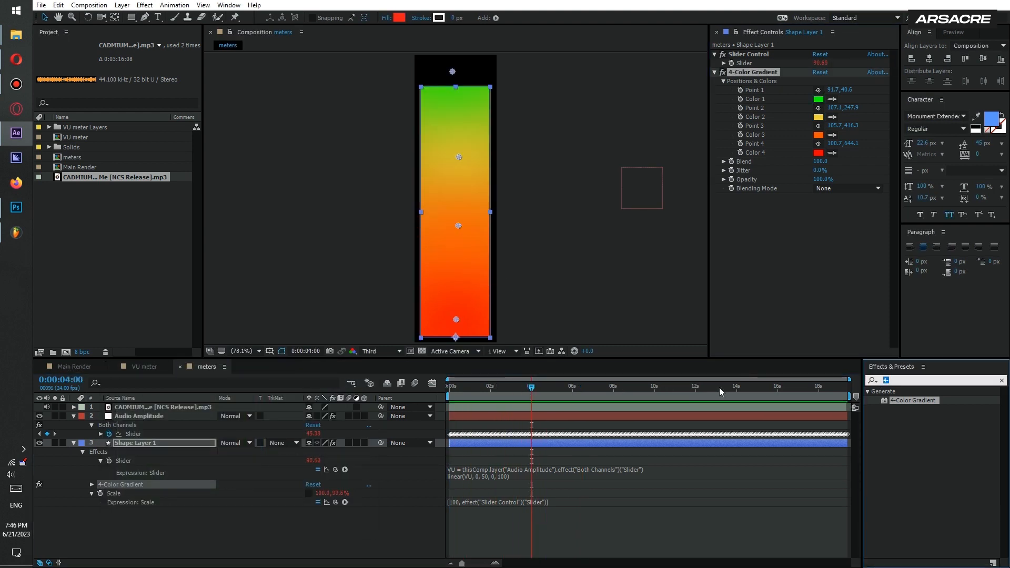
pyautogui.write('venetia')
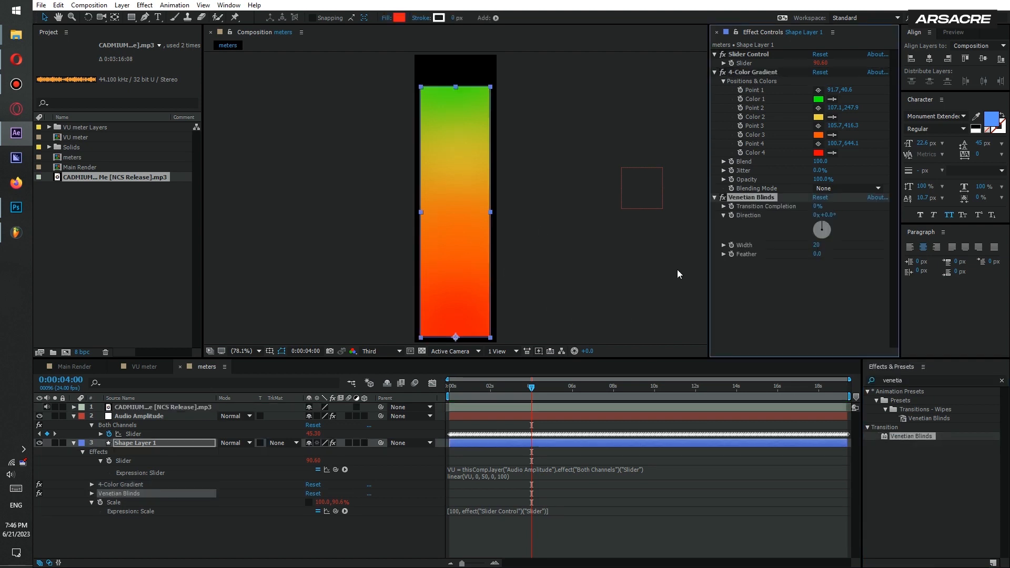
pyautogui.click(828, 214)
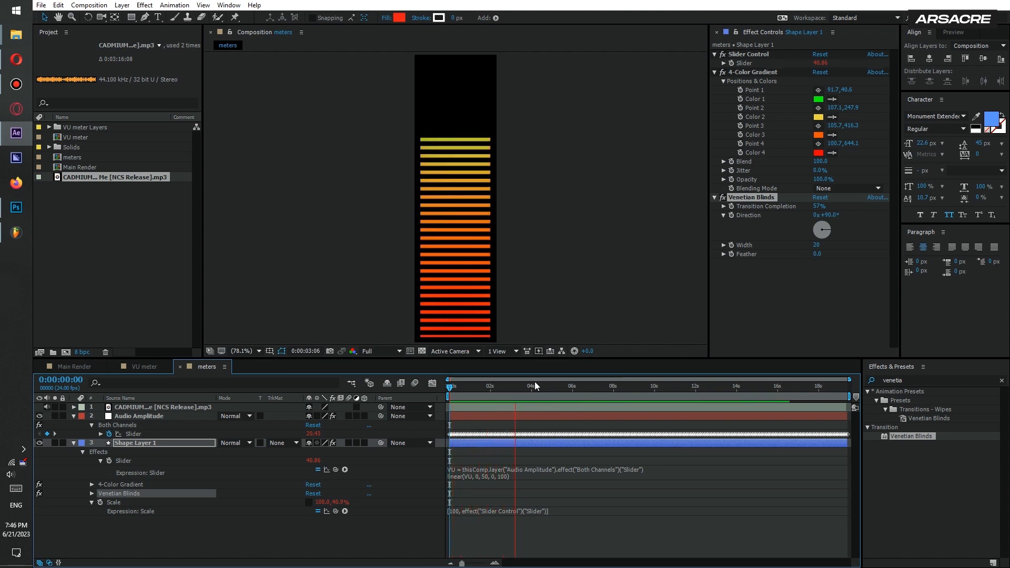
pyautogui.click(506, 385)
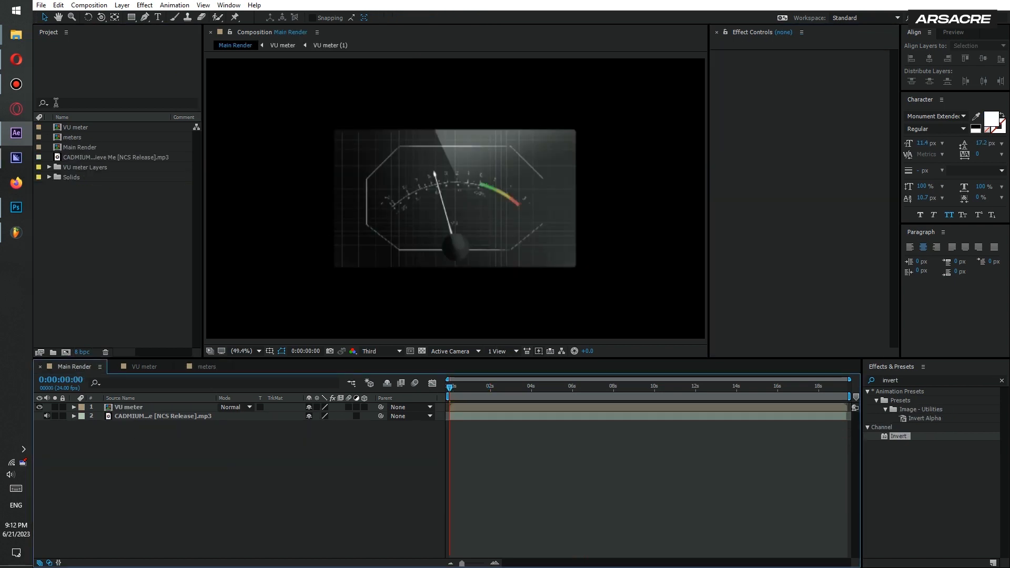
# Place the meters comp into Main Render and duplicate its layer for both sides.
pyautogui.click(80, 146)
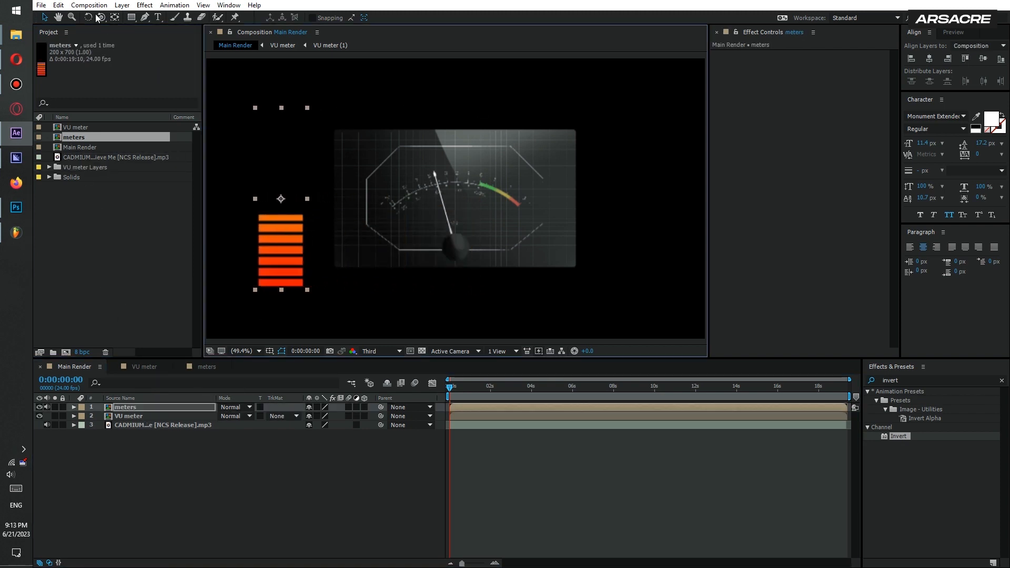
pyautogui.click(58, 5)
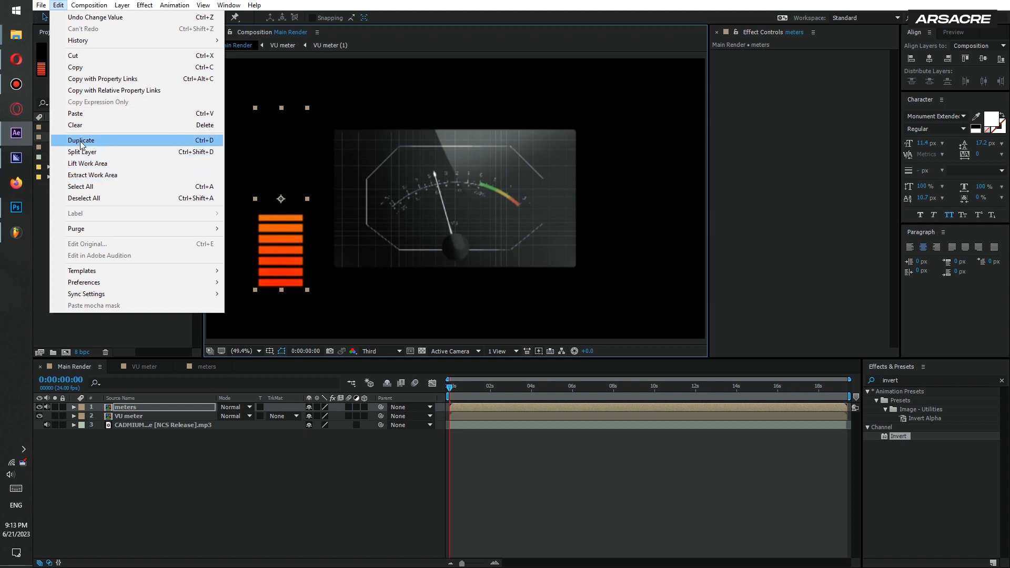
pyautogui.click(81, 140)
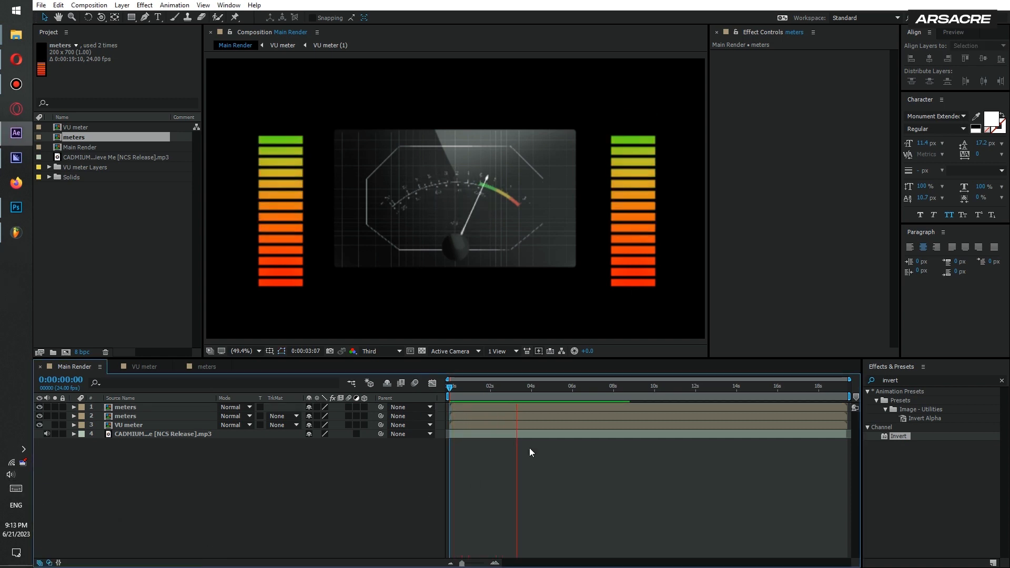
pyautogui.click(509, 385)
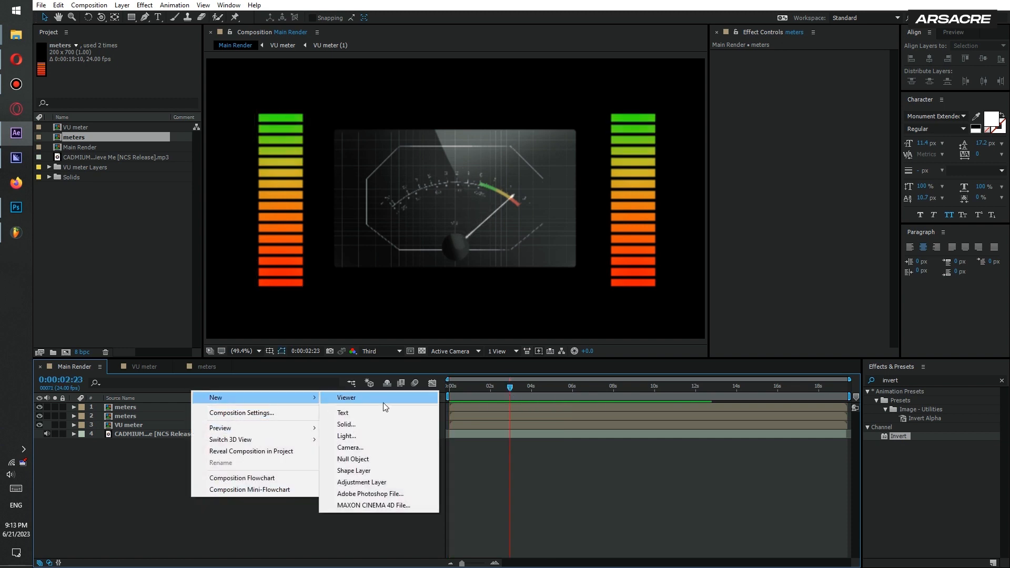
# Create a new solid layer named BG.
pyautogui.click(346, 424)
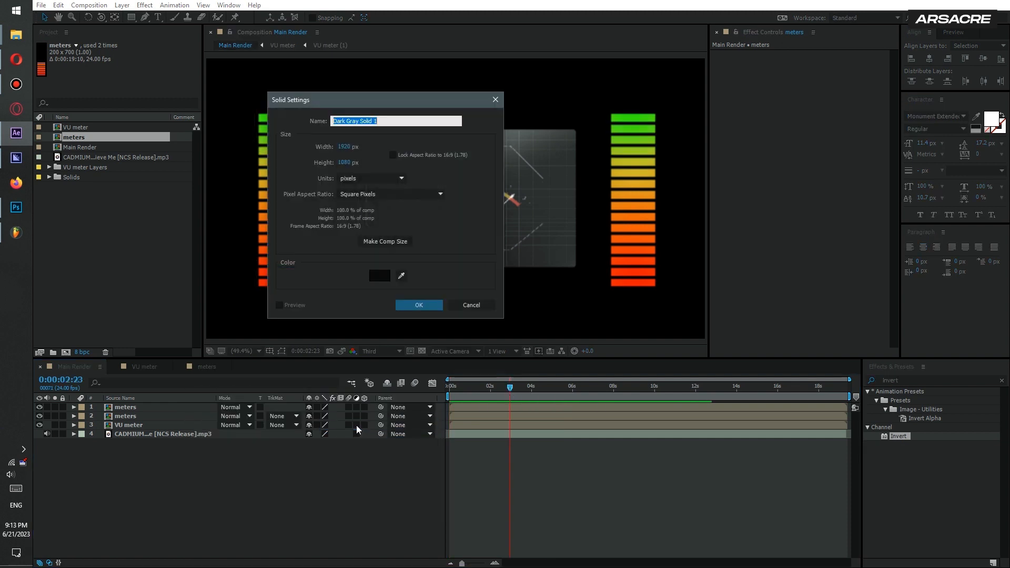
pyautogui.write('BG')
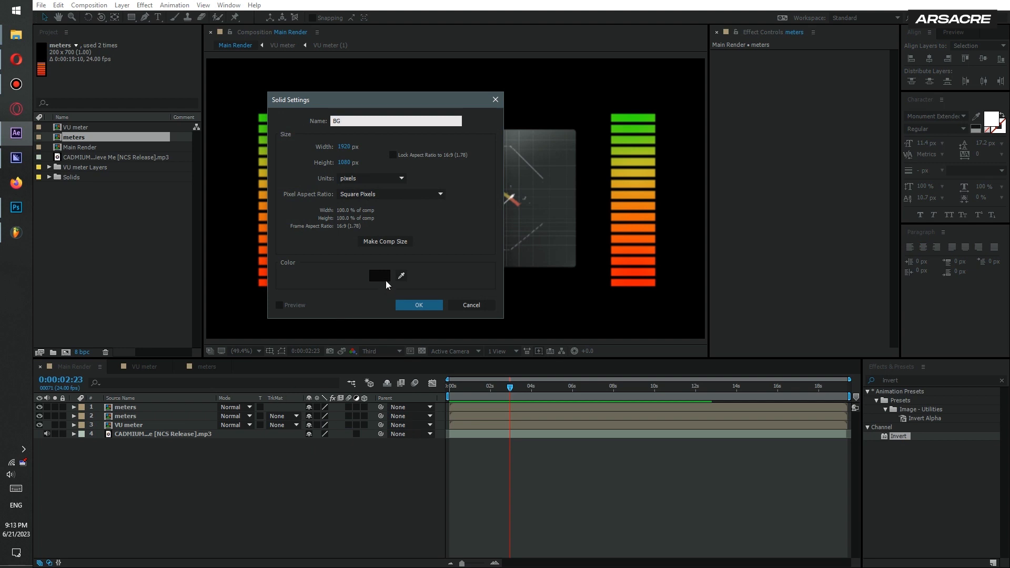
pyautogui.click(418, 305)
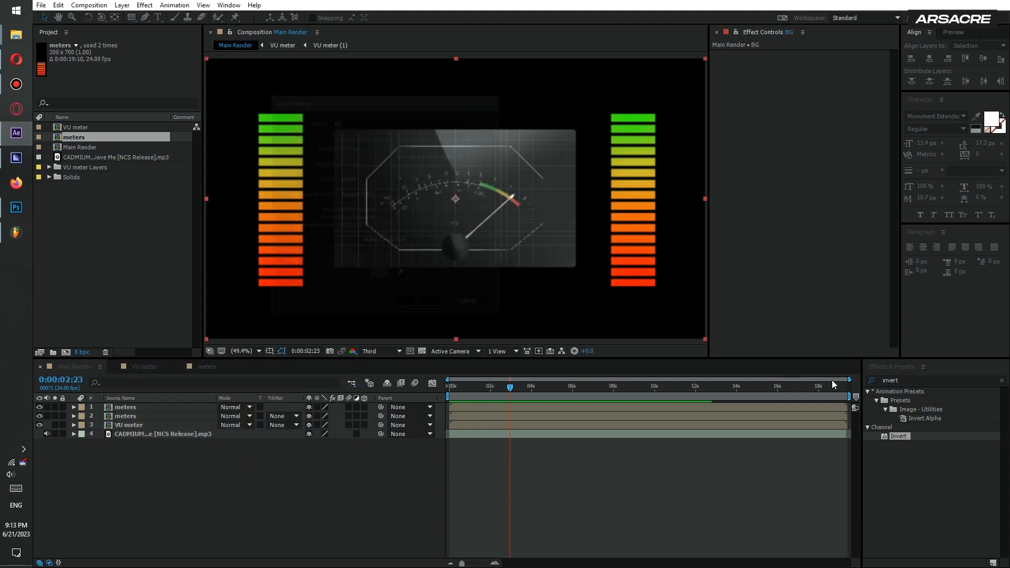
# Apply Gradient Ramp to BG, swap its colours, and pick dark end and grey start colours.
pyautogui.write('ramp')
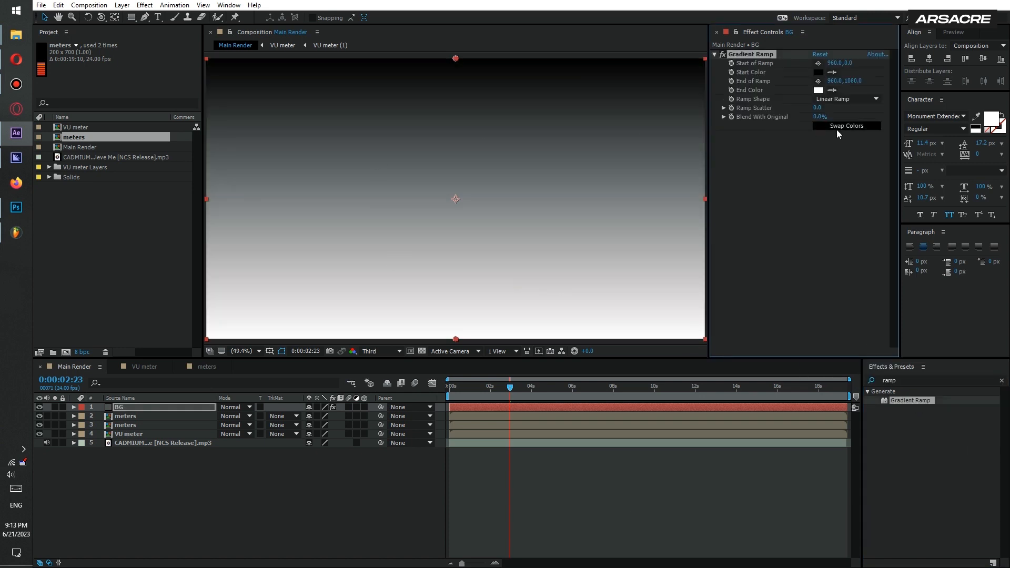
pyautogui.click(846, 98)
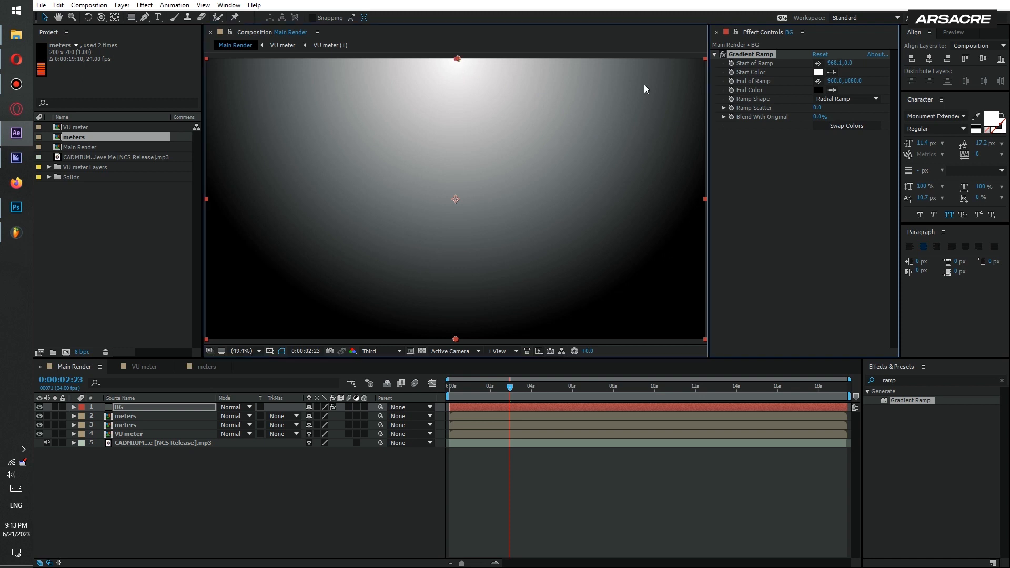
pyautogui.click(818, 89)
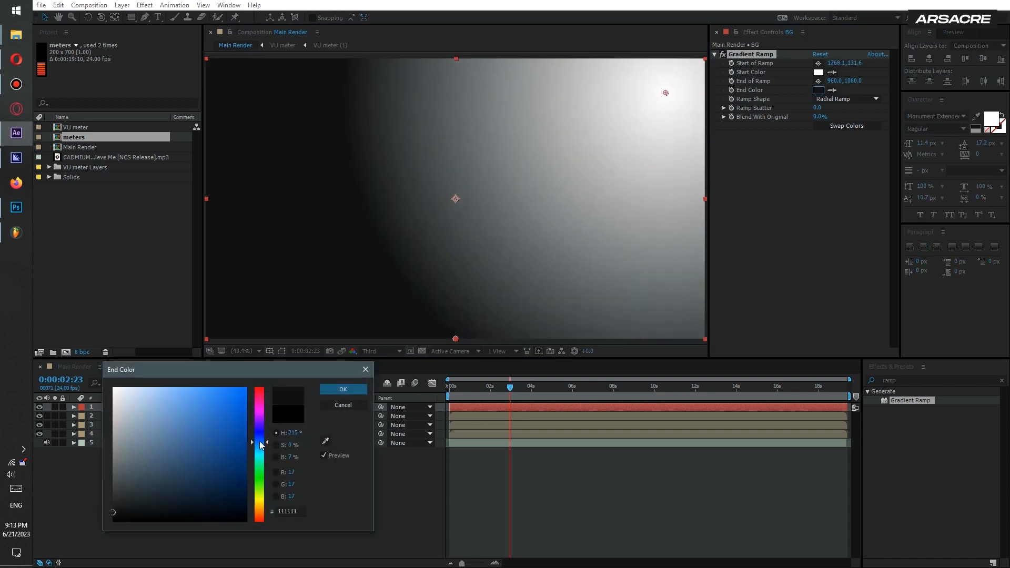
pyautogui.click(342, 389)
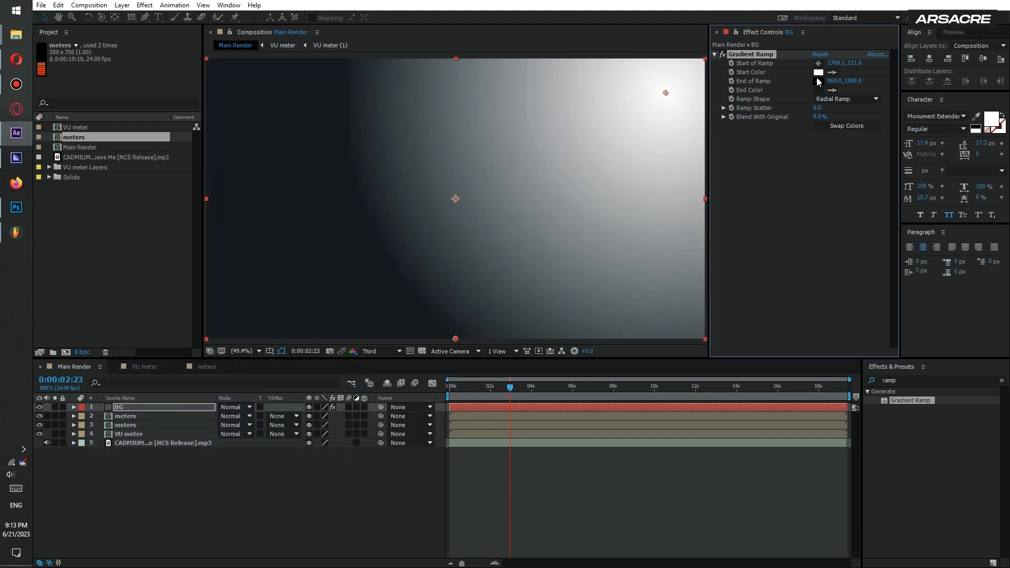
pyautogui.click(818, 71)
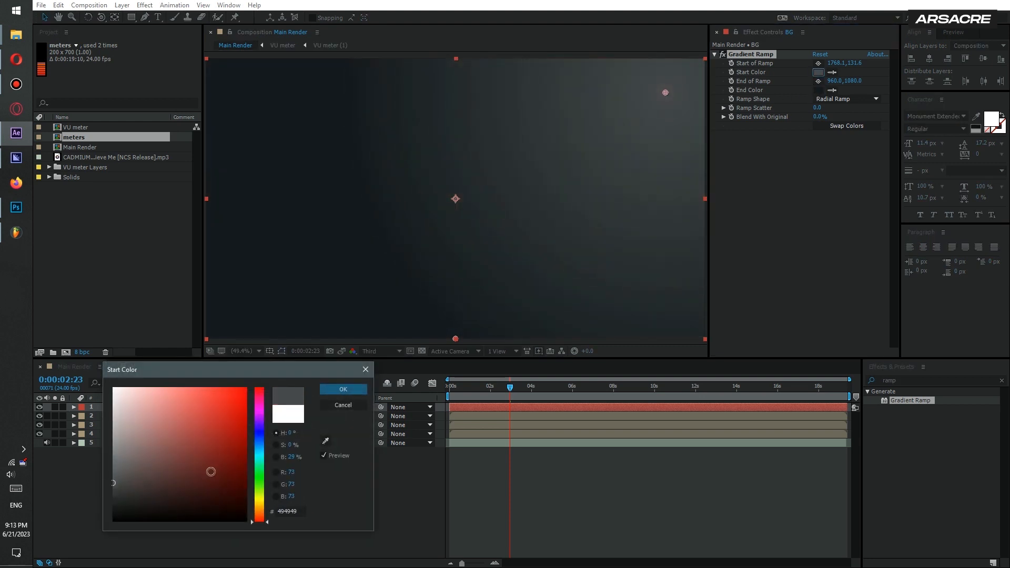
pyautogui.click(167, 491)
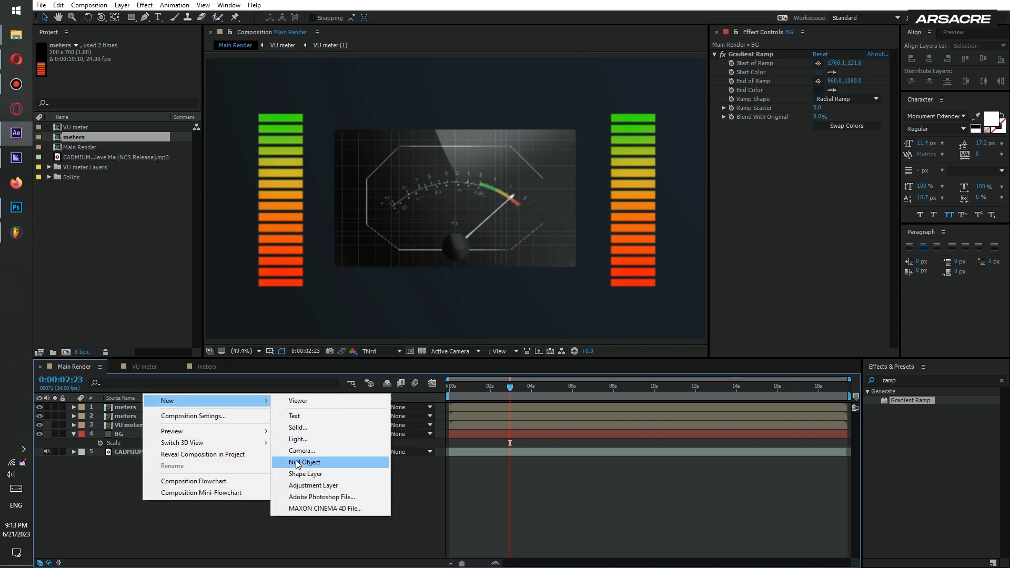
# Create a solid named grid, apply the Grid effect, and duplicate the grid layer.
pyautogui.click(298, 428)
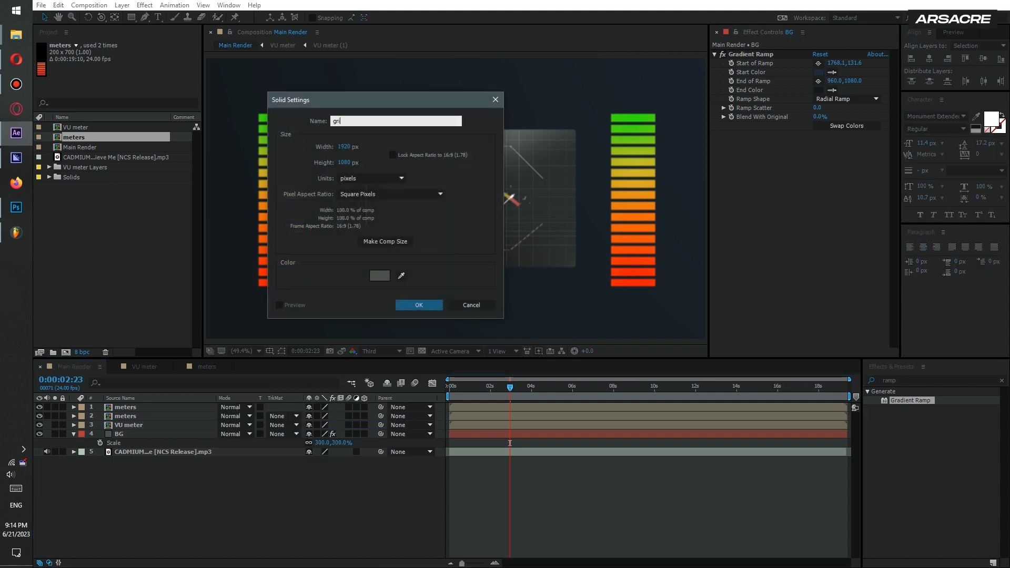
pyautogui.click(417, 304)
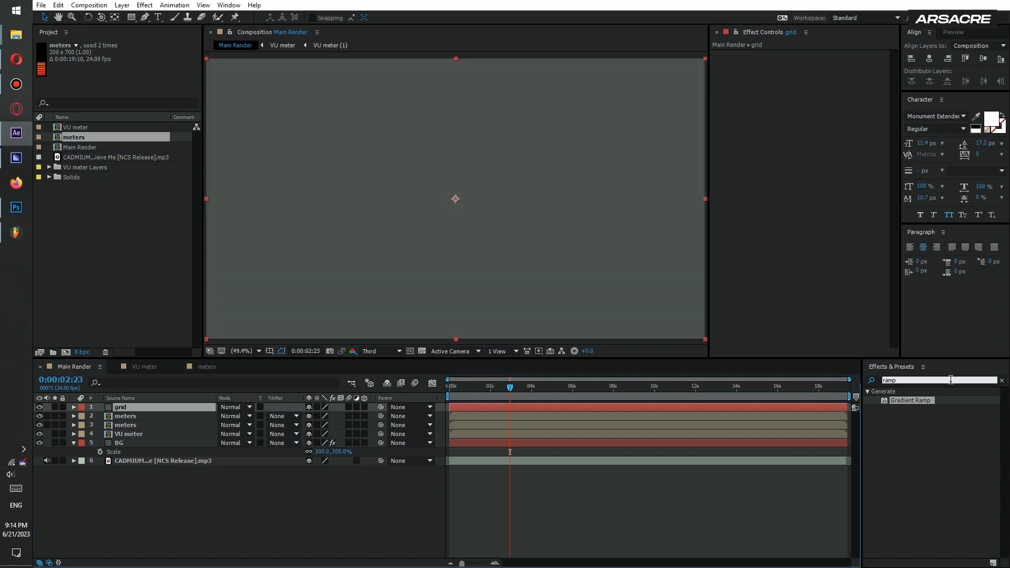
pyautogui.write('grid')
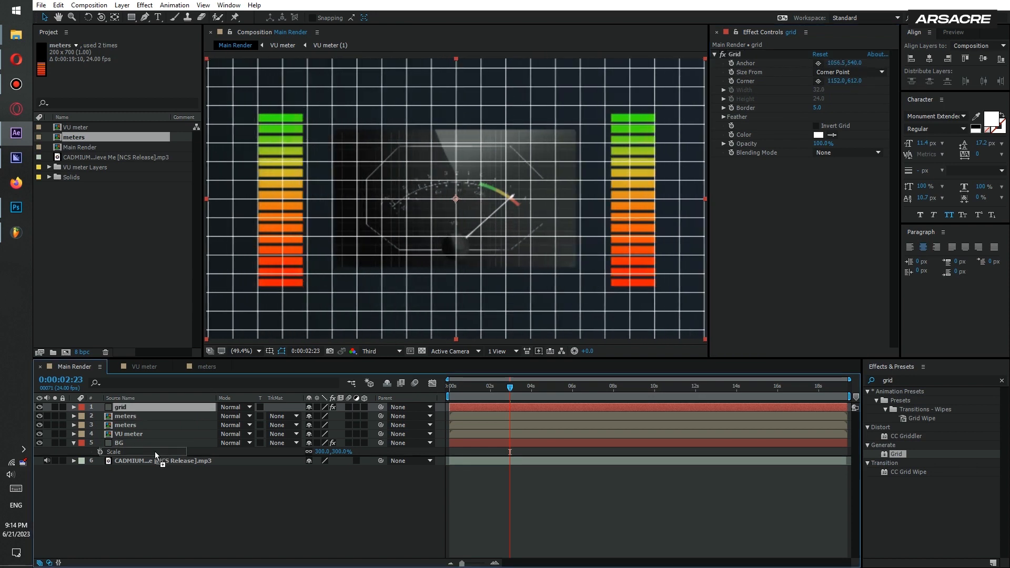
pyautogui.press('t')
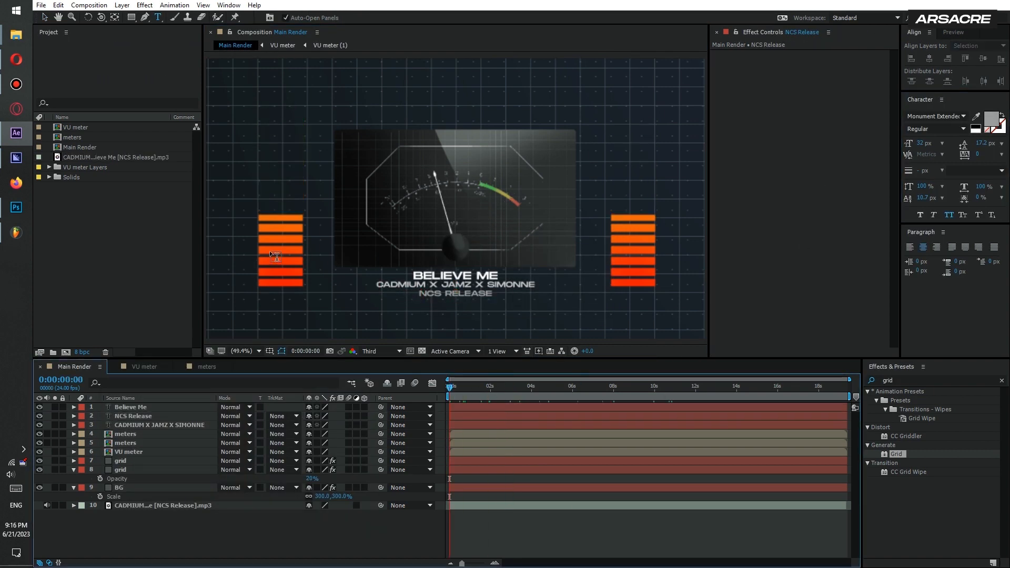
# Create a new composition named 'words glitch'.
pyautogui.click(89, 6)
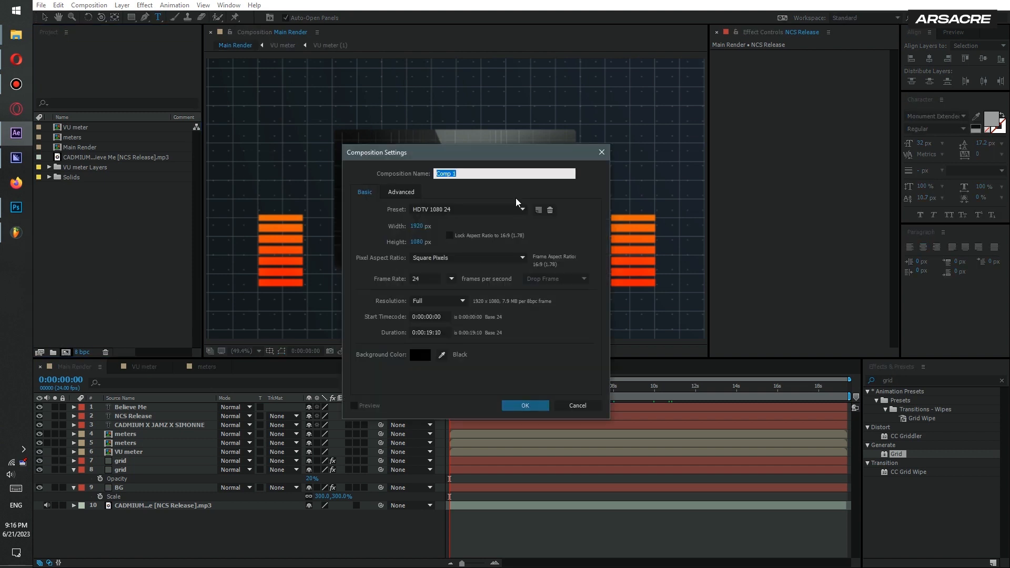
pyautogui.write('words g')
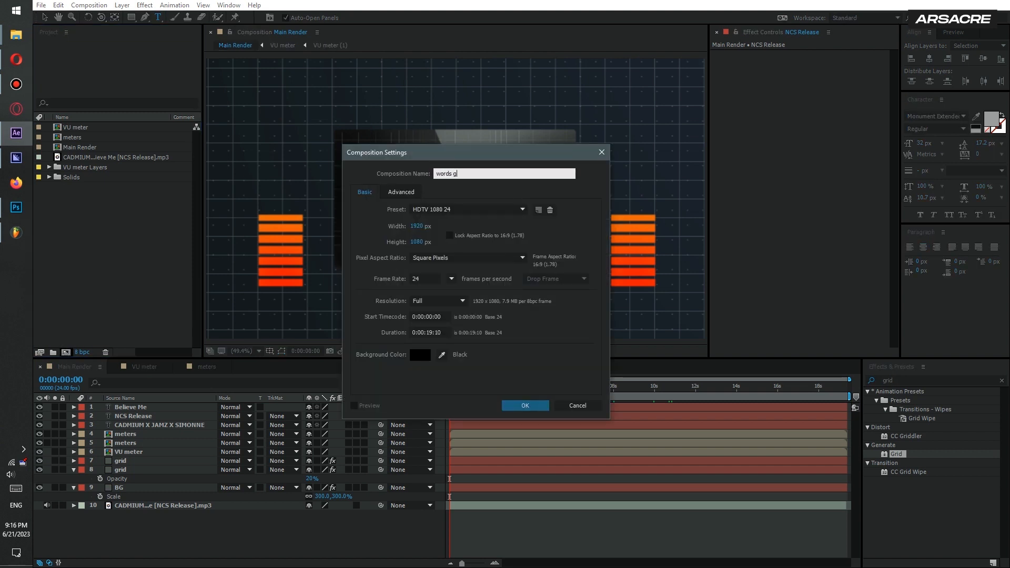
pyautogui.write('litch')
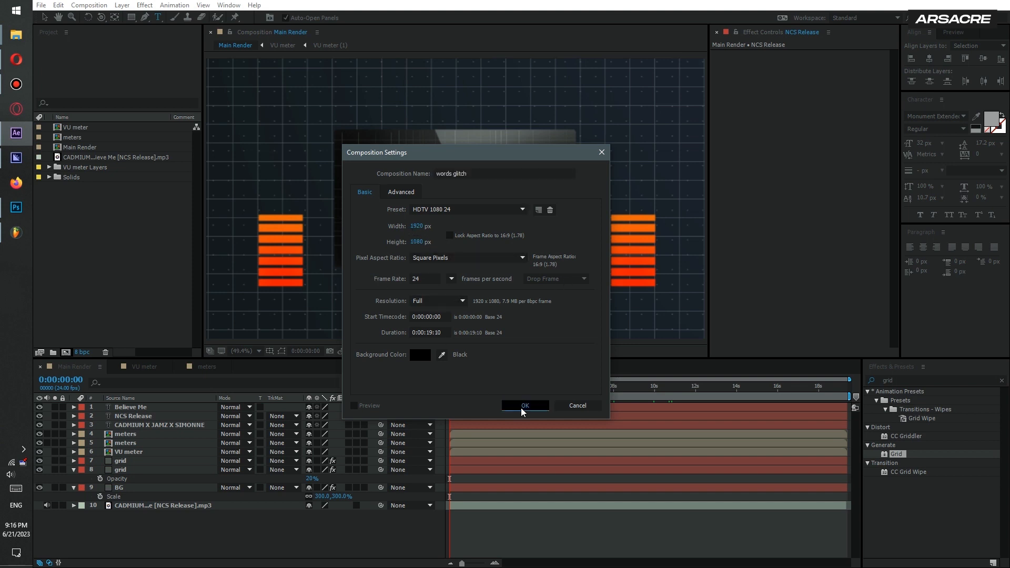
pyautogui.click(525, 405)
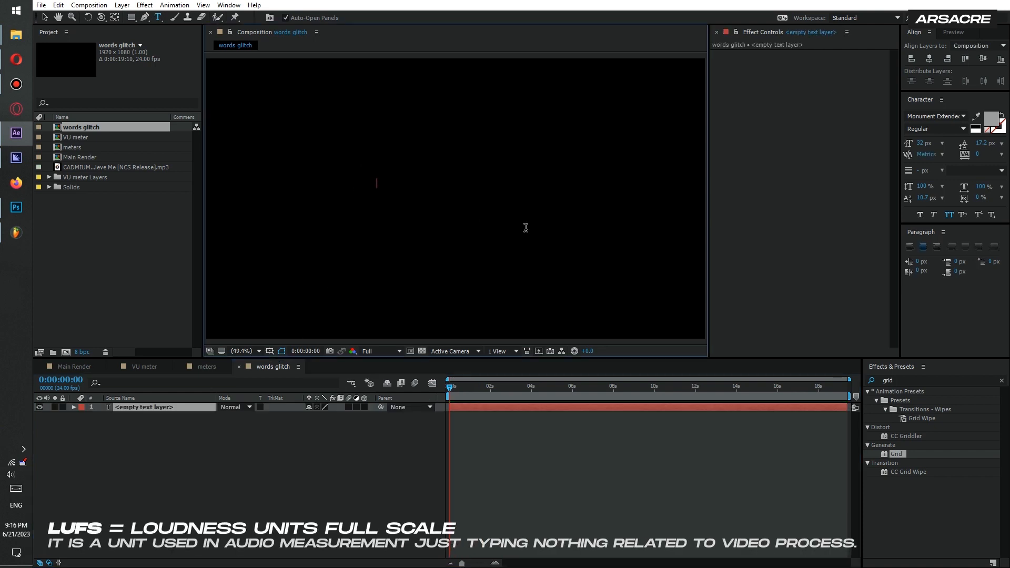
# Type the LUFS label, duplicate the glitching text layer, and retype the copy.
pyautogui.write('LUFS')
pyautogui.click(938, 381)
pyautogui.write('algorithm loo')
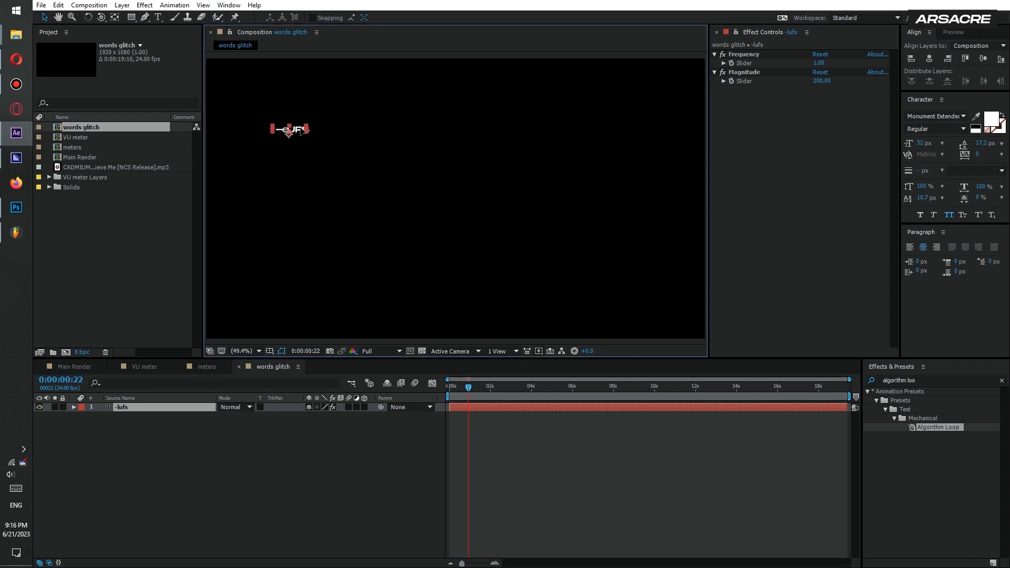
pyautogui.press('ctrl+d')
pyautogui.write('-7 YOUTUBE')
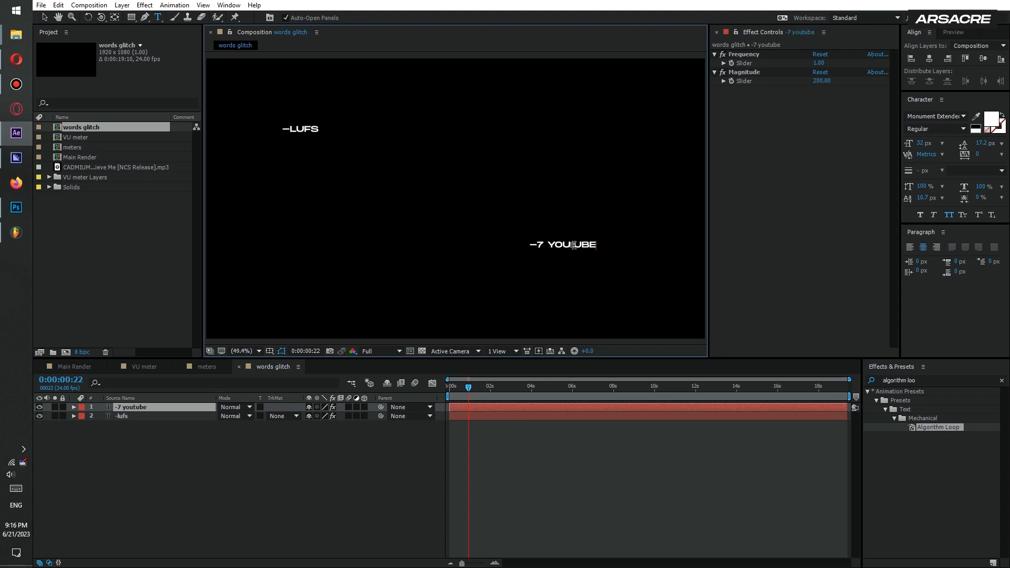
pyautogui.write('norm')
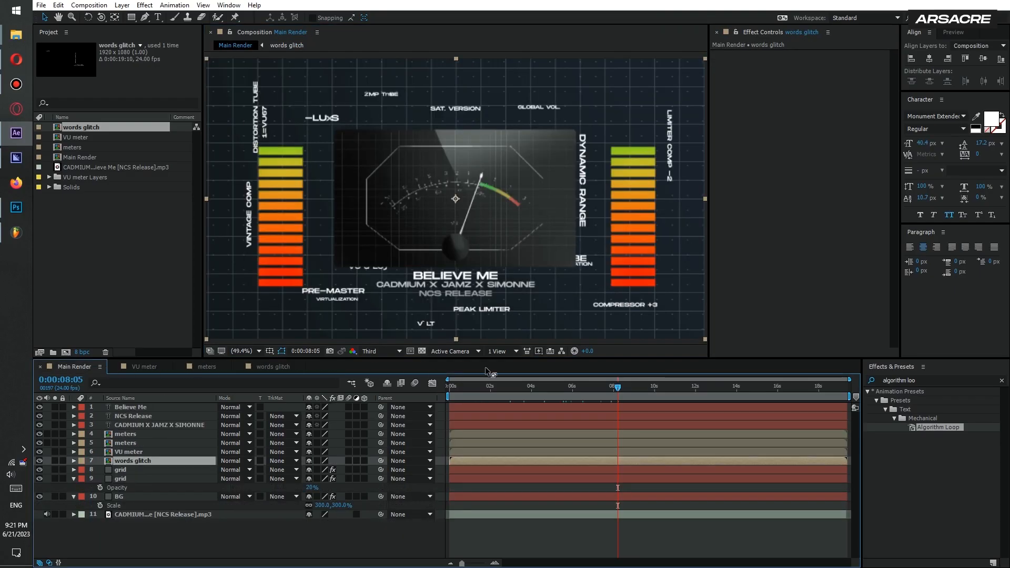
# Lower the words glitch layer to about 84% opacity, then select BG's gradient.
pyautogui.click(451, 386)
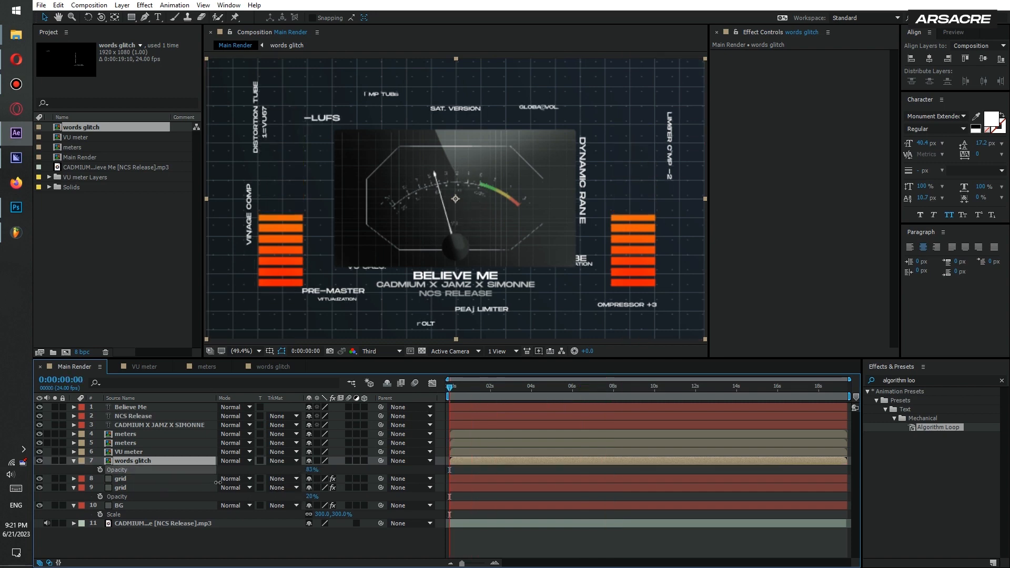
pyautogui.click(119, 505)
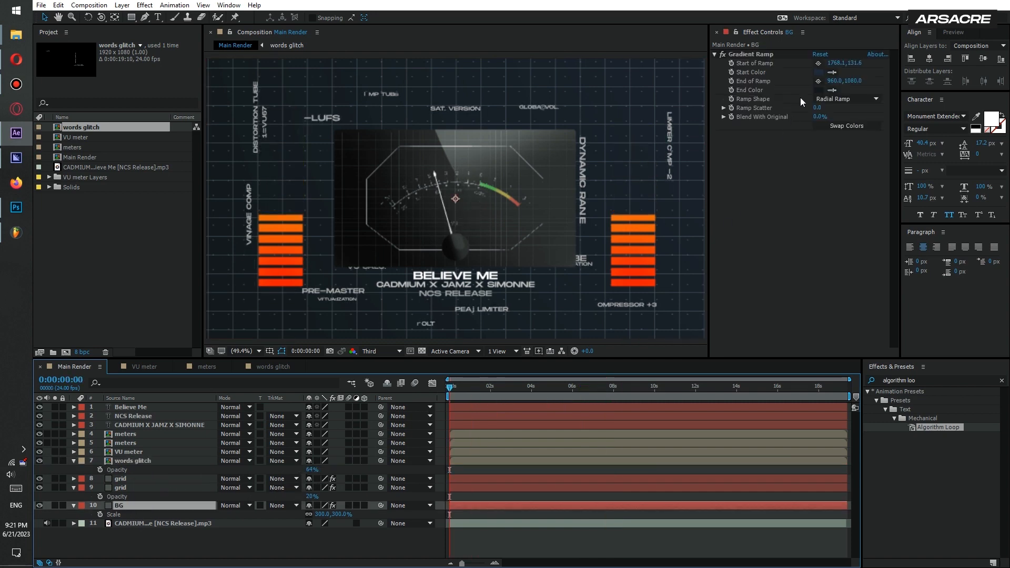
pyautogui.click(818, 89)
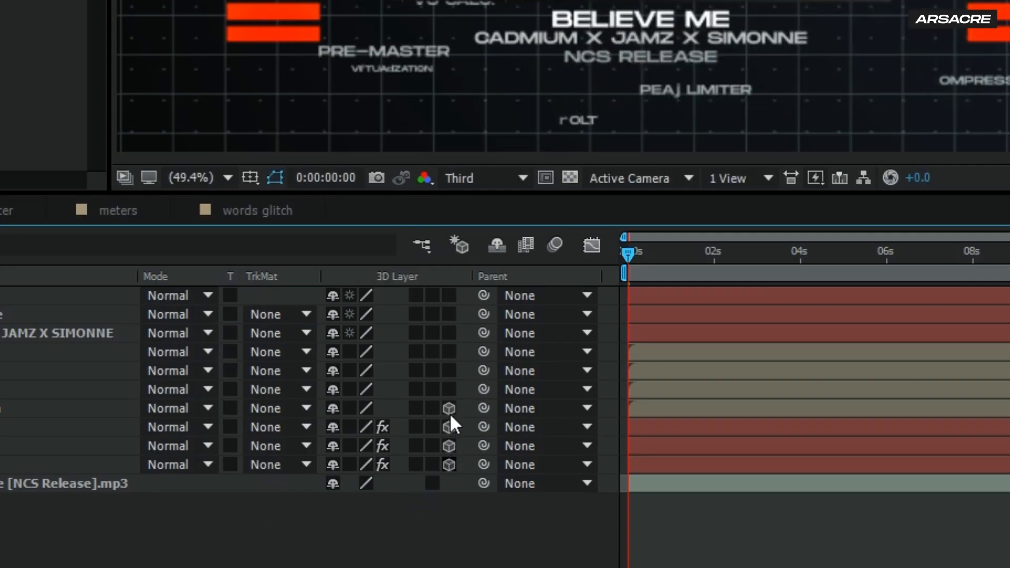
# Add the 50mm two-node CAM camera and a 3D null object to control it.
pyautogui.rightClick(450, 425)
pyautogui.write('CAM')
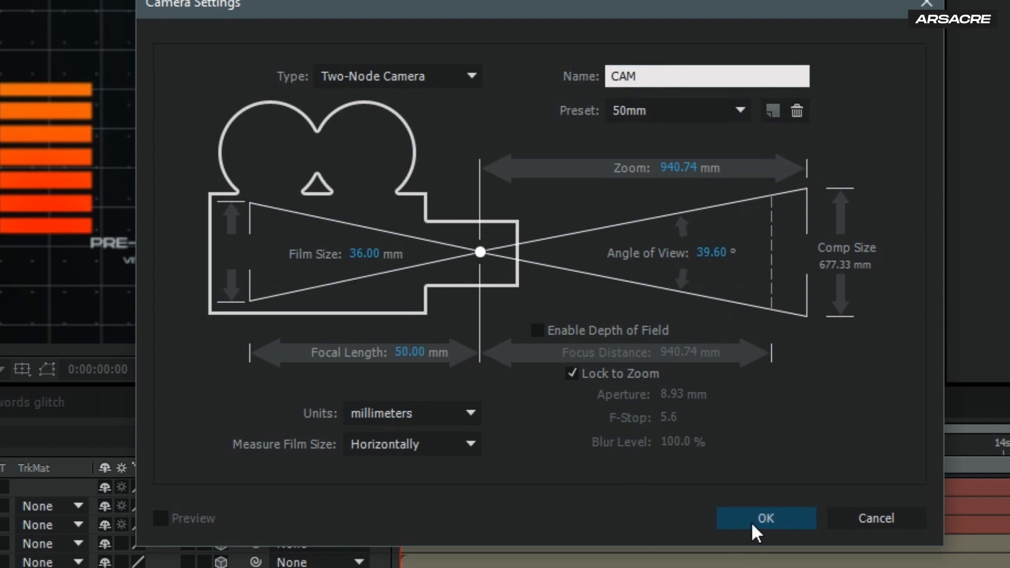
pyautogui.click(765, 518)
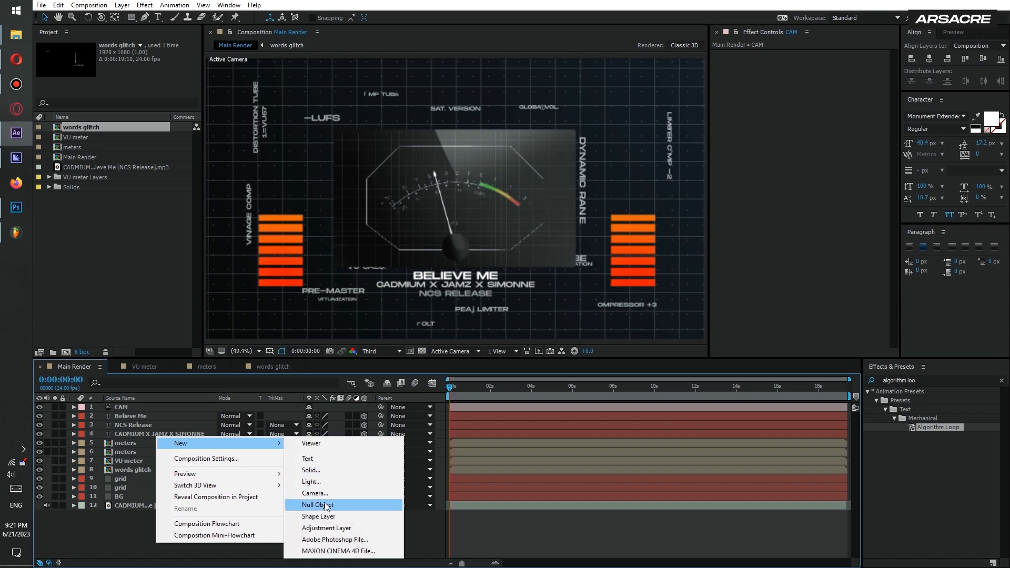
pyautogui.click(316, 504)
pyautogui.write('CAM Ctrl1')
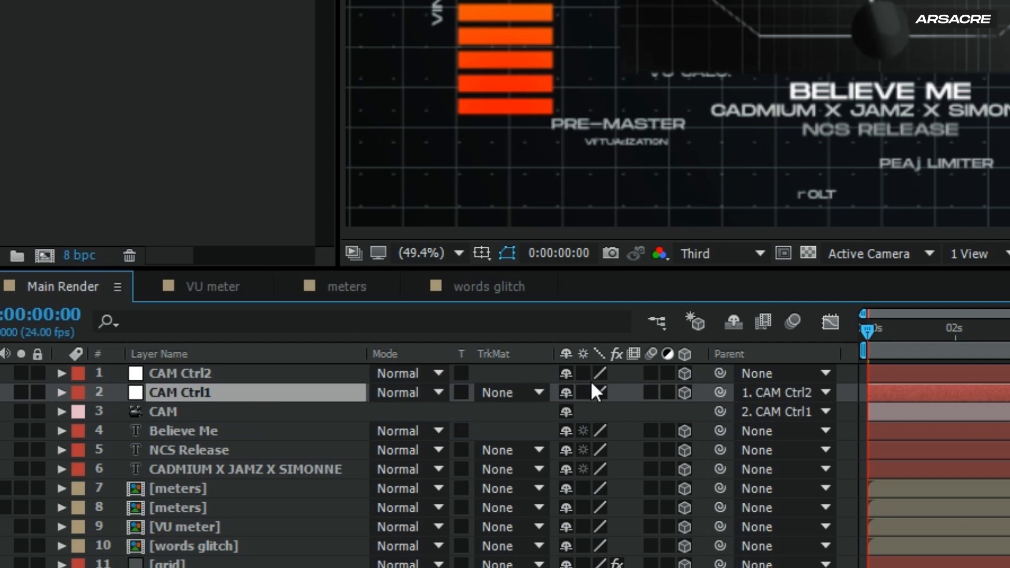
pyautogui.click(60, 392)
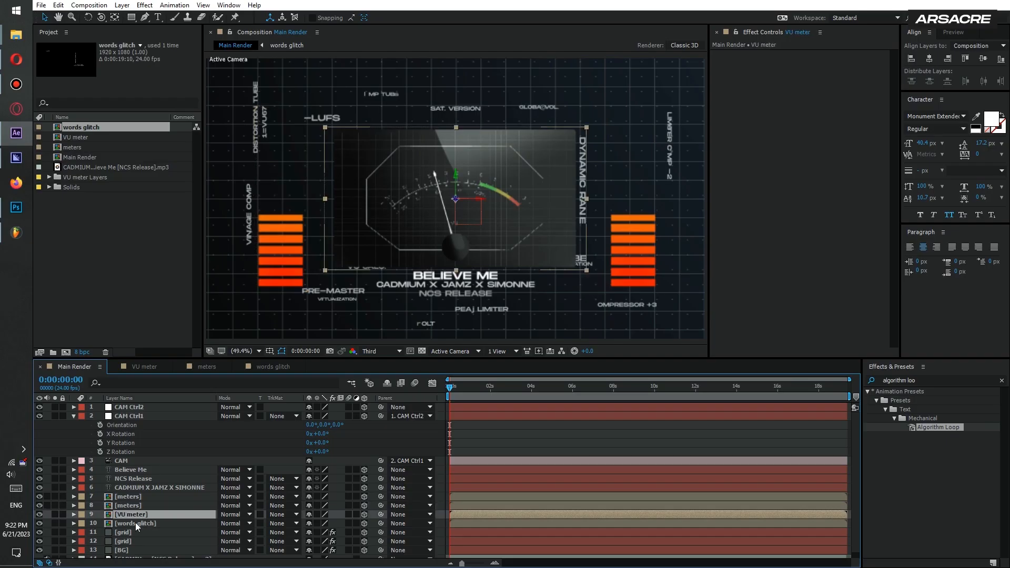
# Rename the duplicated VU meter layer 'Reflection' and apply Fast Blur to it.
pyautogui.click(58, 5)
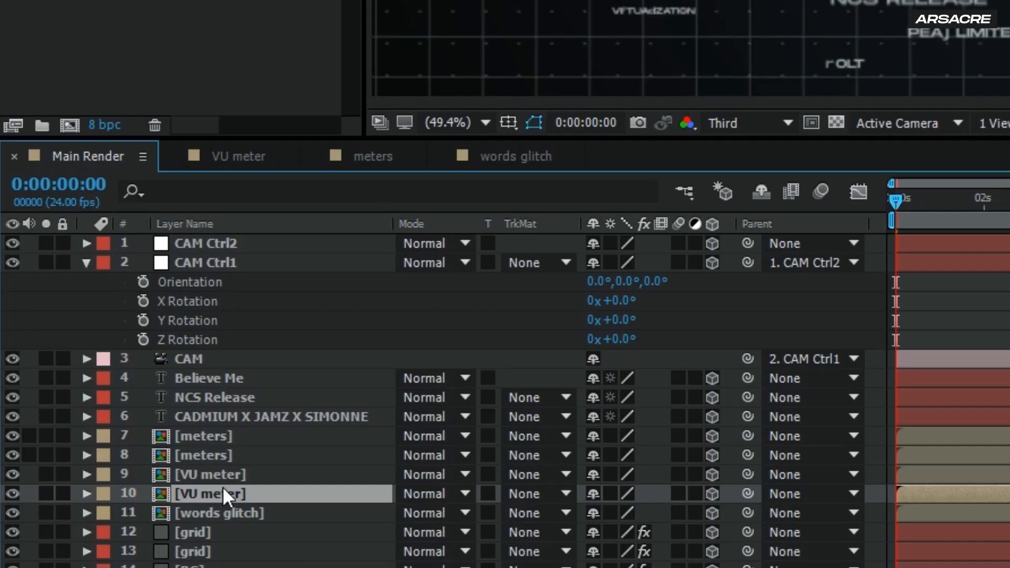
pyautogui.write('Reflection')
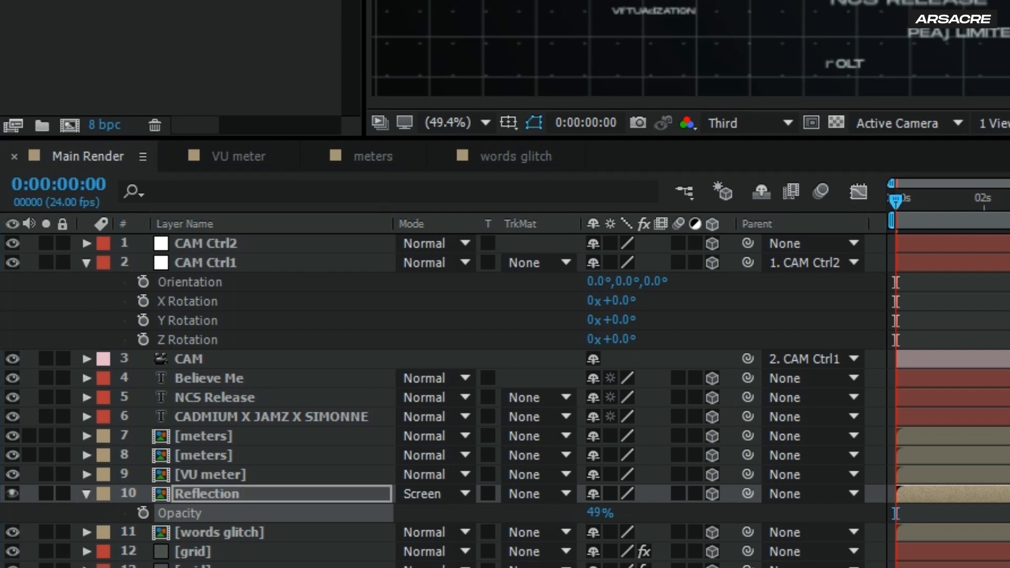
pyautogui.click(642, 494)
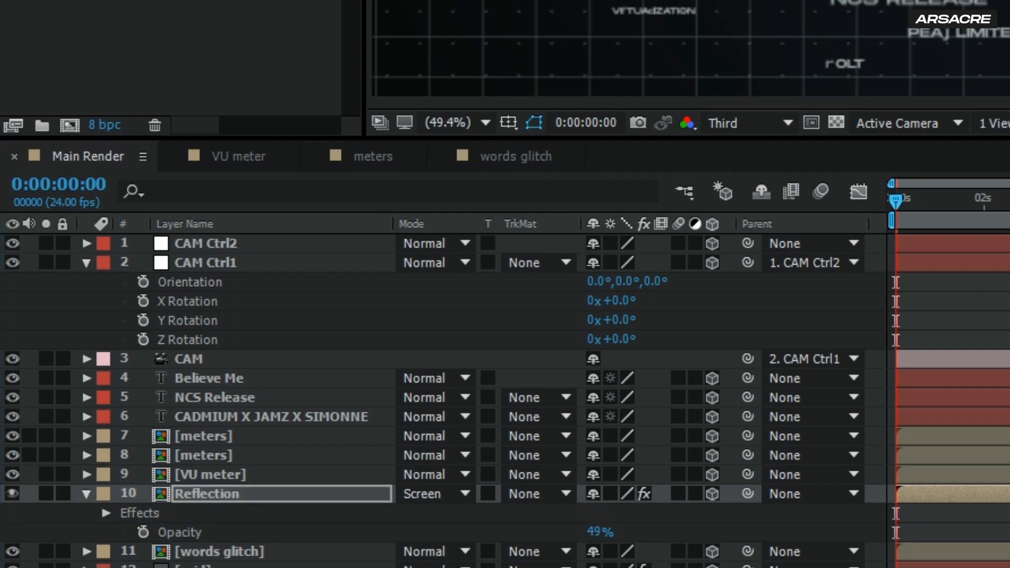
pyautogui.moveTo(363, 410)
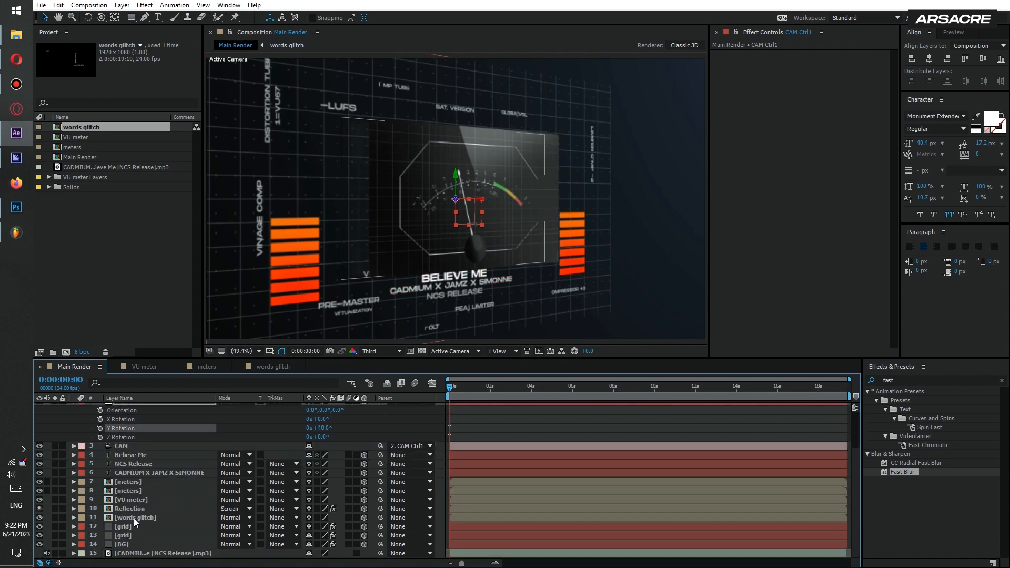
# Turn on Depth of Field in CAM's Camera Options and adjust the blur level.
pyautogui.click(135, 526)
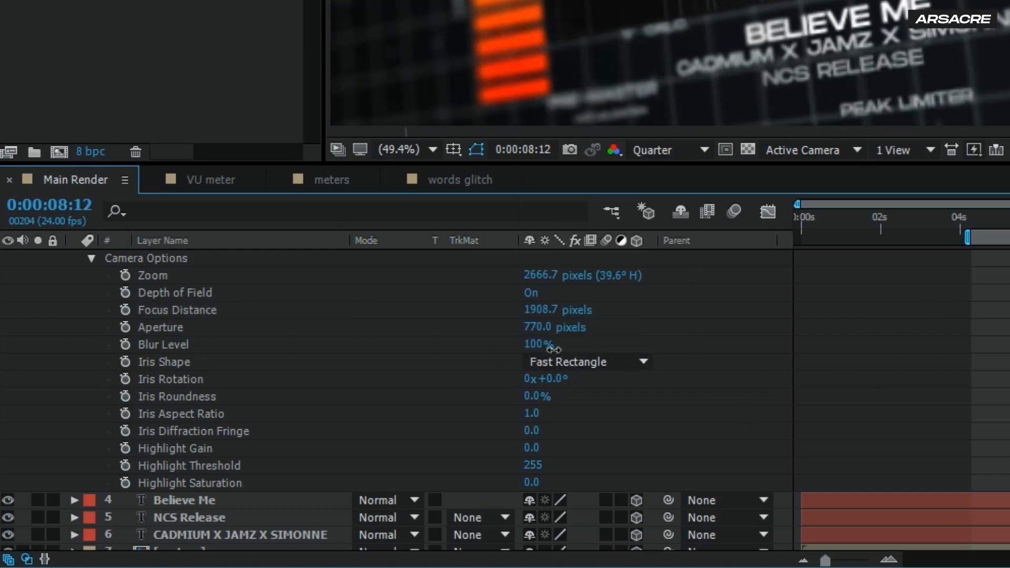
pyautogui.click(121, 5)
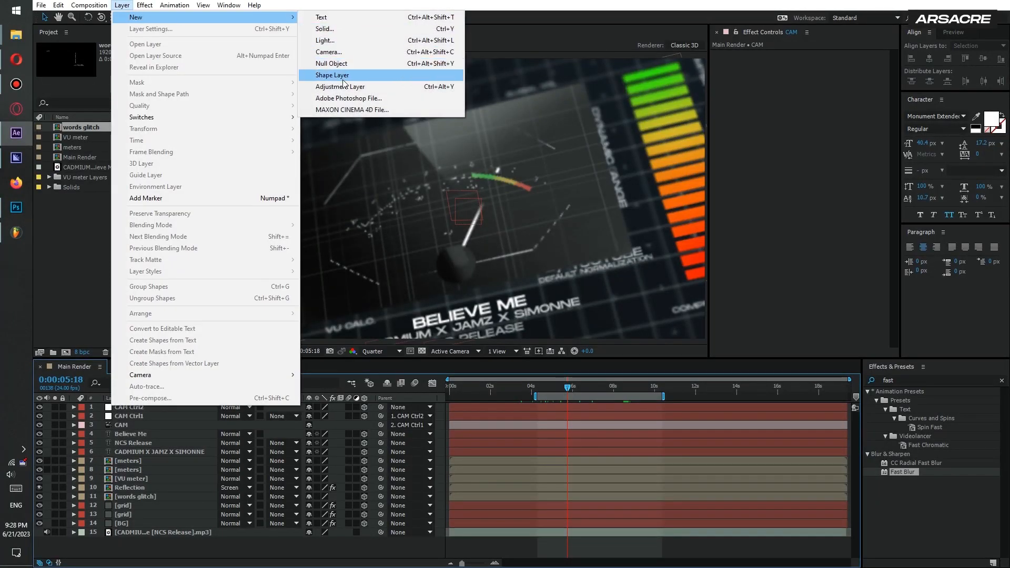
# Add a Color fx adjustment layer with Color Balance pushing the shadows toward blue.
pyautogui.click(339, 86)
pyautogui.write('Color fx')
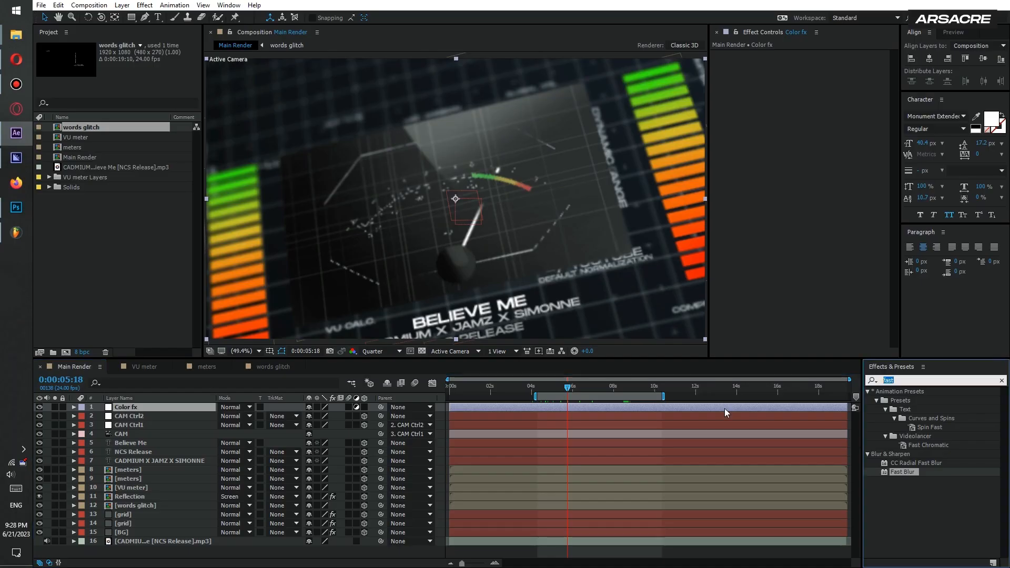
pyautogui.write('color ba')
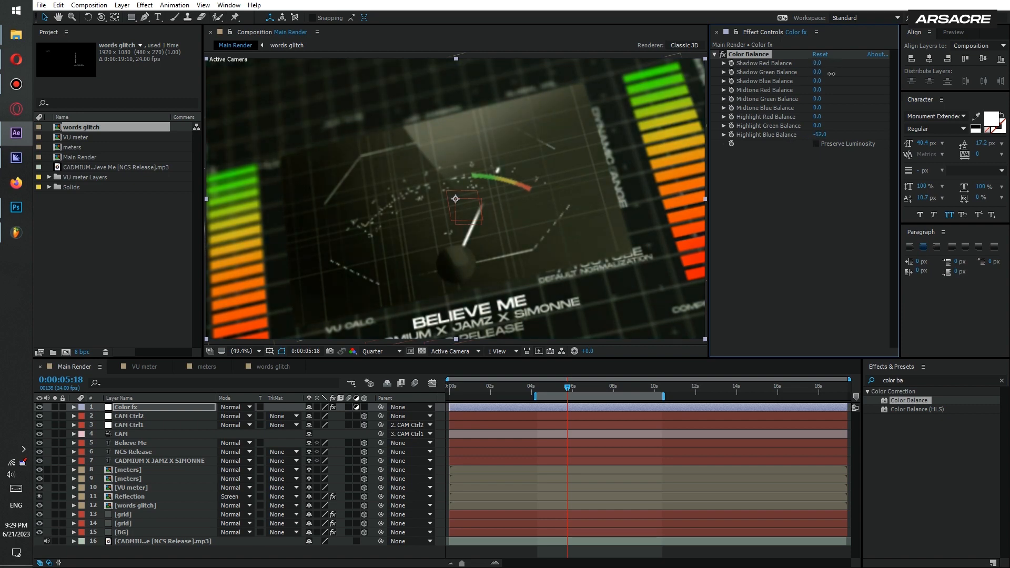
pyautogui.moveTo(818, 71); pyautogui.dragTo(818, 84)
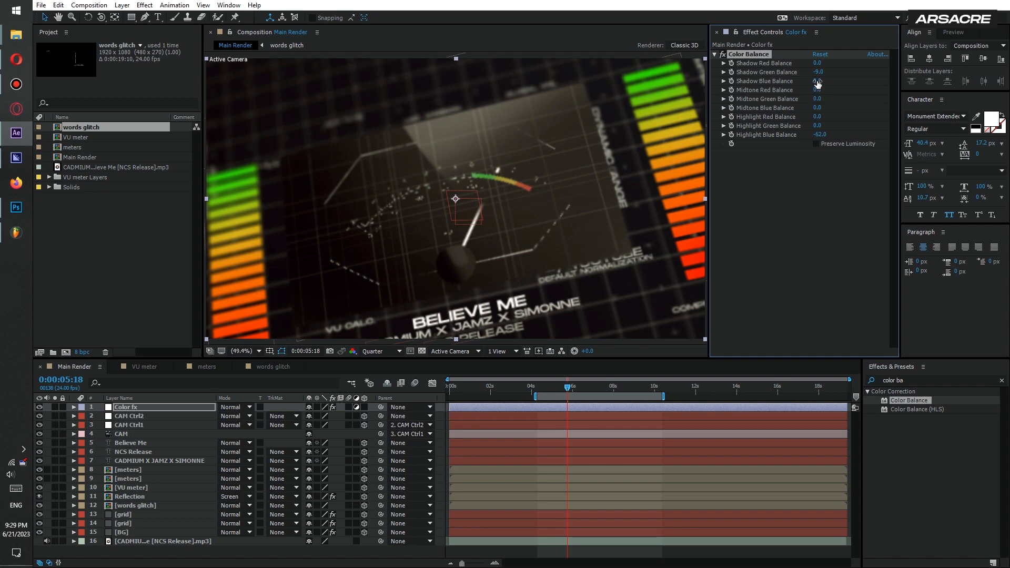
pyautogui.moveTo(817, 80); pyautogui.dragTo(837, 81)
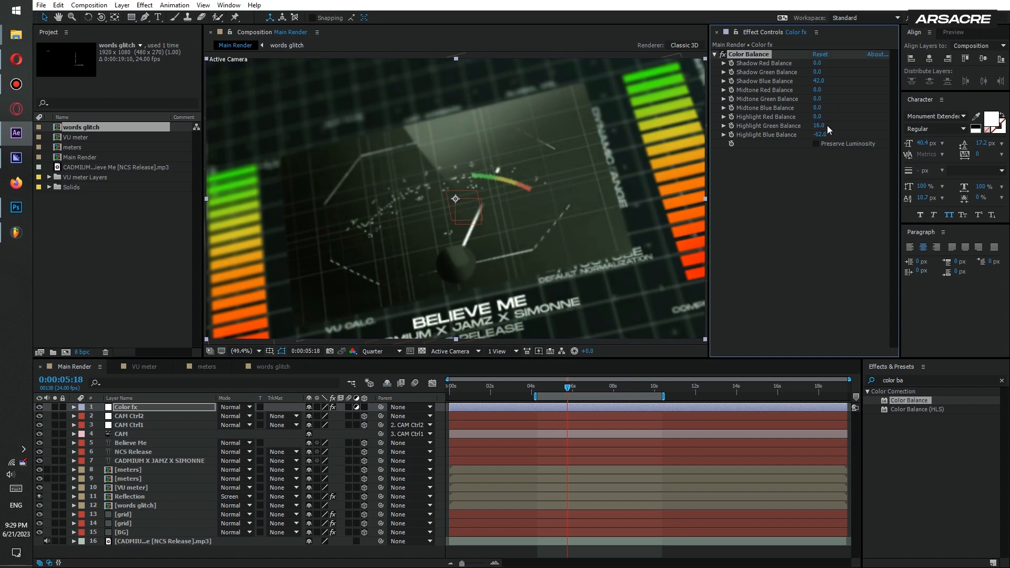
# Apply Curves to Color fx with an S-shaped contrast curve.
pyautogui.write('curves')
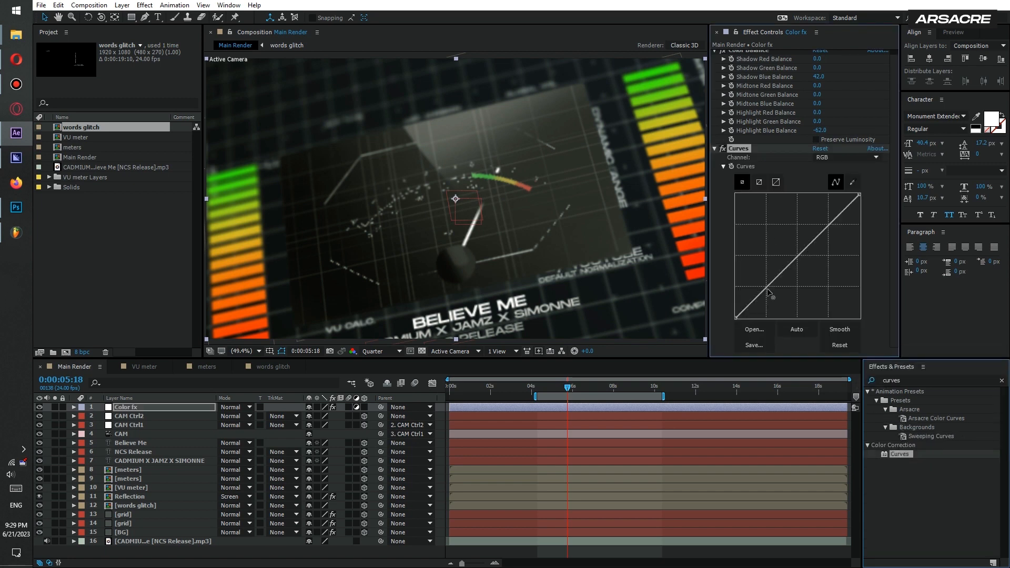
pyautogui.moveTo(769, 293); pyautogui.dragTo(827, 221)
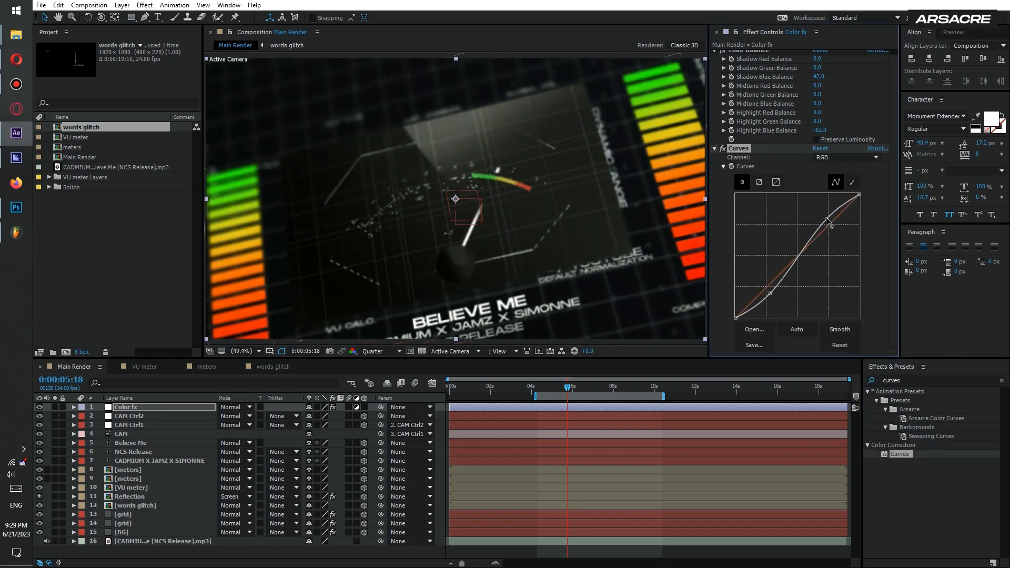
pyautogui.moveTo(829, 221); pyautogui.dragTo(771, 291)
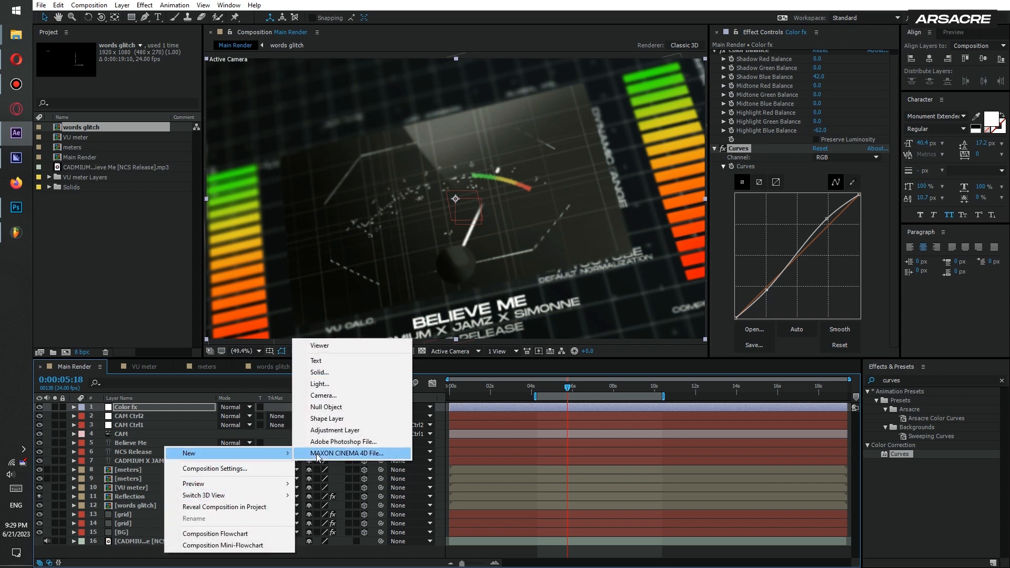
# Create a Glow adjustment layer and apply Deep Glow to it.
pyautogui.click(335, 430)
pyautogui.write('Glow')
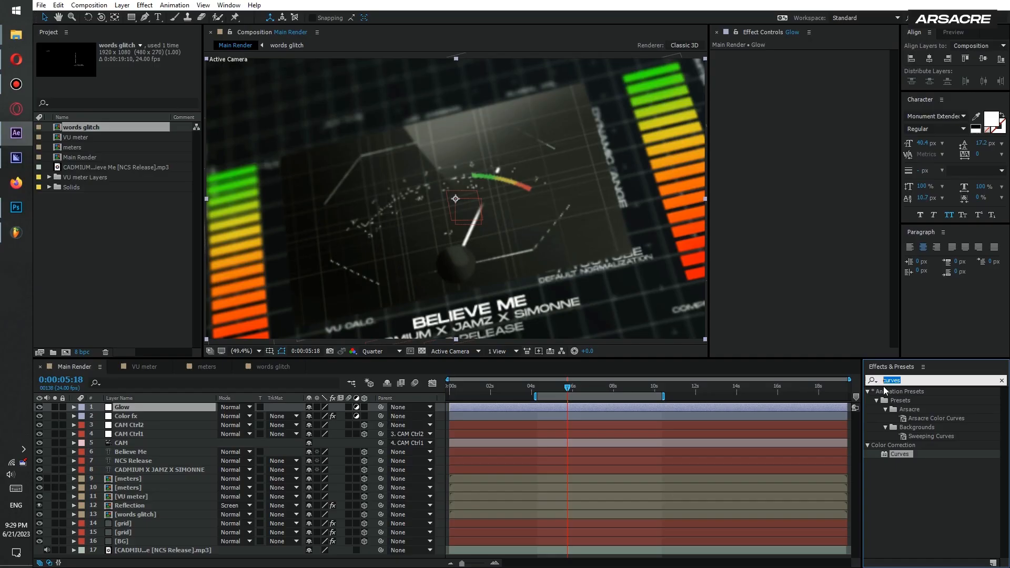
pyautogui.write('deep')
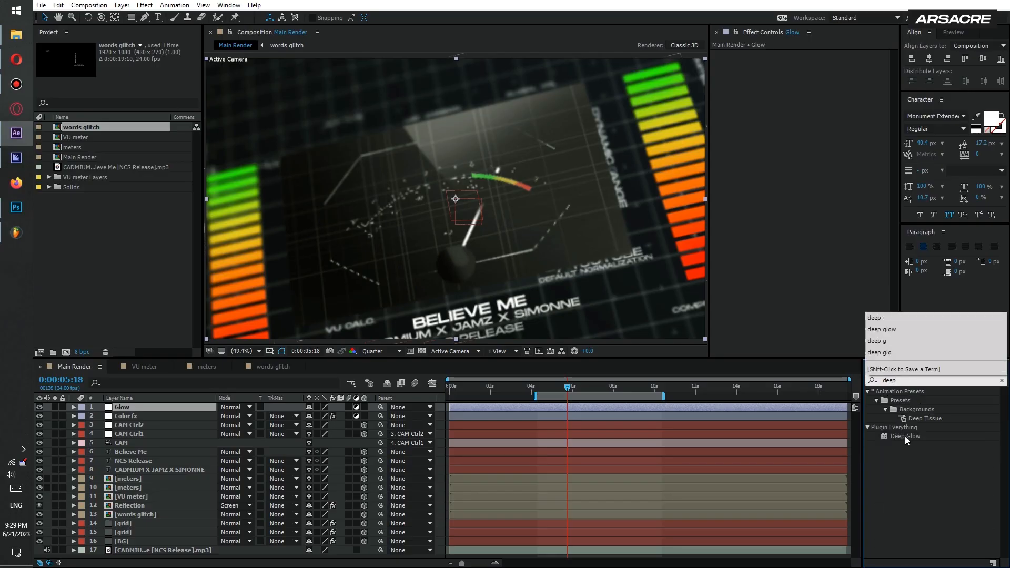
pyautogui.doubleClick(905, 436)
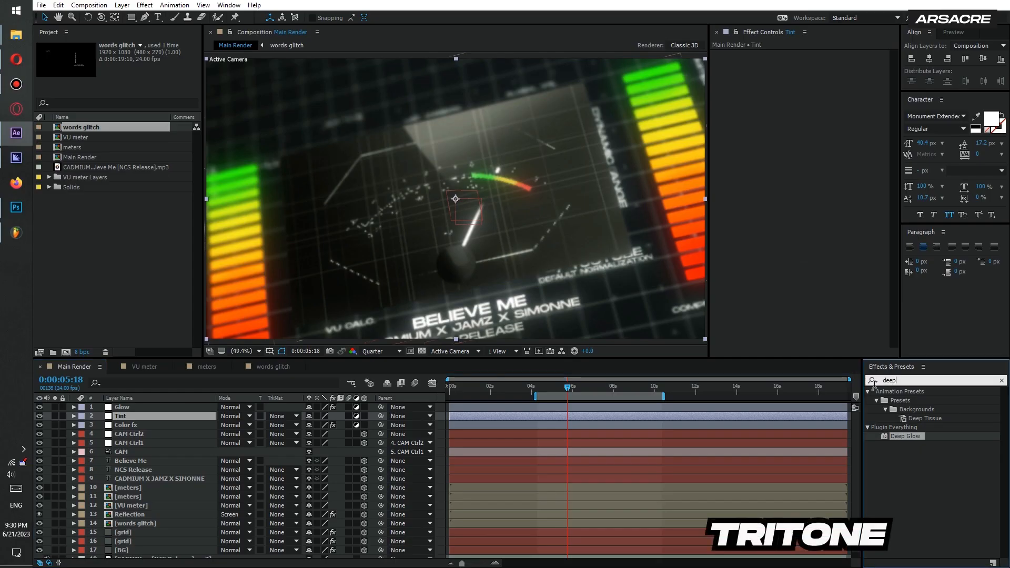
# Give the Tint layer Tritone green highlights, Curves, and a slightly negative Exposure offset.
pyautogui.write('trito')
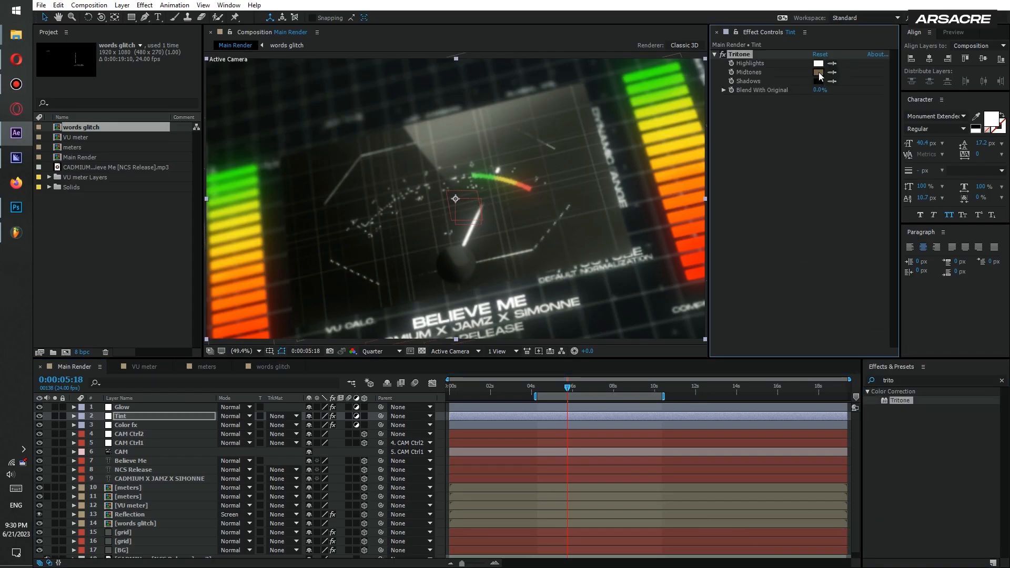
pyautogui.click(818, 81)
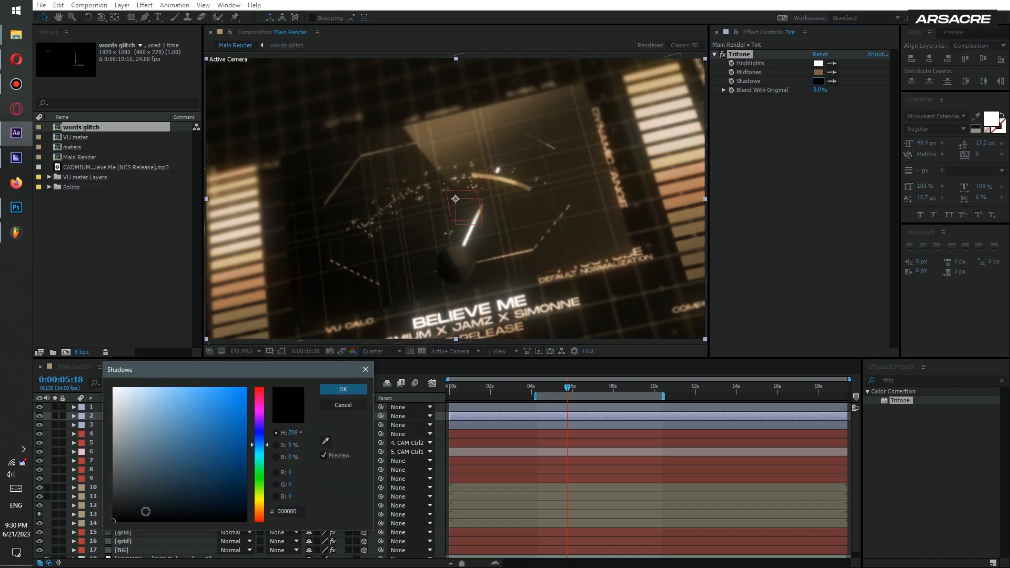
pyautogui.click(342, 389)
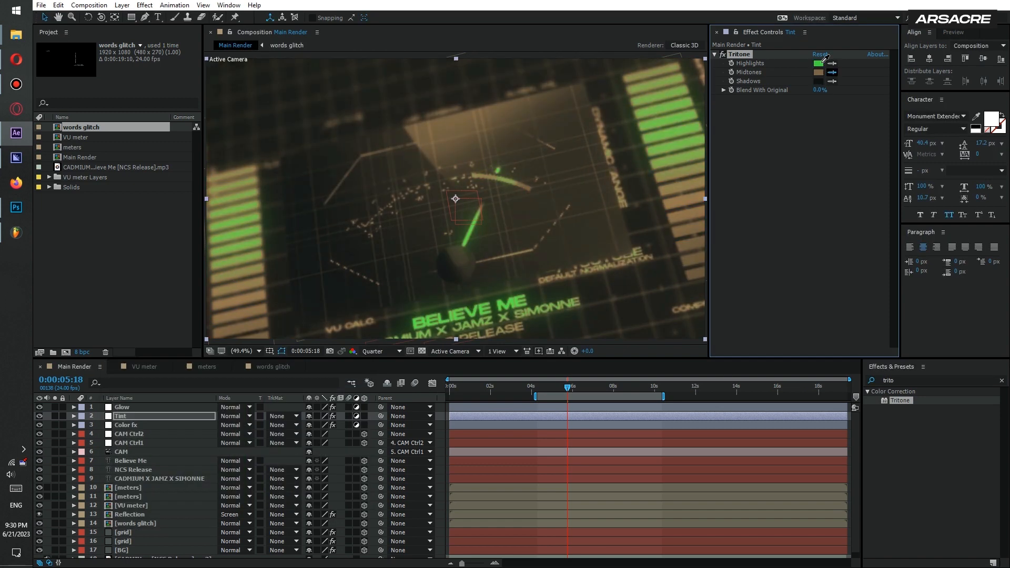
pyautogui.click(818, 72)
pyautogui.write('expo')
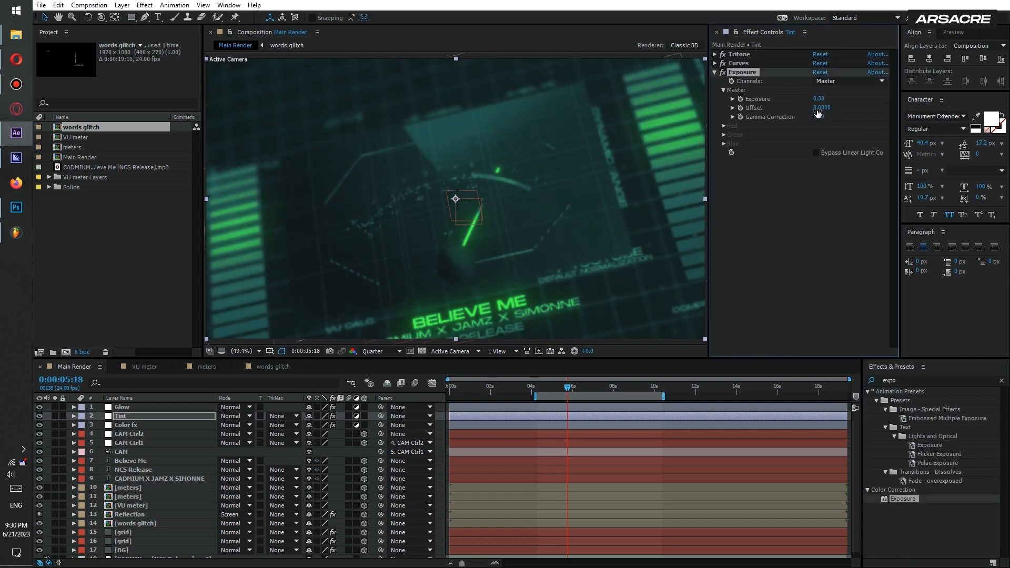
pyautogui.moveTo(821, 107); pyautogui.dragTo(818, 107)
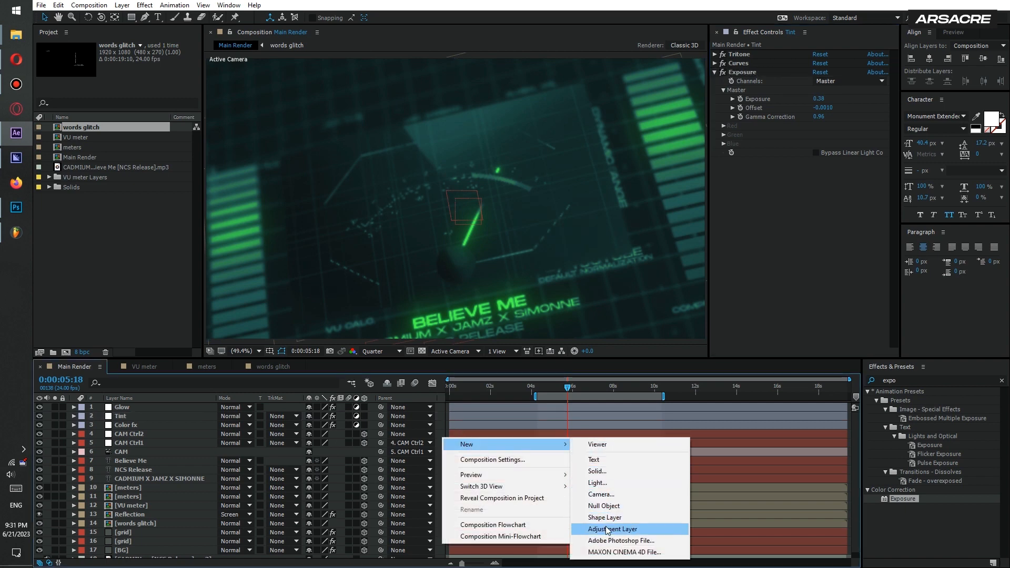
pyautogui.moveTo(599, 494)
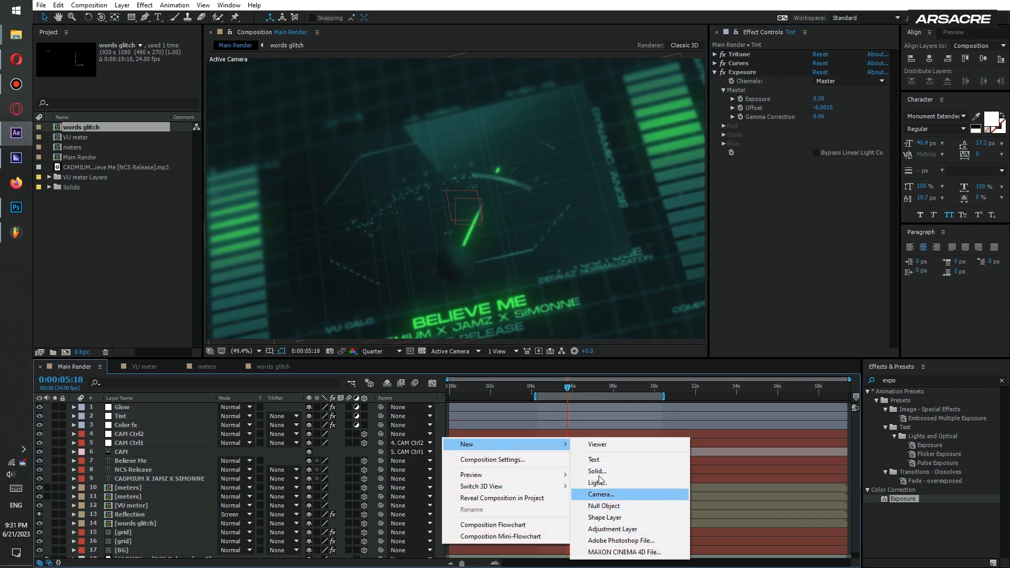
# Add a purple point light and move Light 1 below the CAM layer.
pyautogui.click(597, 483)
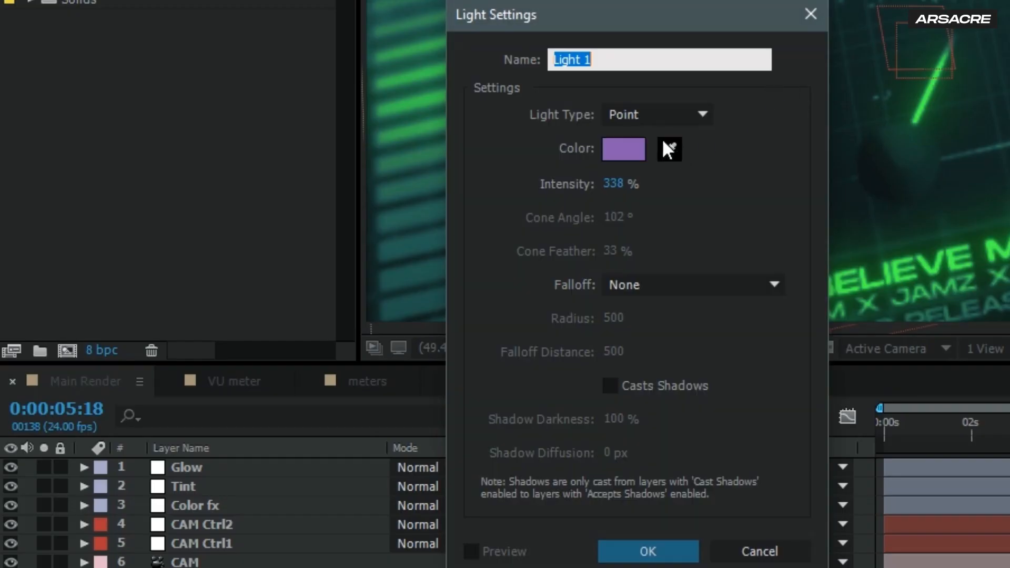
pyautogui.click(620, 183)
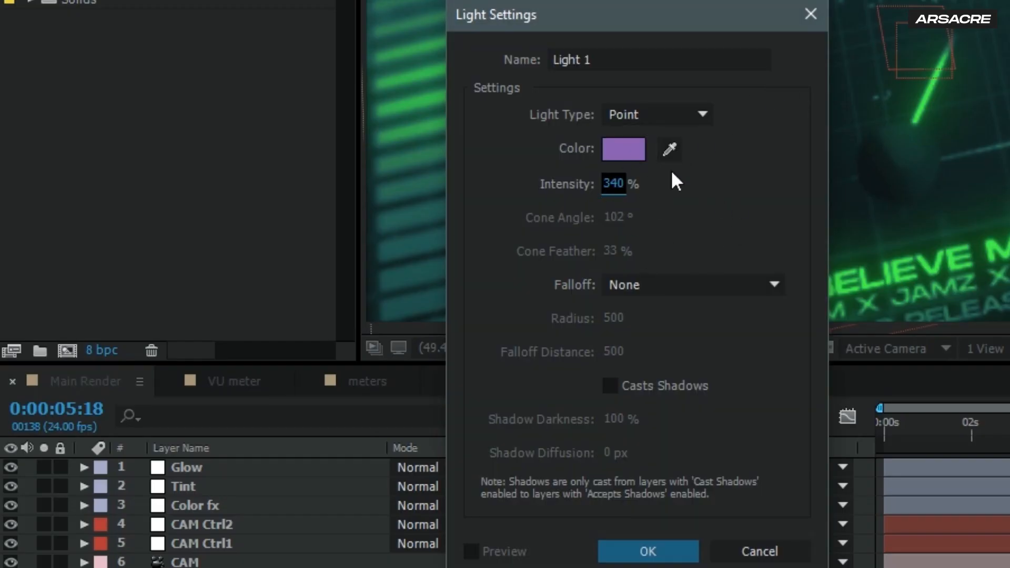
pyautogui.click(648, 551)
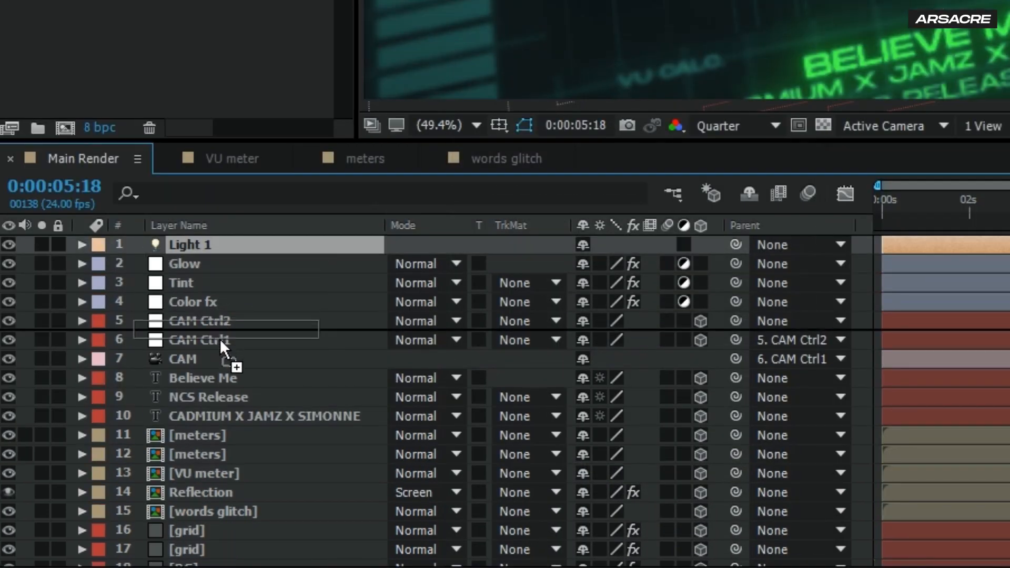
pyautogui.moveTo(193, 244); pyautogui.dragTo(193, 359)
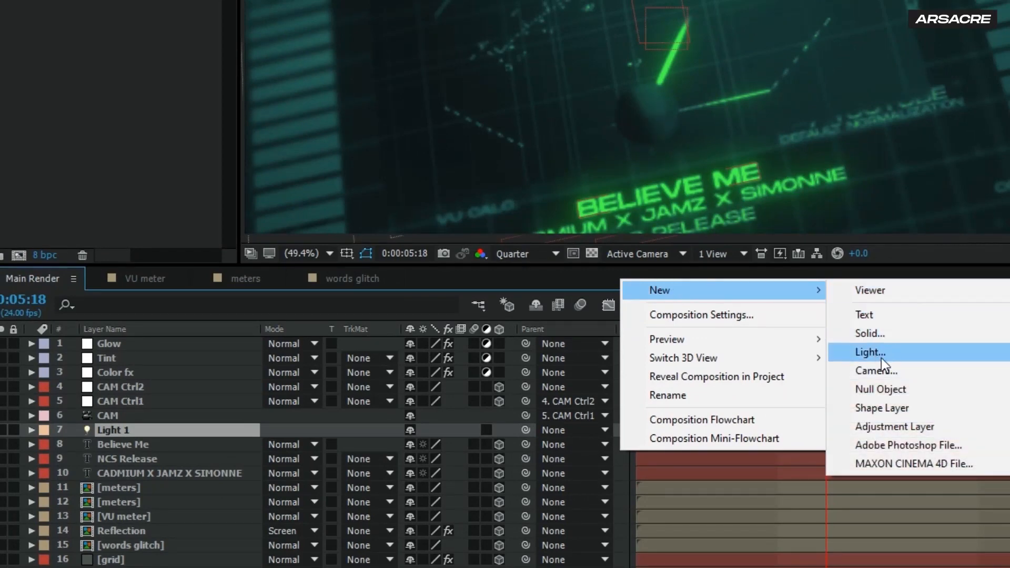
# Add a blue ambient light with 132% intensity.
pyautogui.click(870, 352)
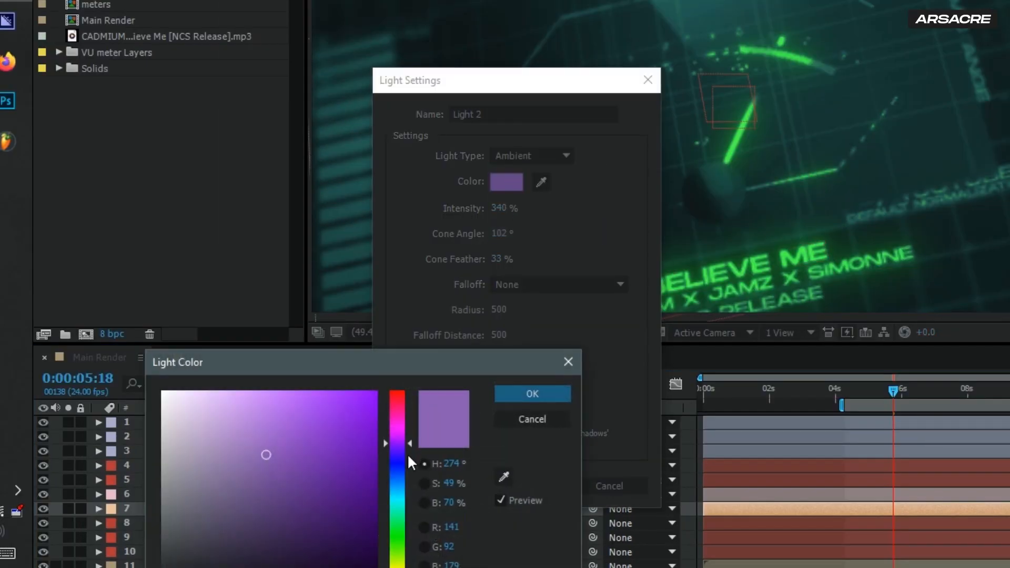
pyautogui.click(532, 393)
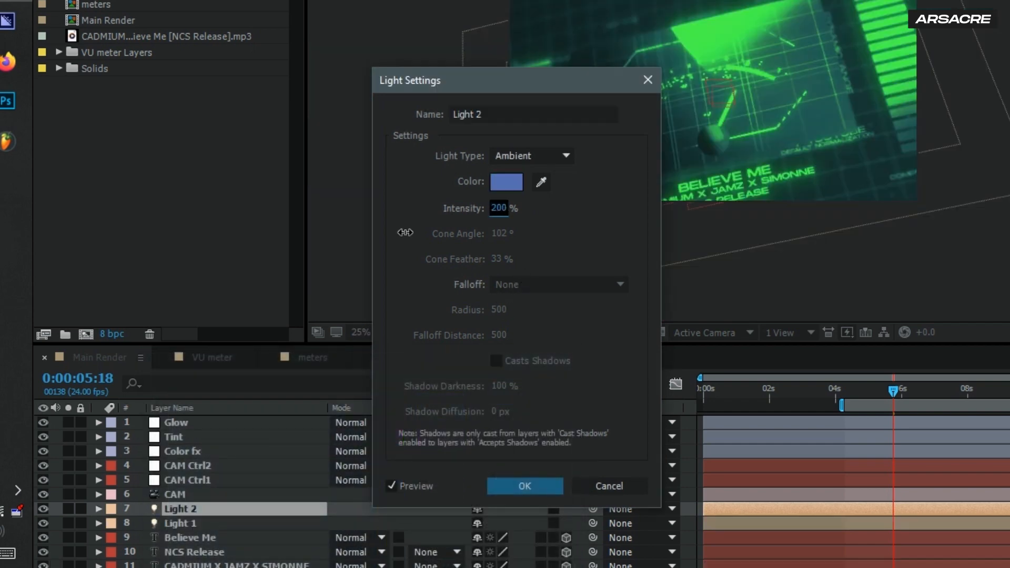
pyautogui.moveTo(515, 207); pyautogui.dragTo(303, 232)
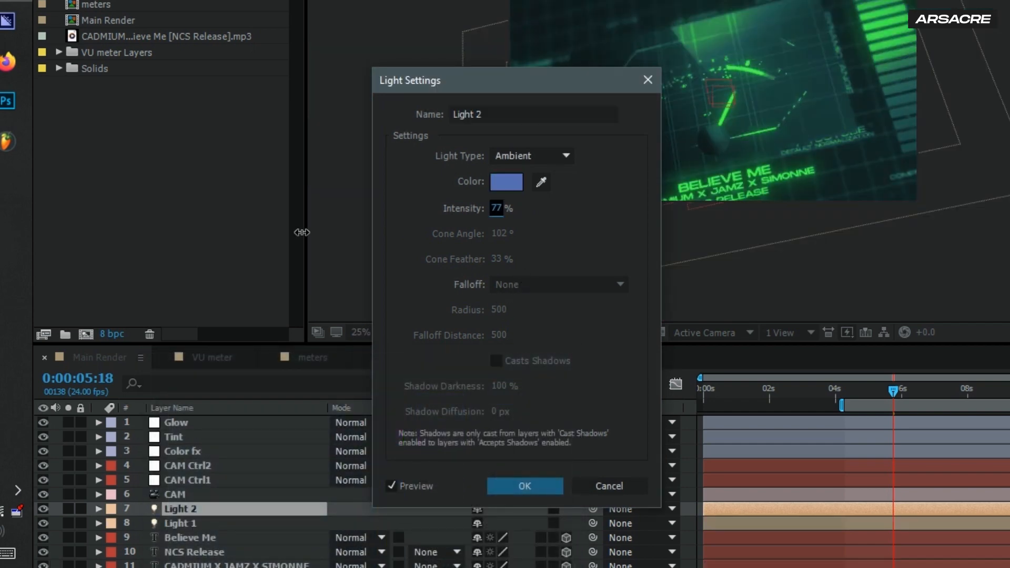
pyautogui.write('132')
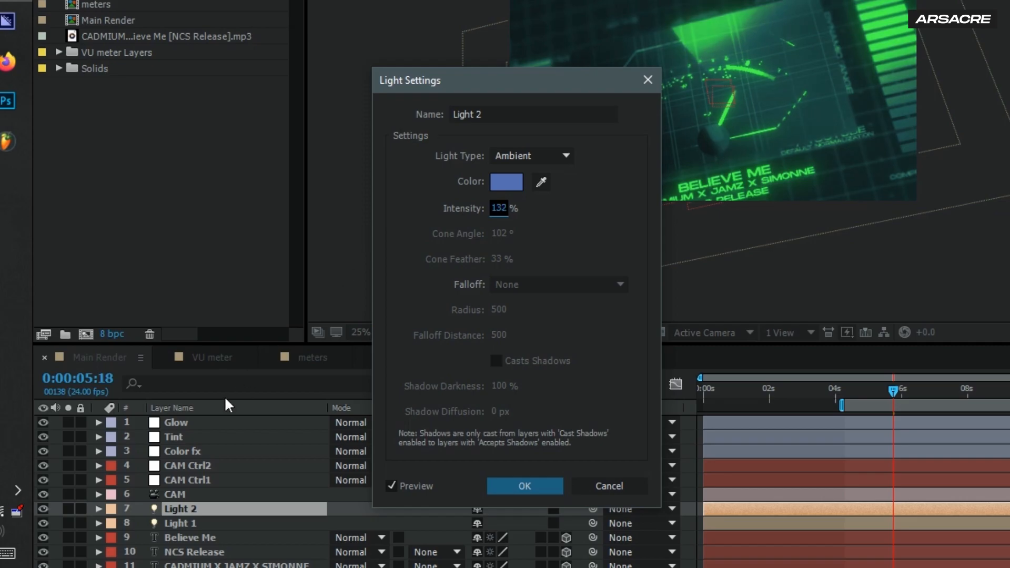
pyautogui.click(523, 485)
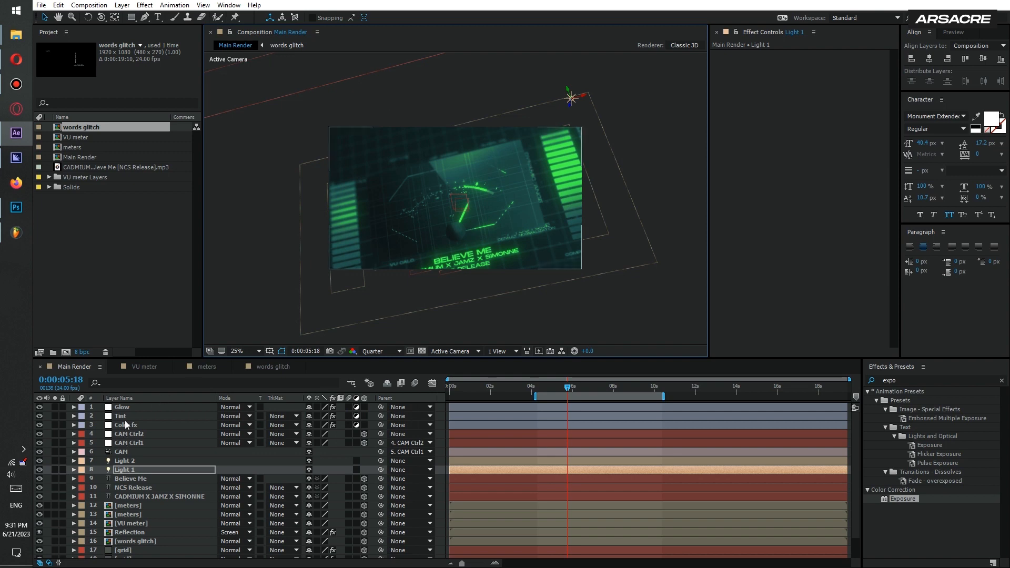
pyautogui.click(120, 415)
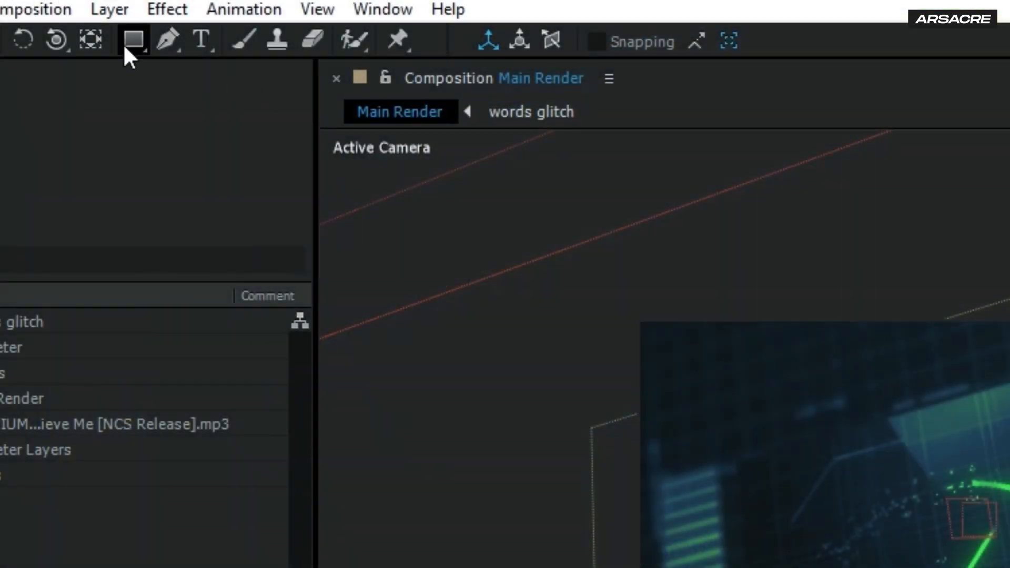
# Draw a teal freeform shape and blur it heavily with Fast Blur (163).
pyautogui.click(166, 40)
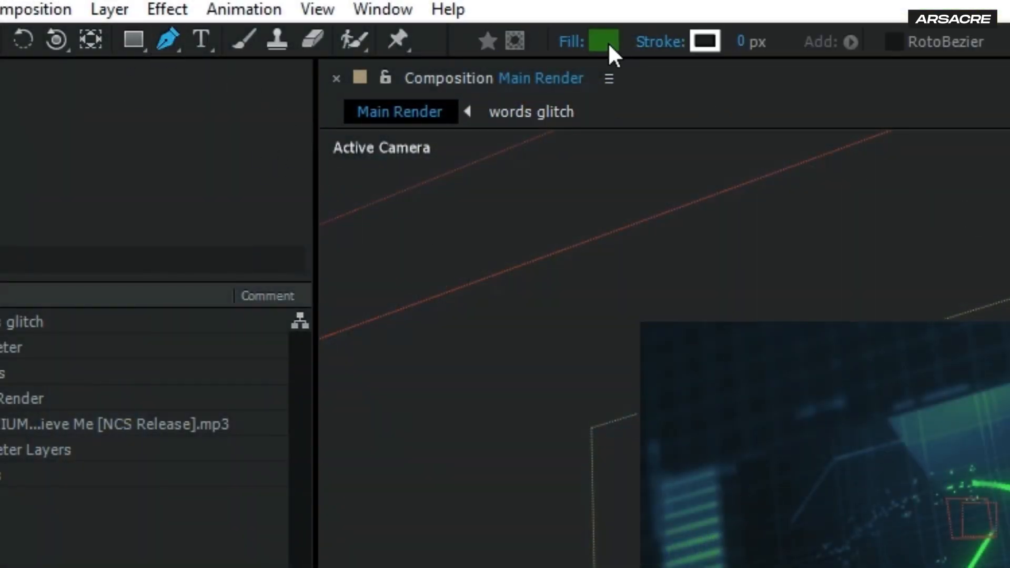
pyautogui.click(601, 41)
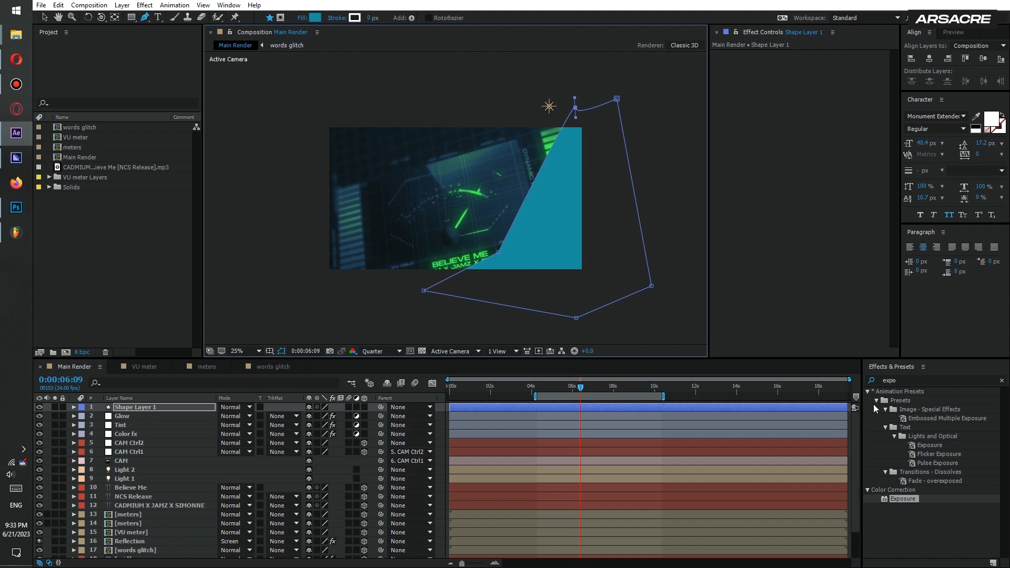
pyautogui.write('fast b')
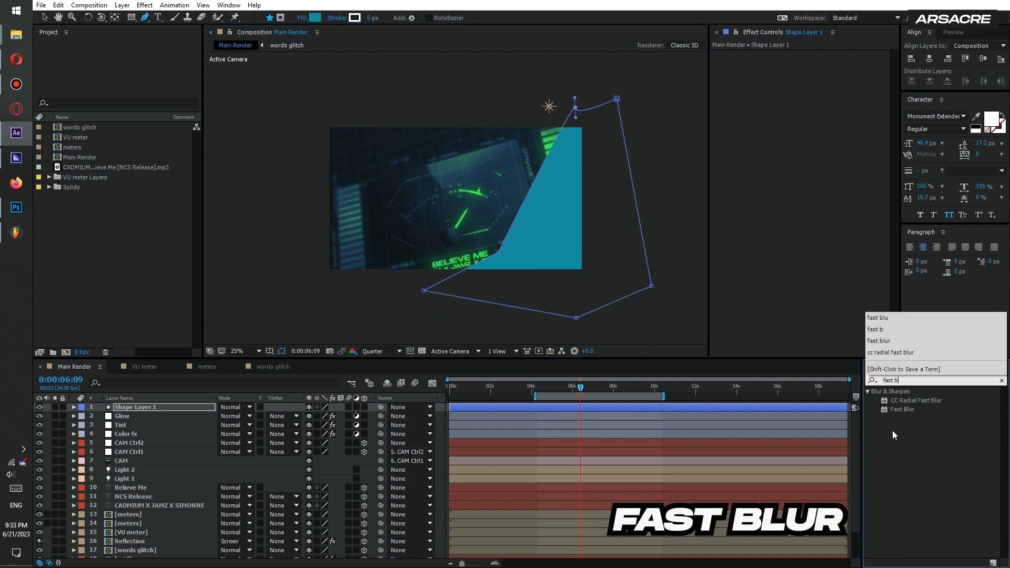
pyautogui.doubleClick(903, 409)
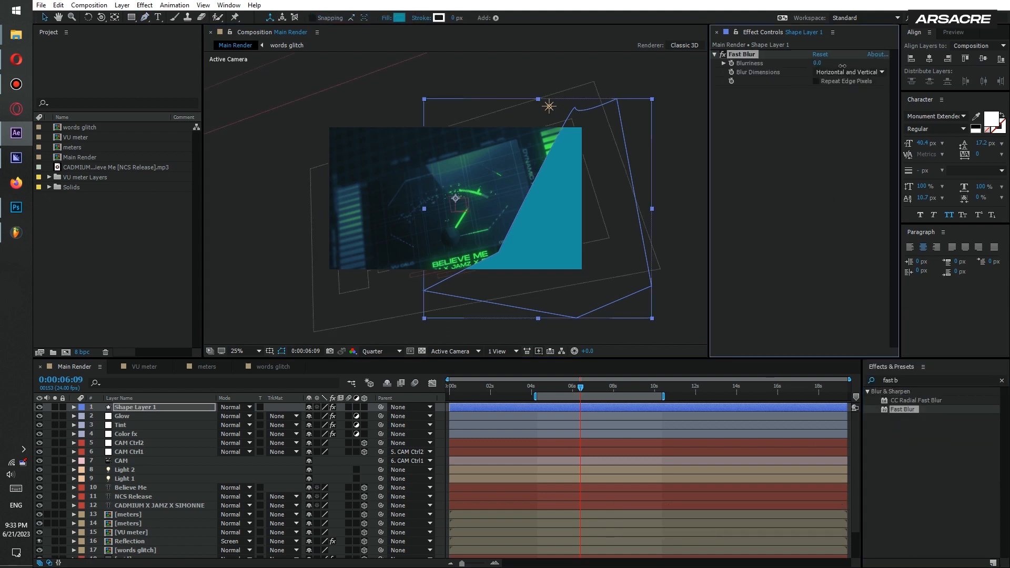
pyautogui.moveTo(821, 63); pyautogui.dragTo(837, 62)
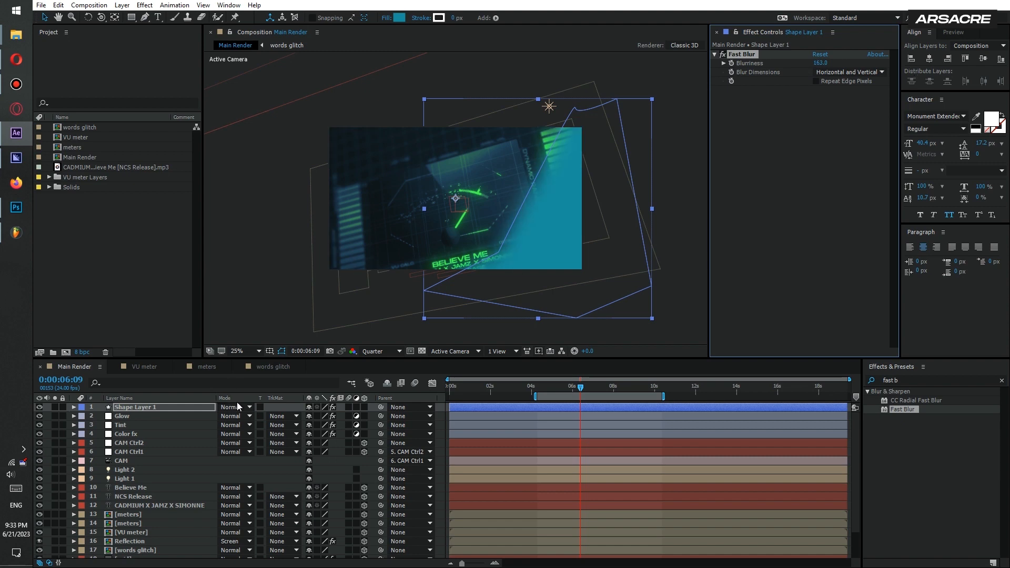
# Set Shape Layer 1's blending mode to Color Dodge.
pyautogui.click(233, 407)
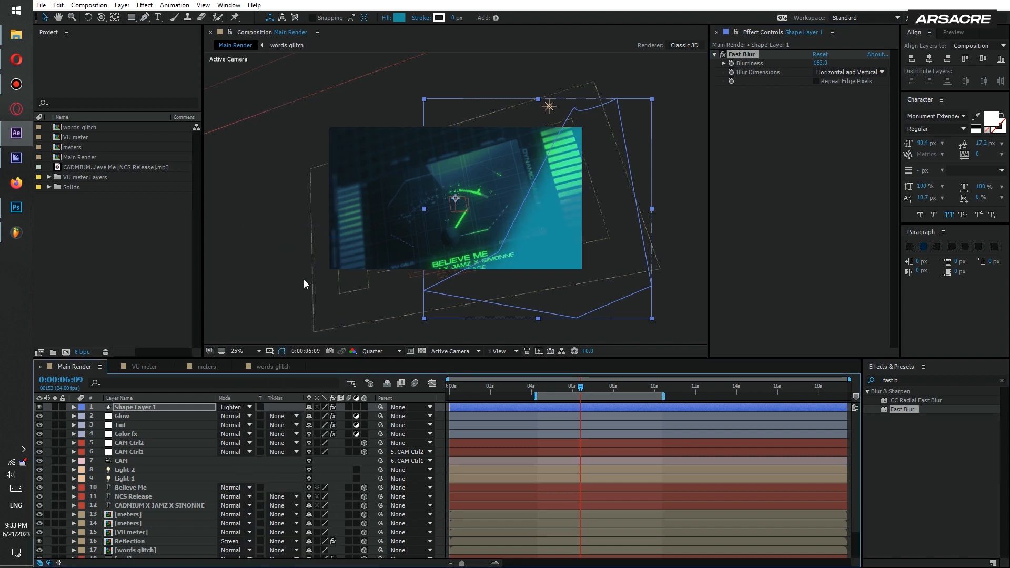
pyautogui.click(233, 407)
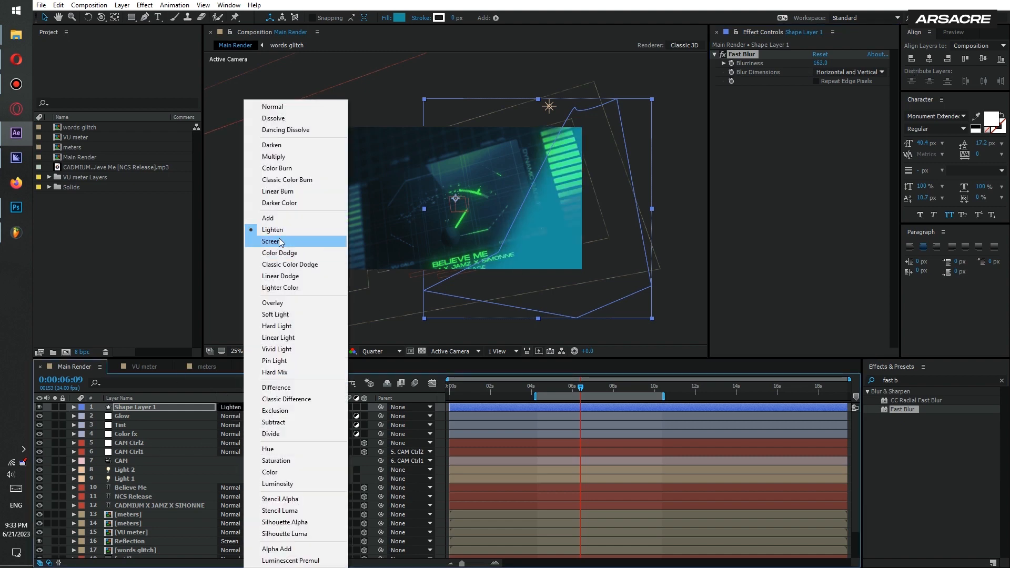
pyautogui.click(272, 241)
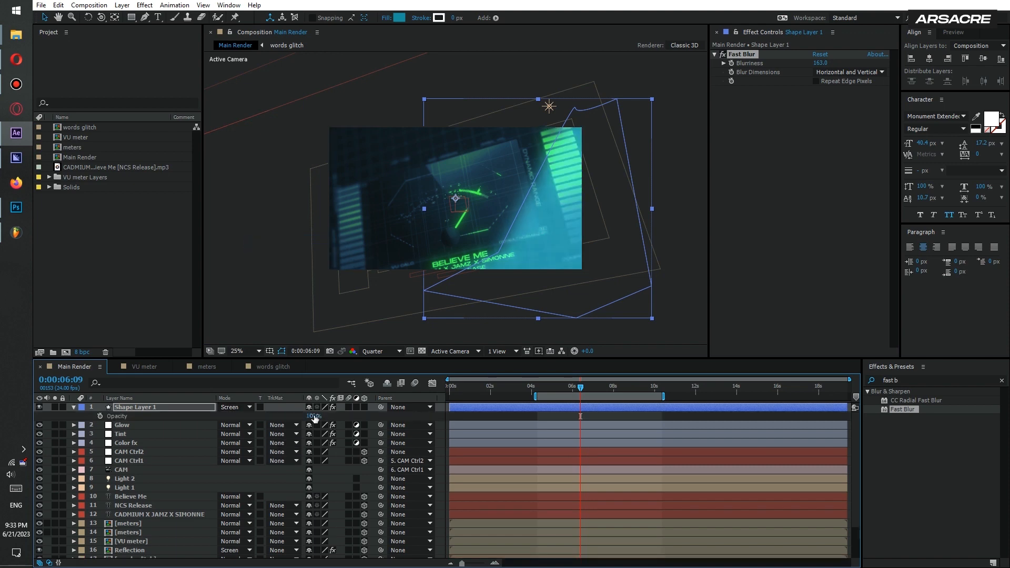
pyautogui.click(233, 406)
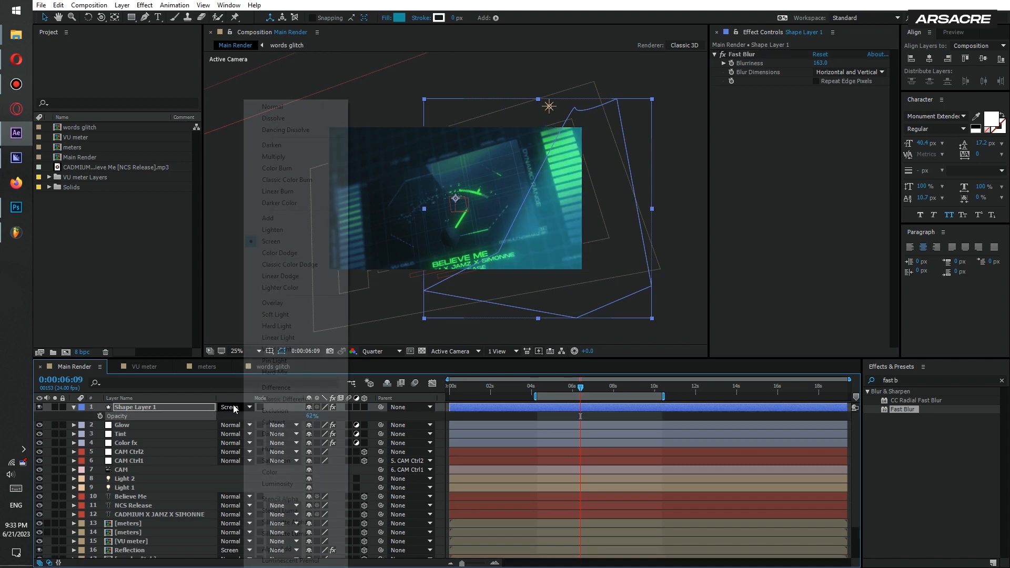
pyautogui.click(279, 253)
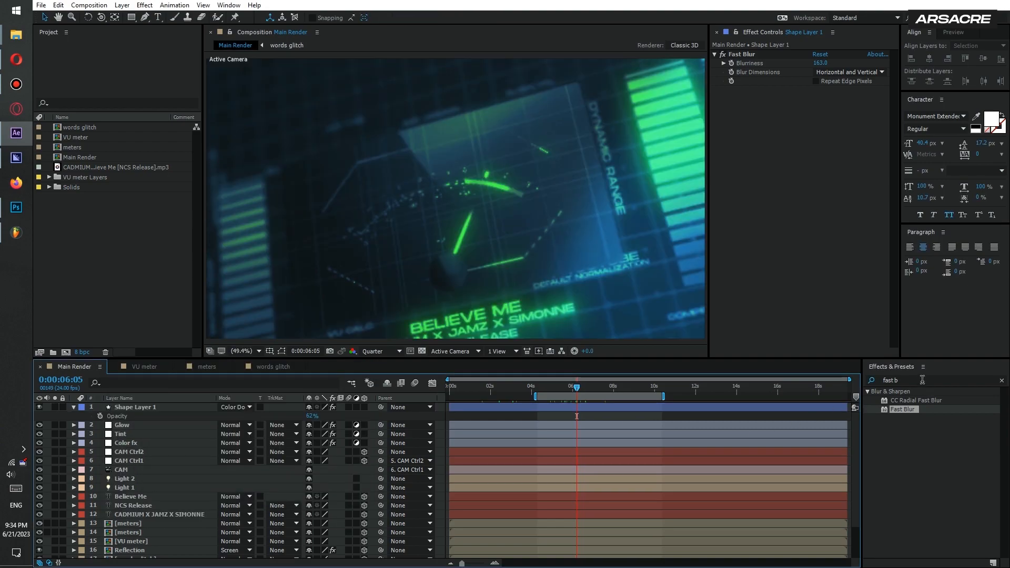
# Apply Bevel Alpha to VU meter with edge thickness 15.50 and light intensity 0.61.
pyautogui.write('bevel alp')
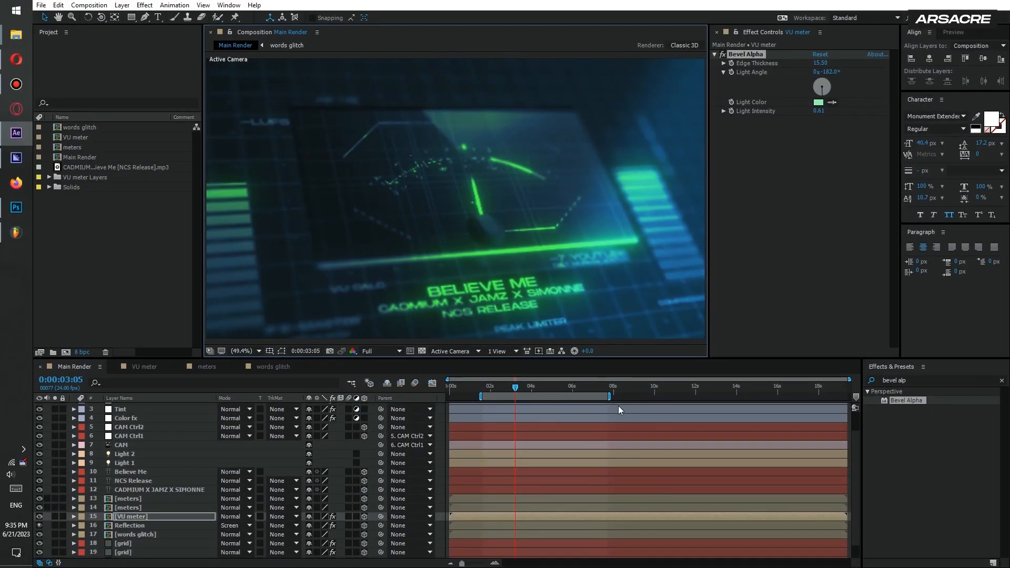
pyautogui.moveTo(442, 400)
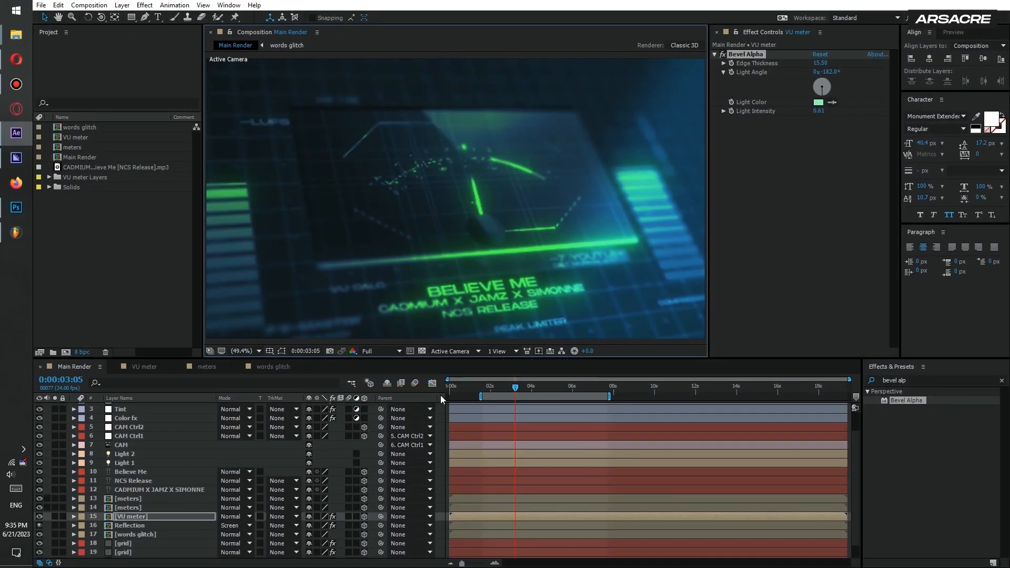
pyautogui.click(379, 351)
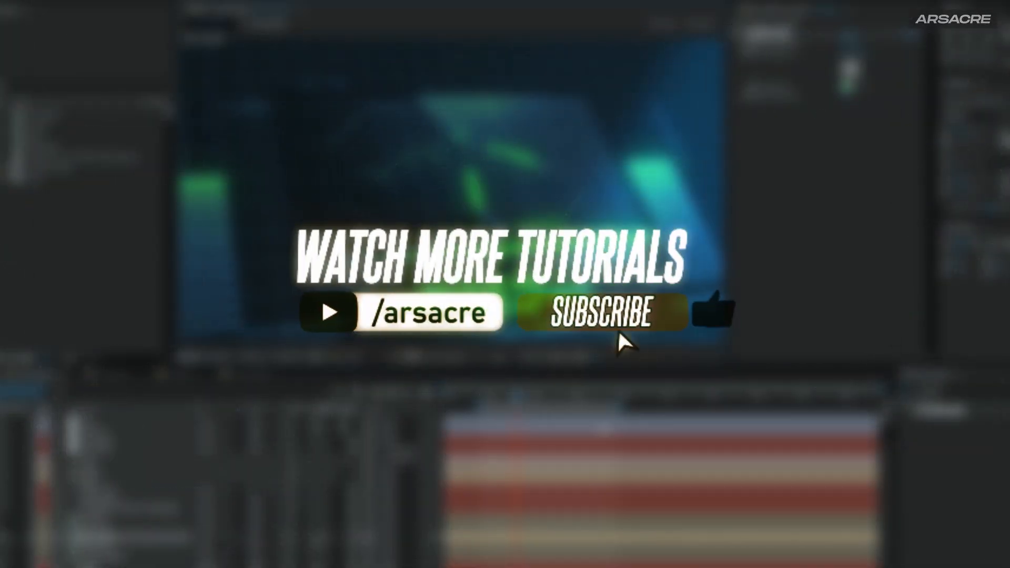
pyautogui.click(600, 314)
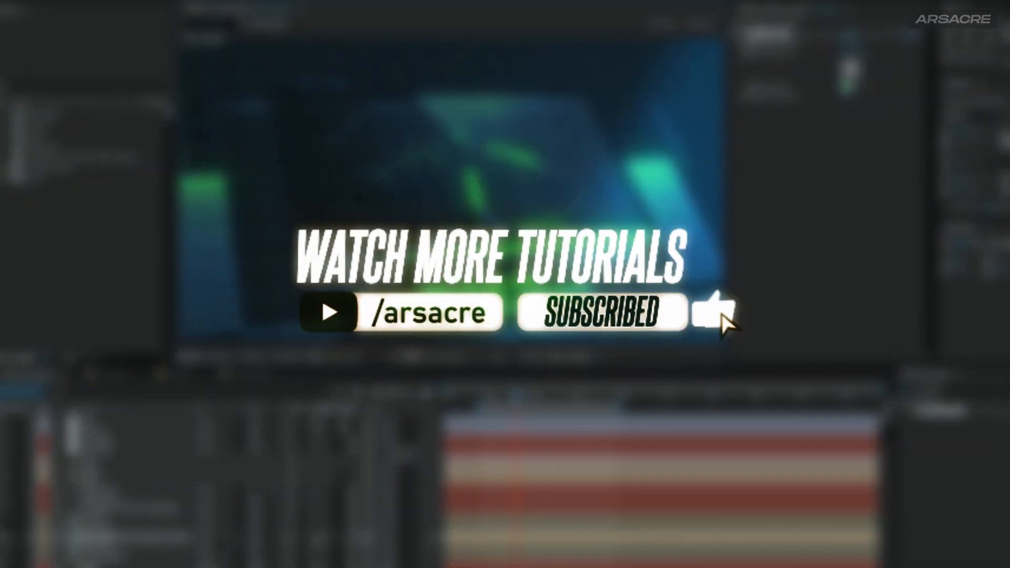